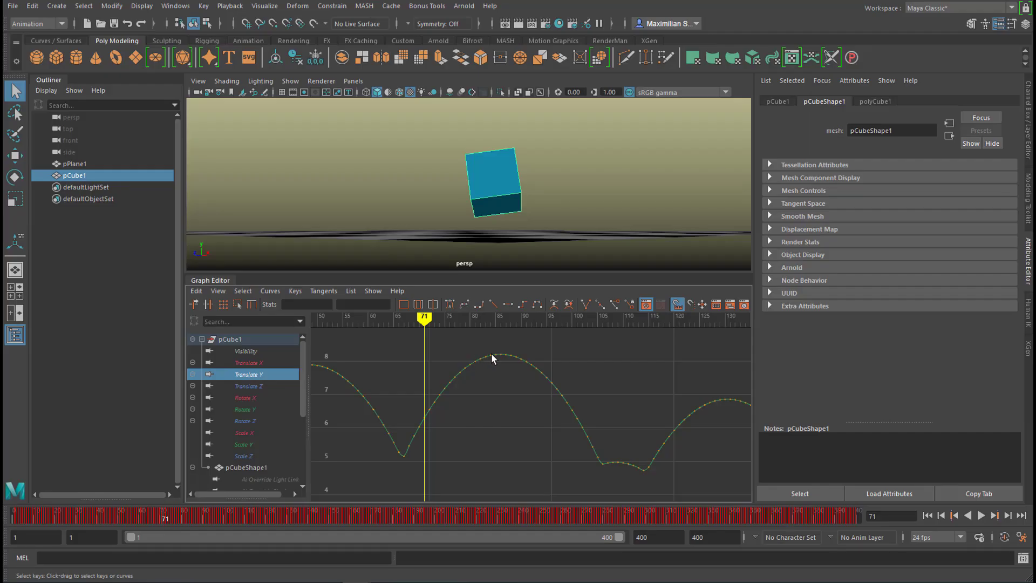
mouse_move(554, 383)
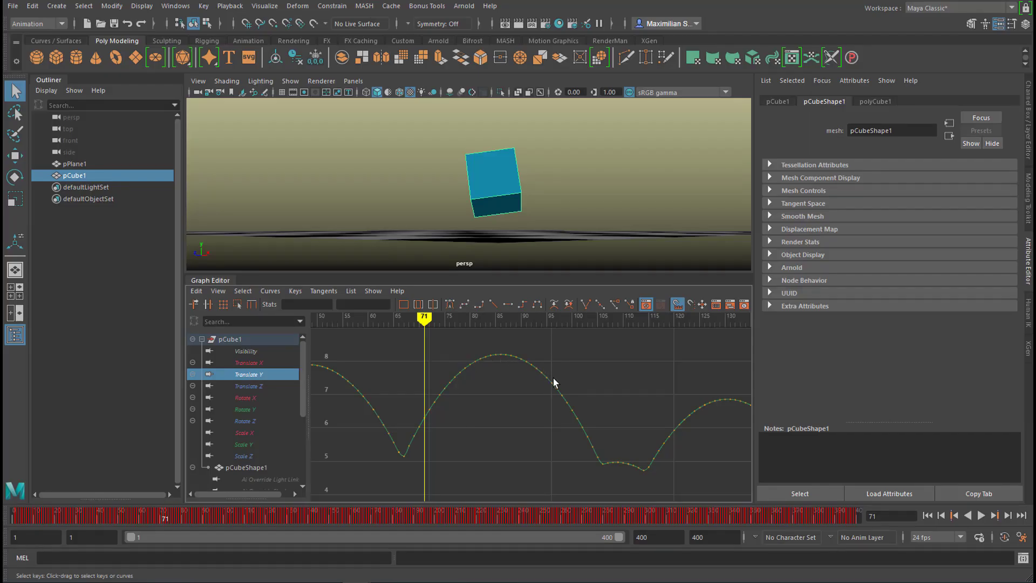
mouse_move(681, 495)
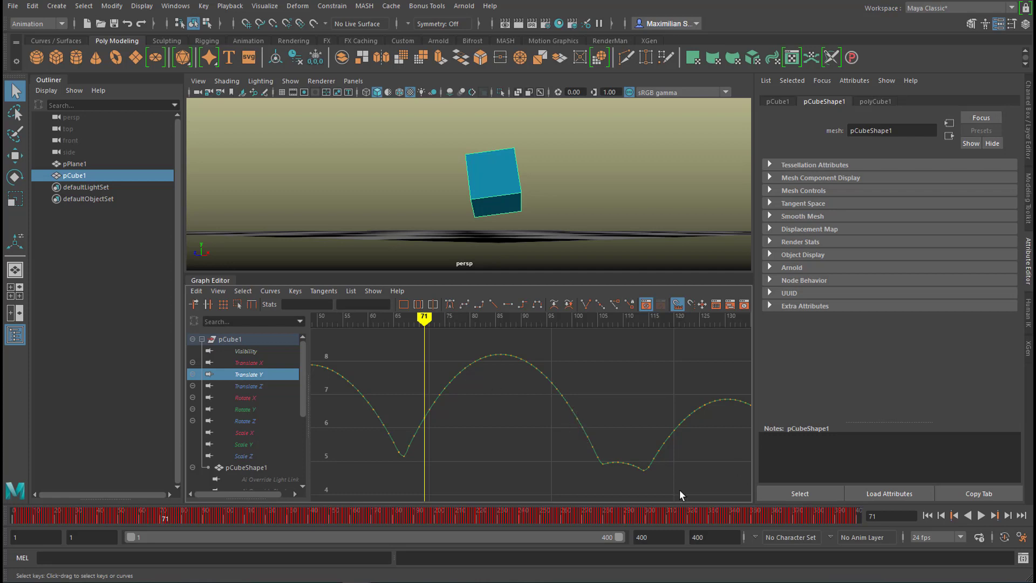
mouse_move(614, 457)
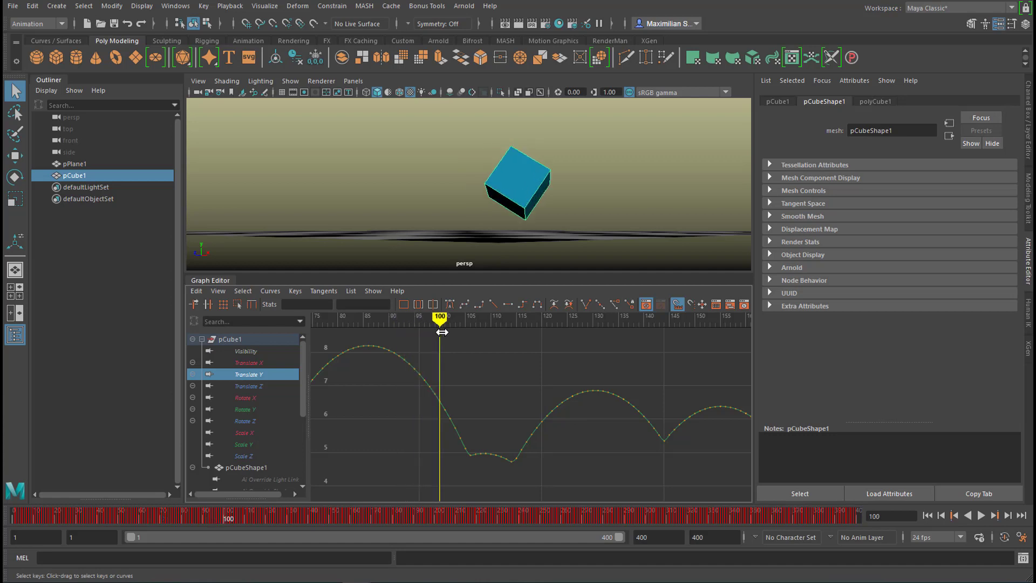
Scrub the time slider from frame 71 to frame 100 to show the later bounces.
drag(439, 316, 469, 321)
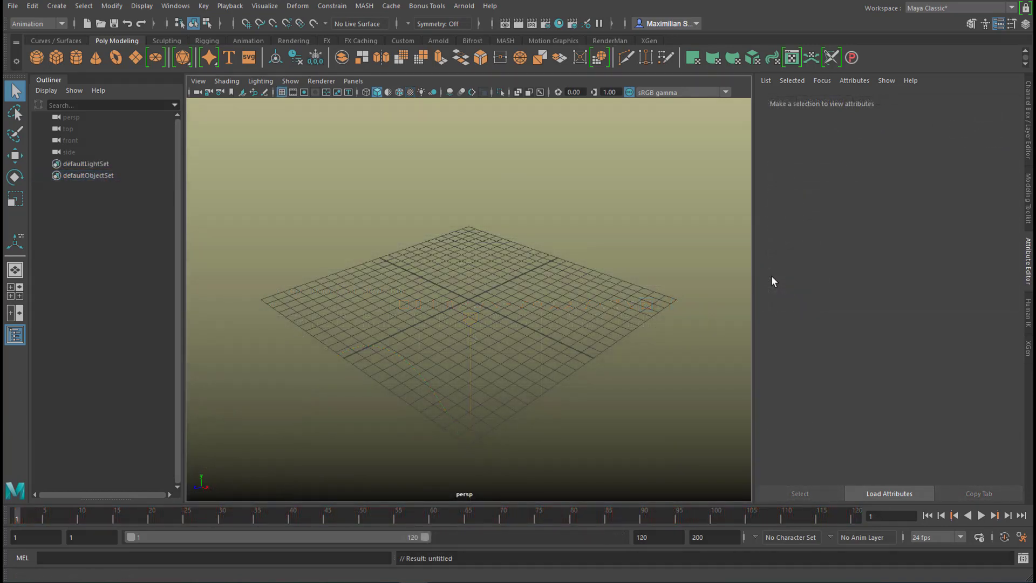
mouse_move(788, 281)
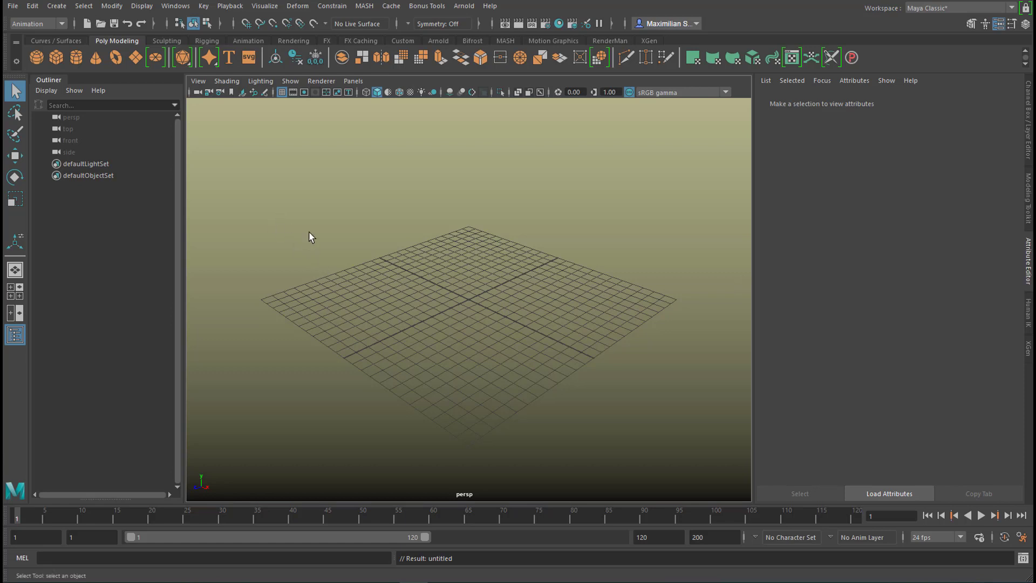
mouse_move(338, 262)
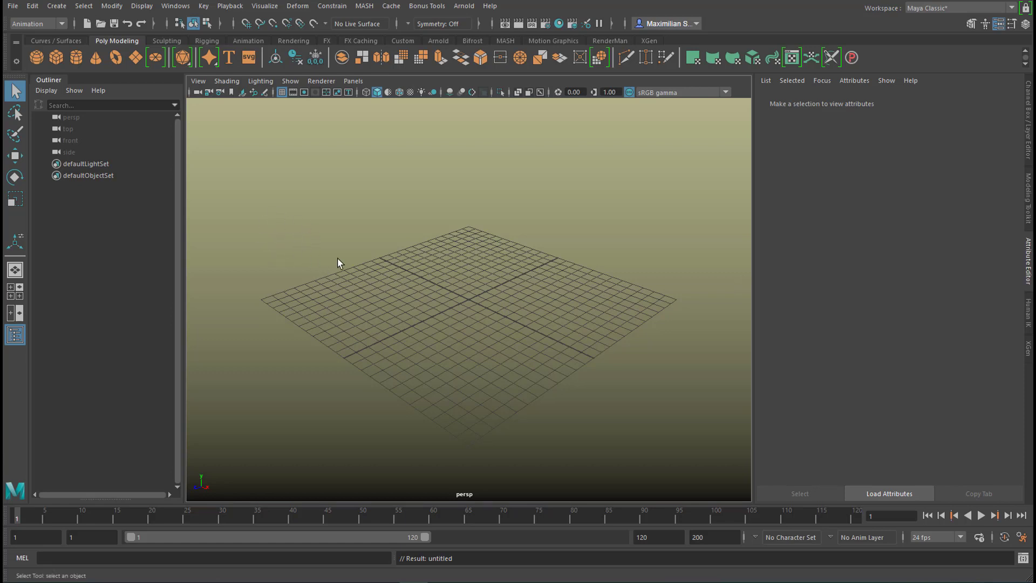
mouse_move(696, 279)
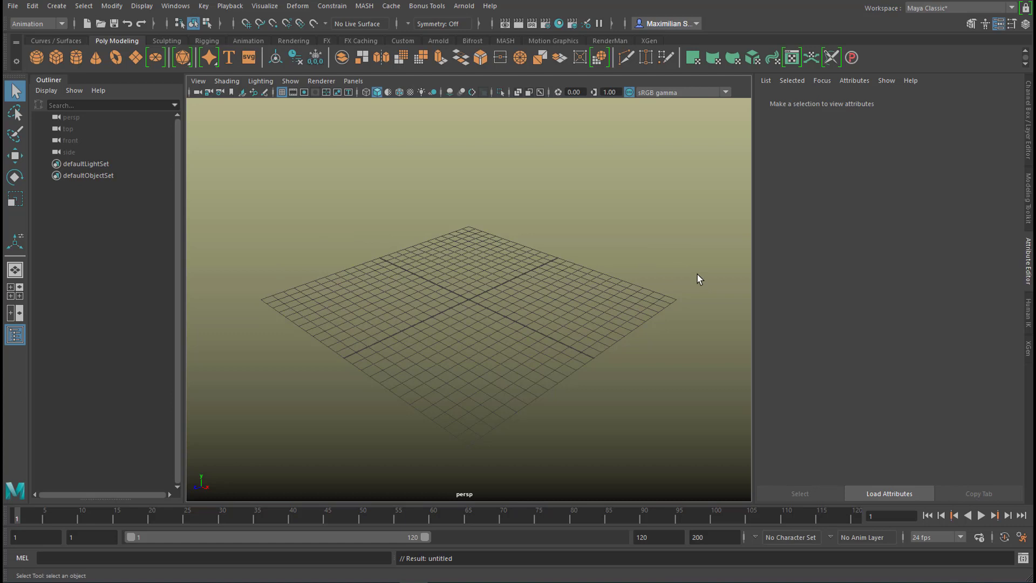
mouse_move(825, 285)
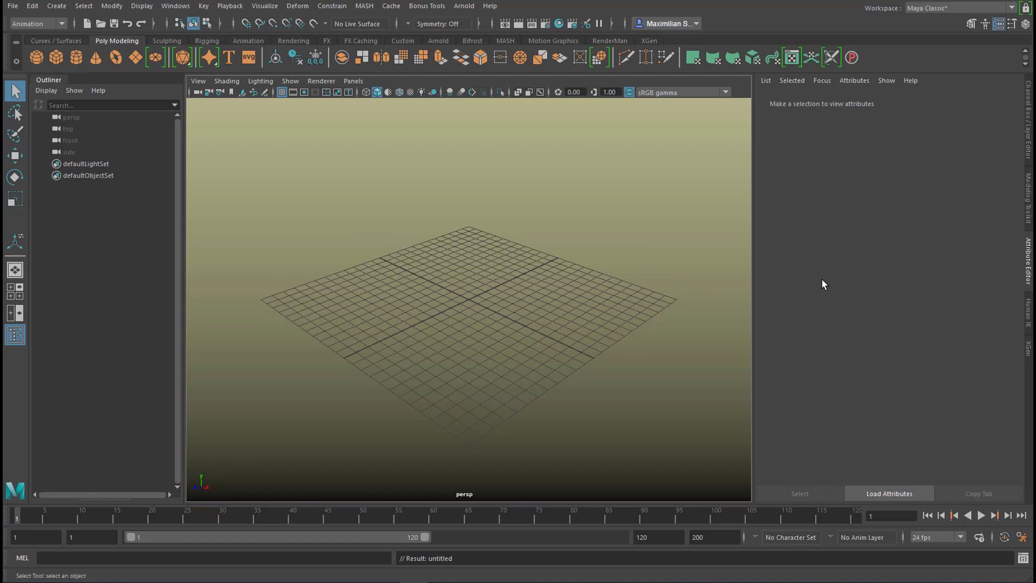
mouse_move(818, 286)
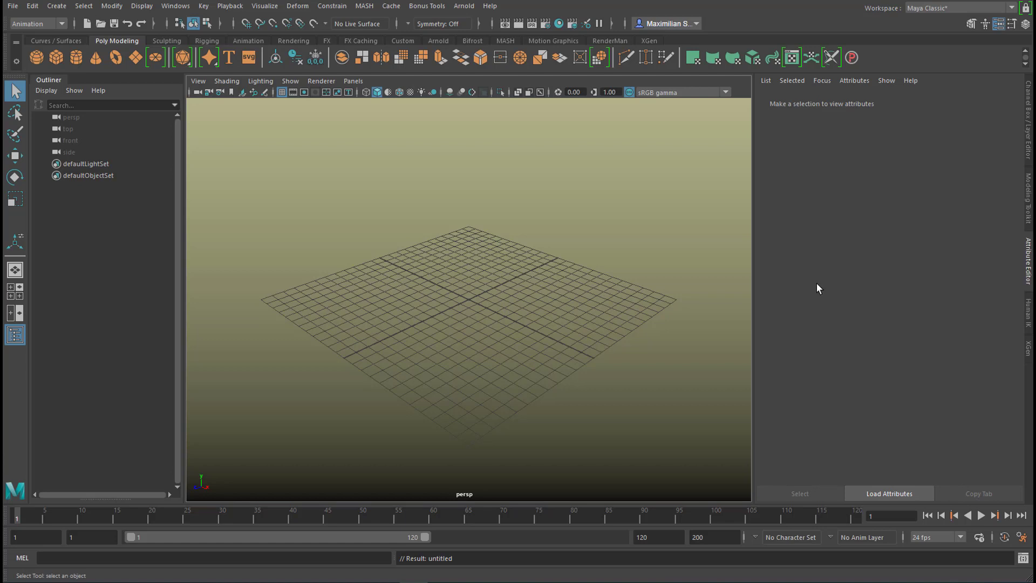
mouse_move(809, 293)
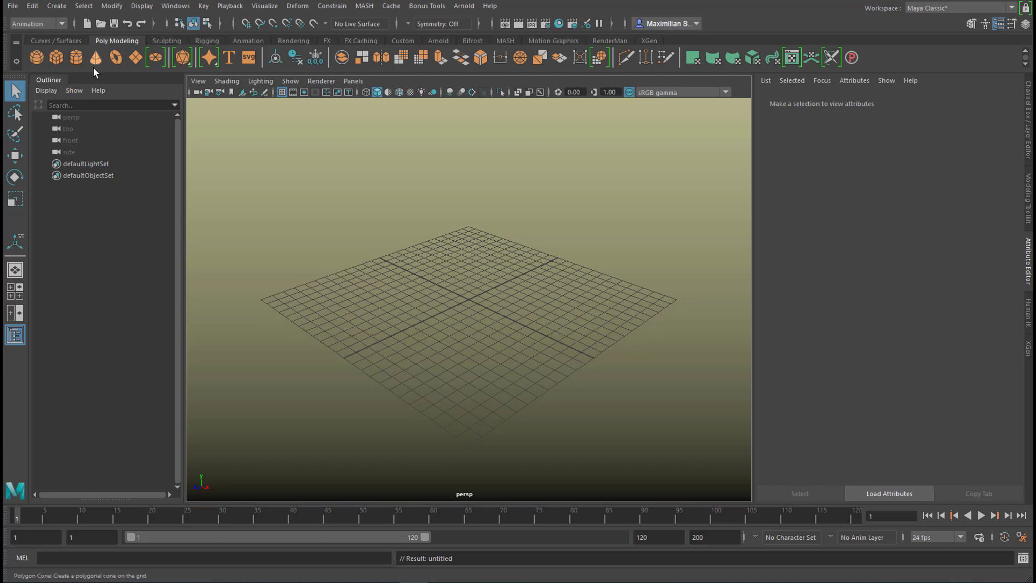
mouse_move(209, 157)
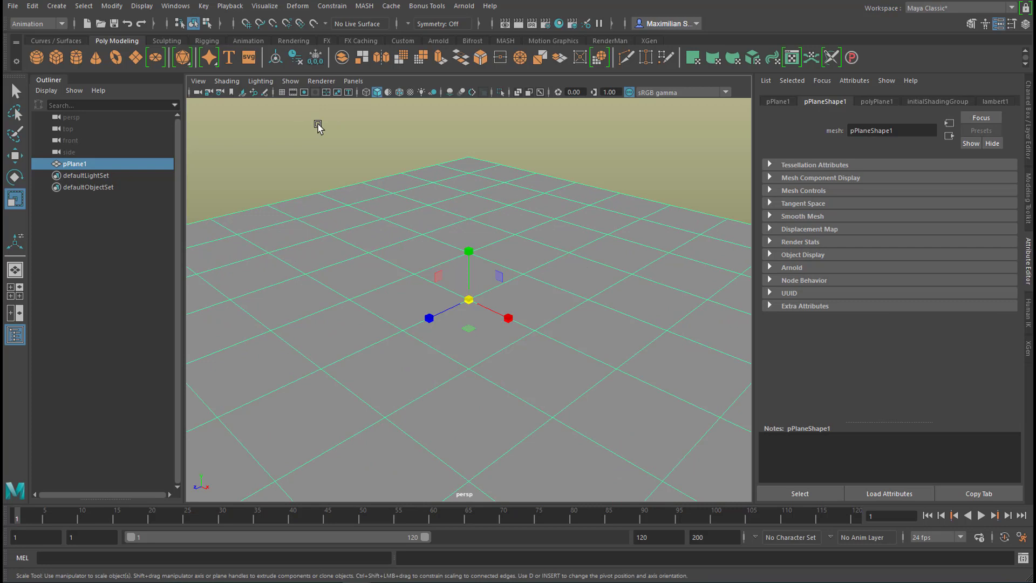
mouse_move(472, 203)
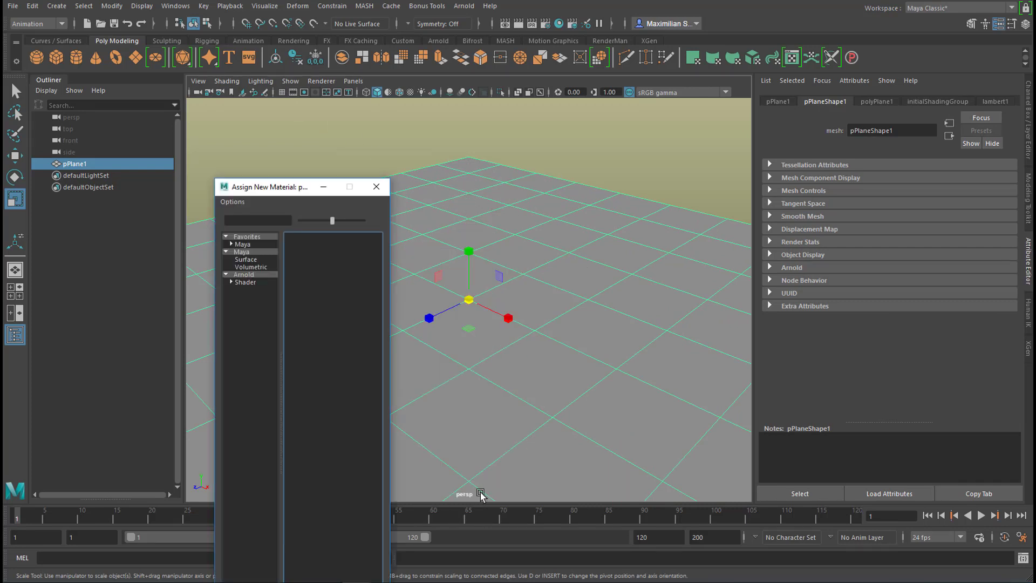
Assign a new Lambert material to the plane and map a Checker texture to its Color.
click(246, 259)
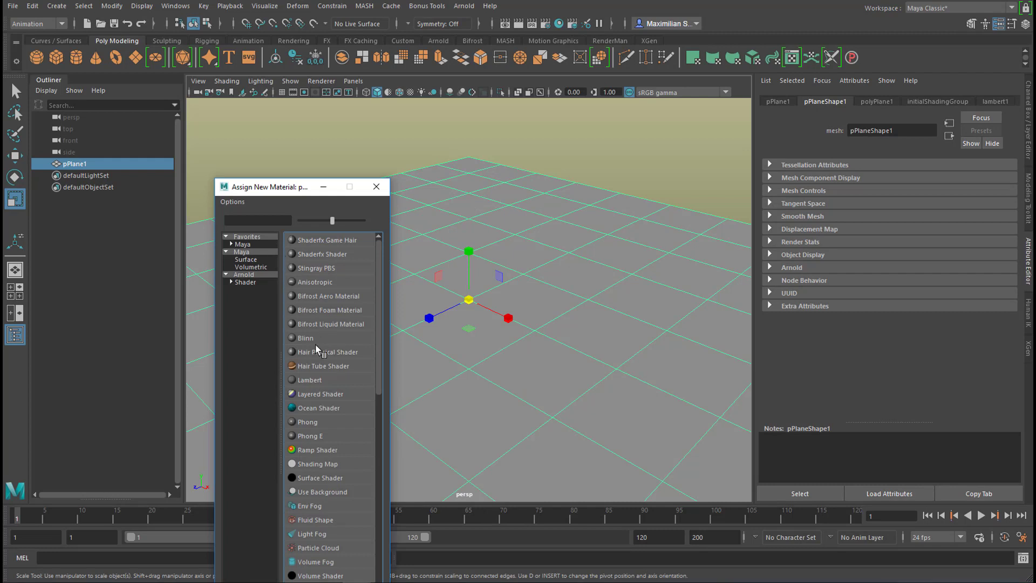
click(309, 380)
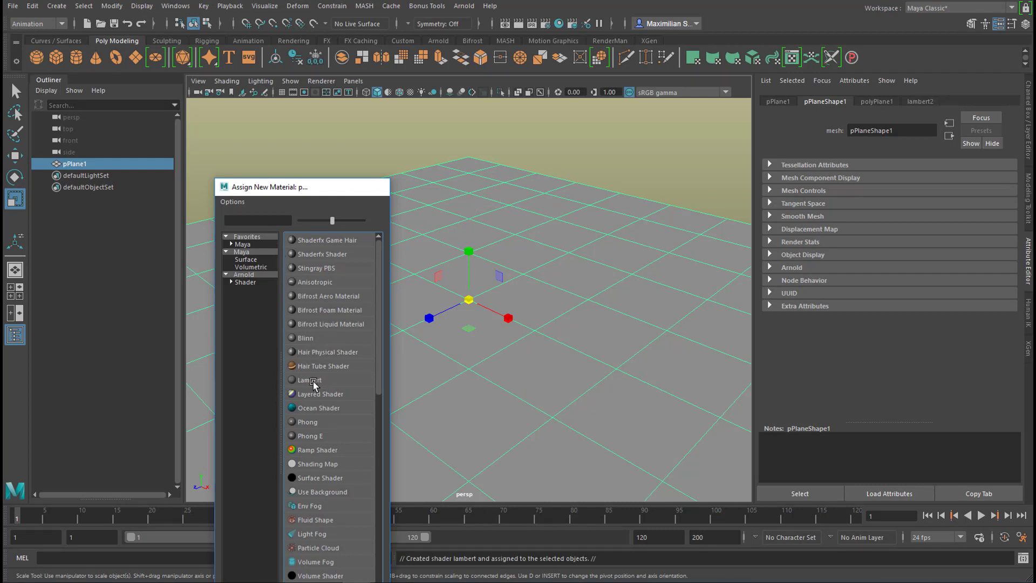
click(310, 380)
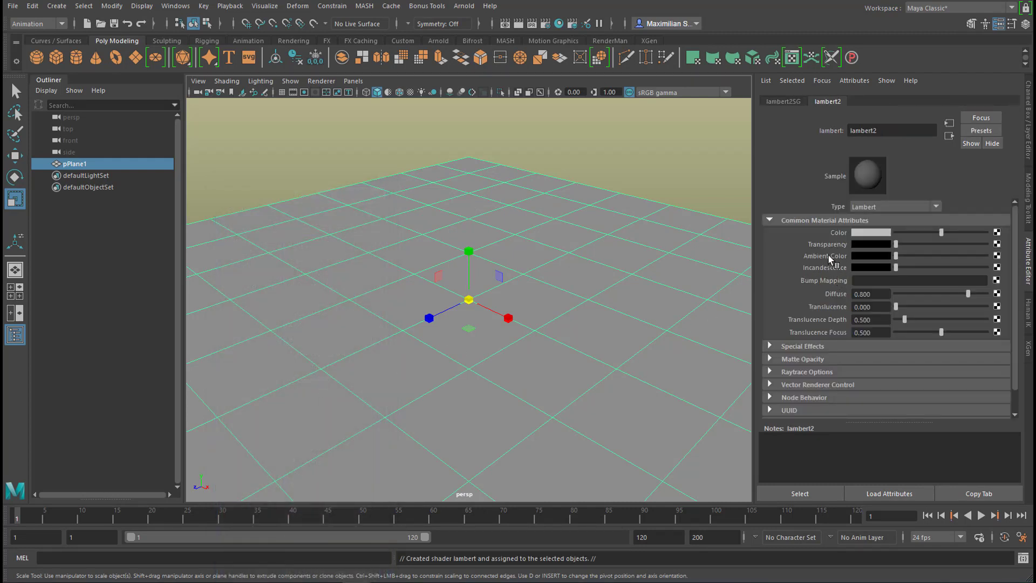
mouse_move(960, 242)
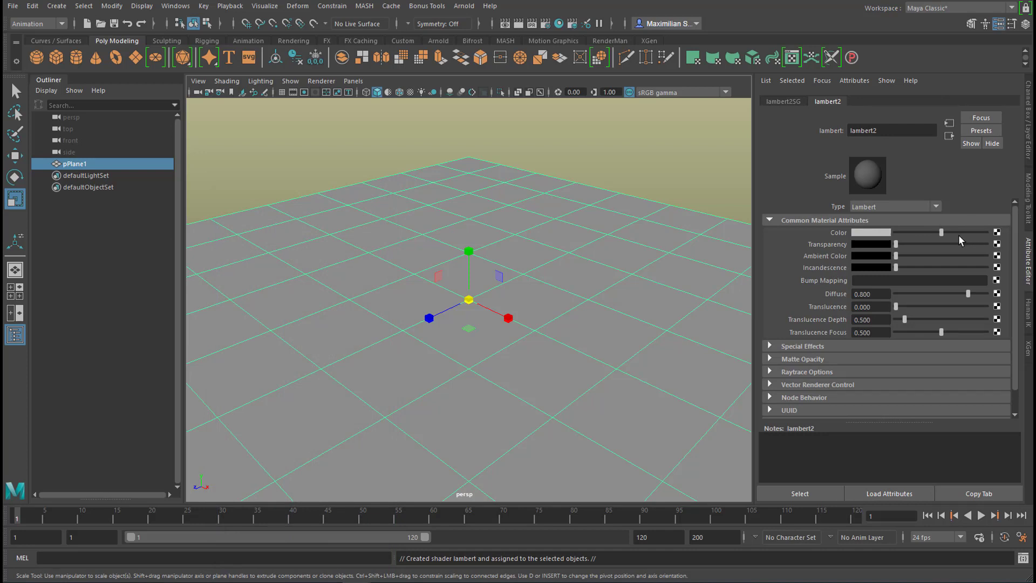
click(997, 232)
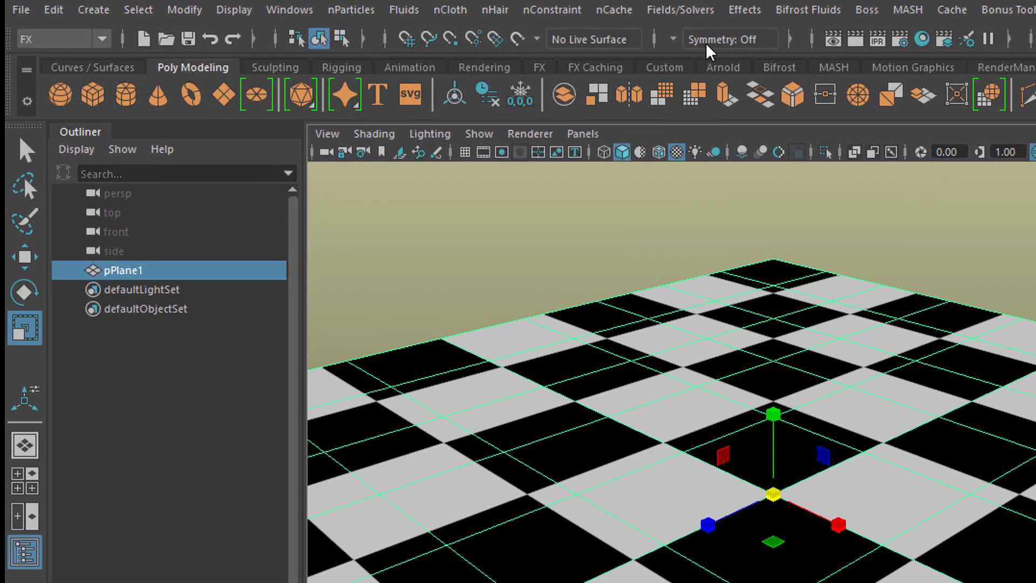
Make the checkered plane a passive rigid body via Fields/Solvers.
click(702, 10)
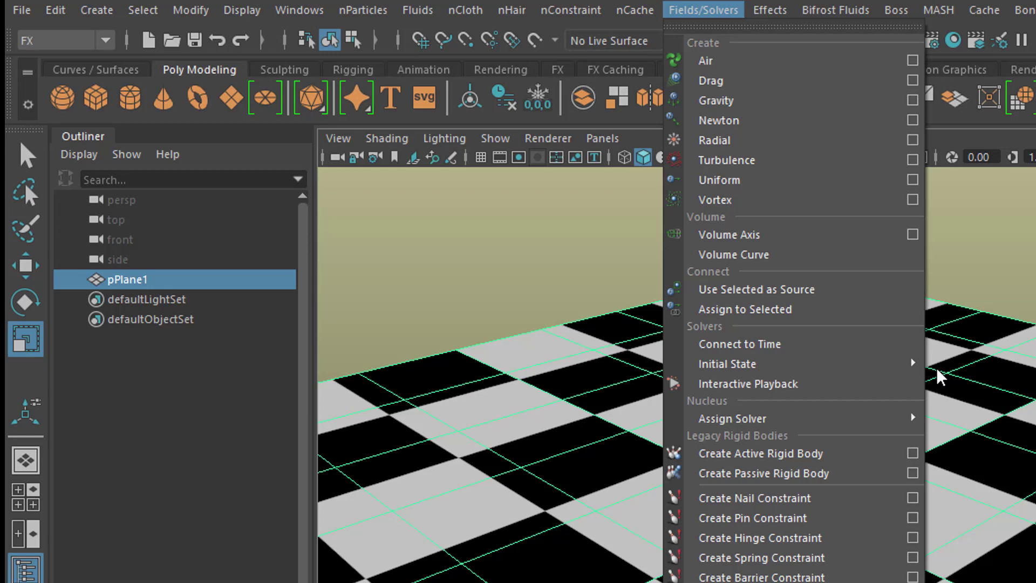
mouse_move(875, 503)
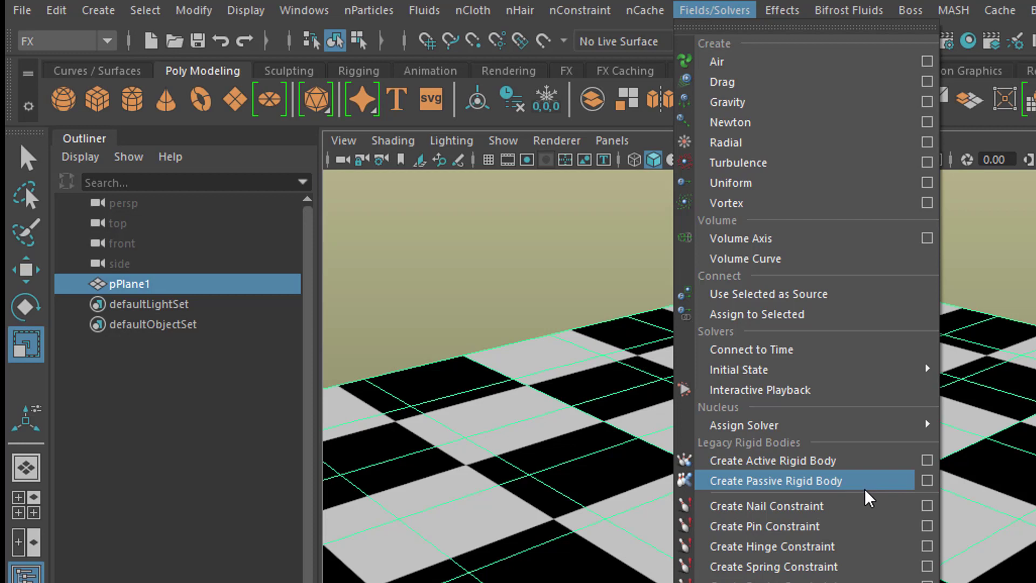
mouse_move(58, 50)
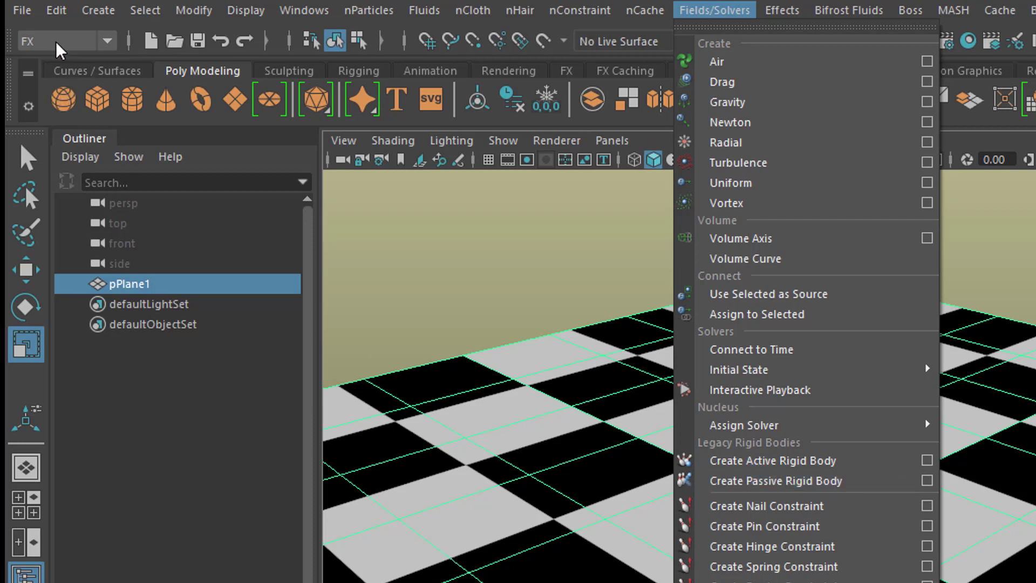
mouse_move(736, 49)
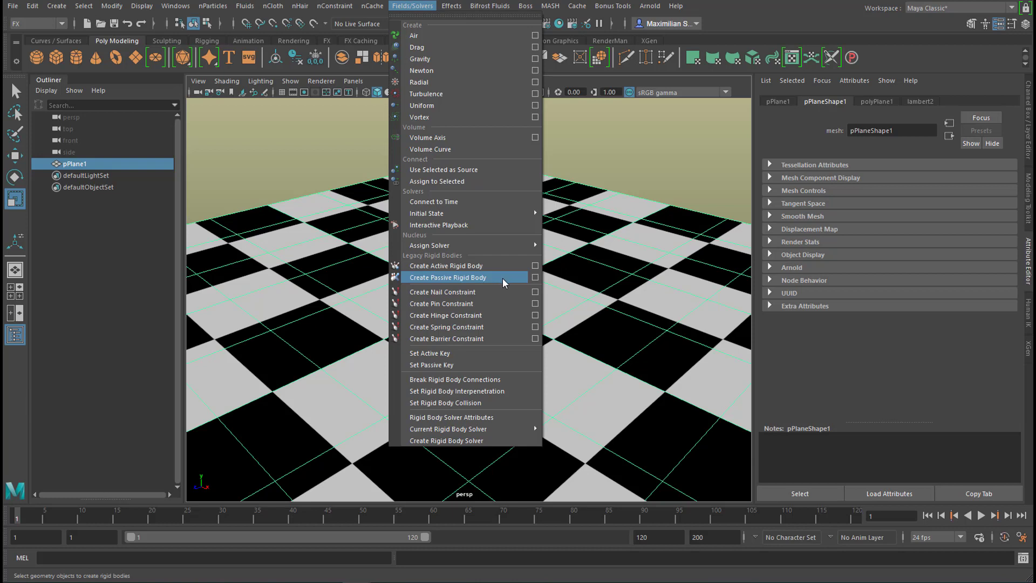
click(448, 276)
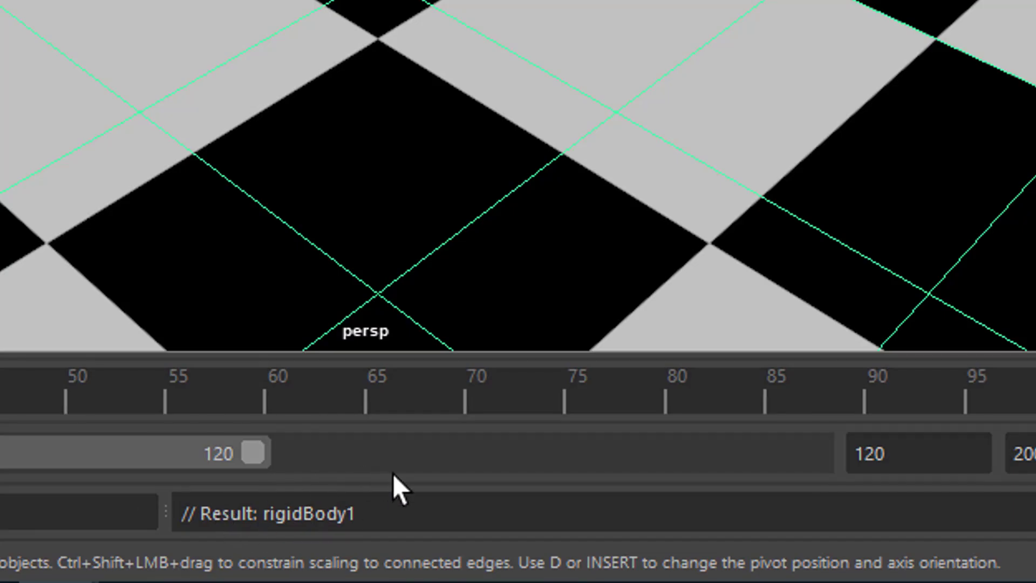
mouse_move(417, 520)
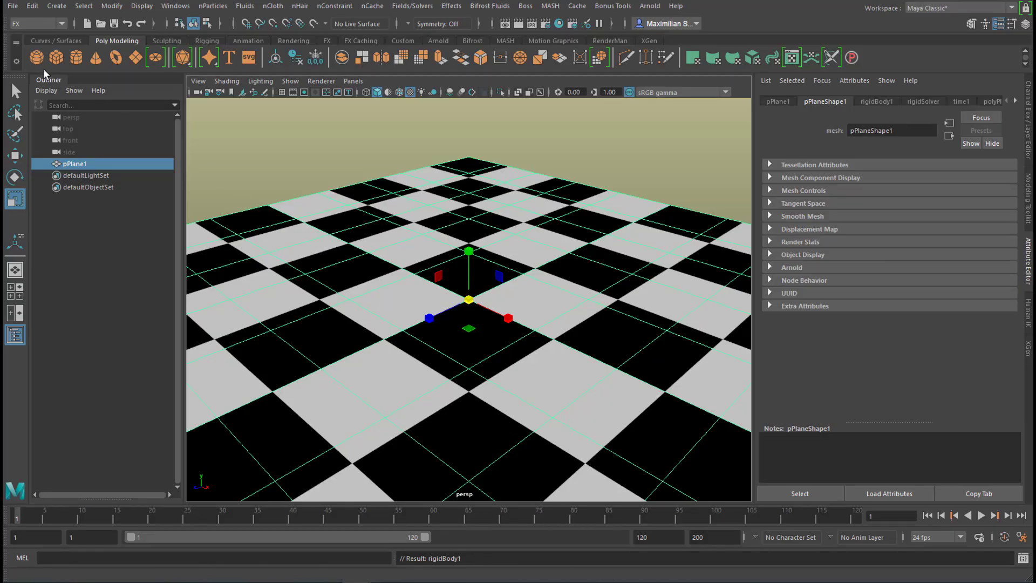
mouse_move(71, 80)
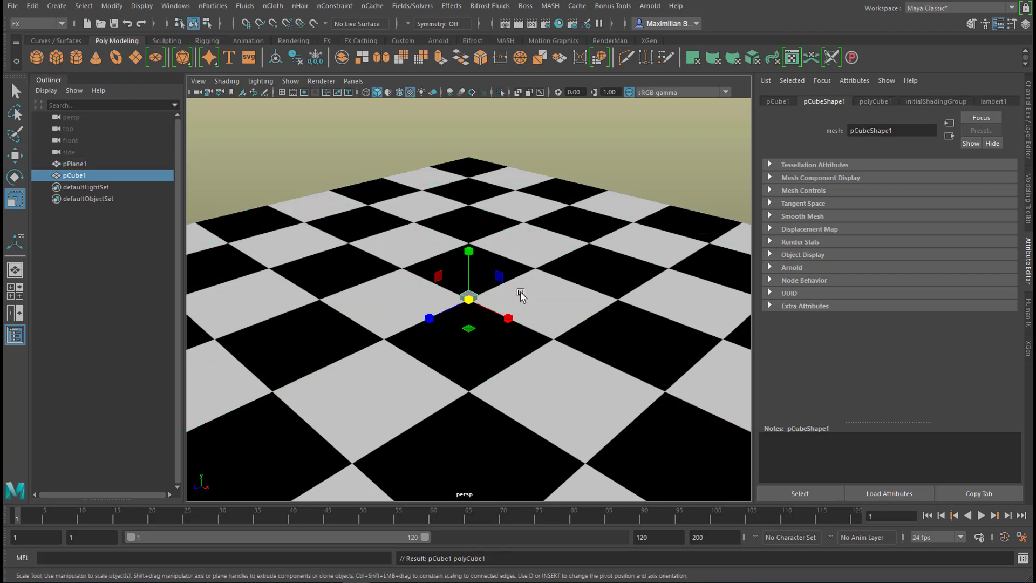
Rotate the cube to a tilted angle above the plane.
key(e)
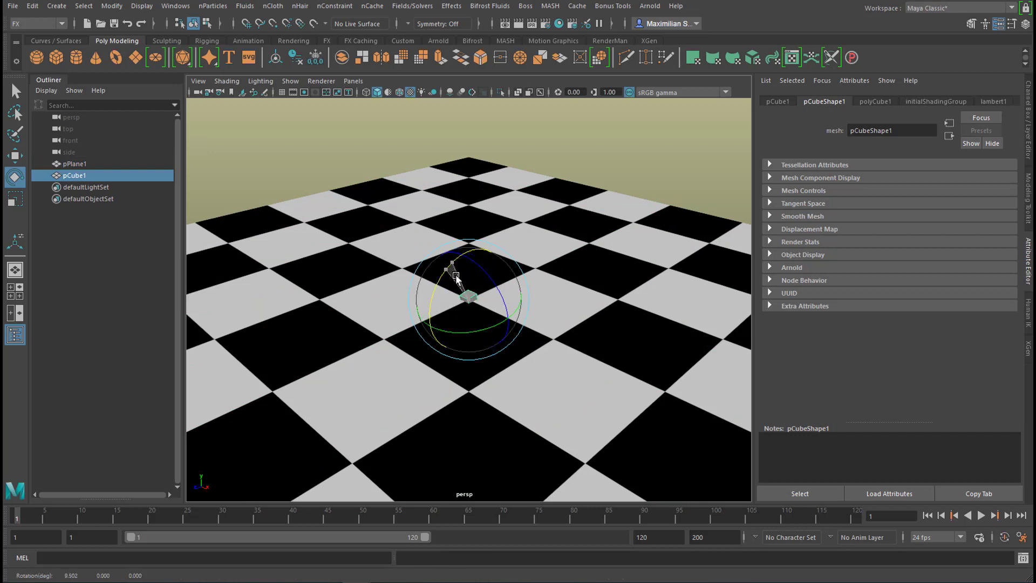
drag(455, 276, 488, 291)
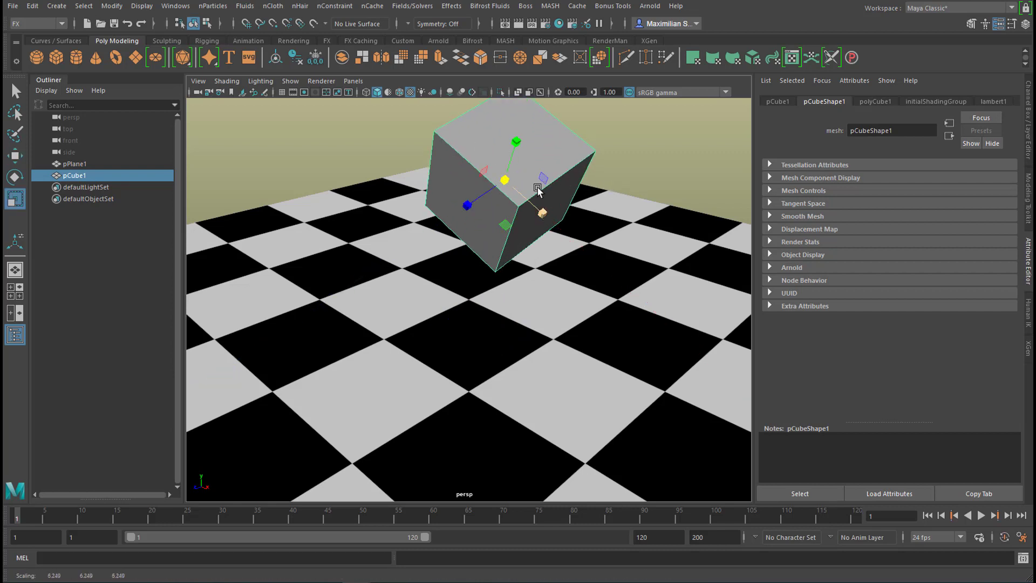
Assign the cube a new aiStandardSurface material with a blue base colour.
right_click(538, 190)
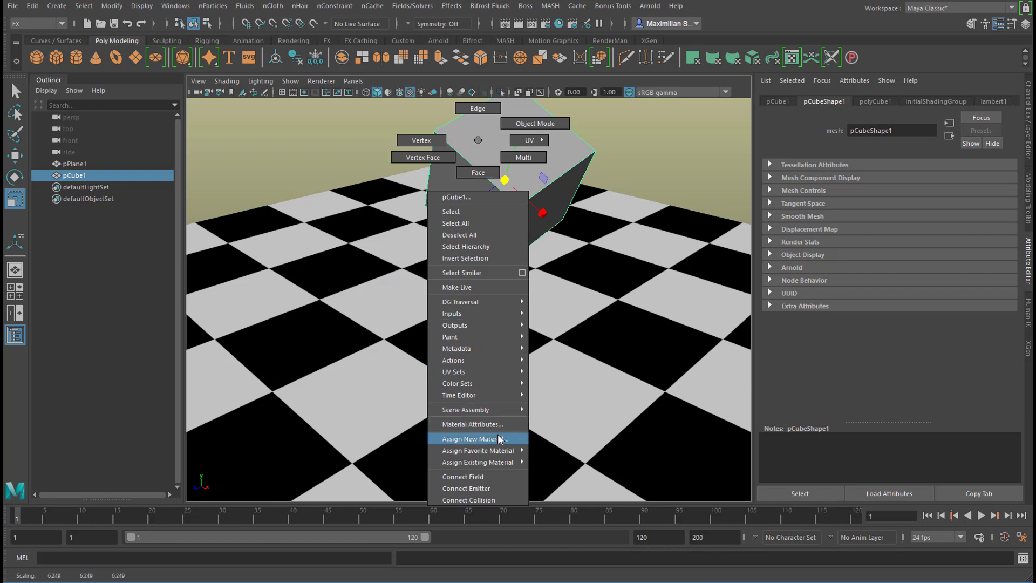
click(475, 438)
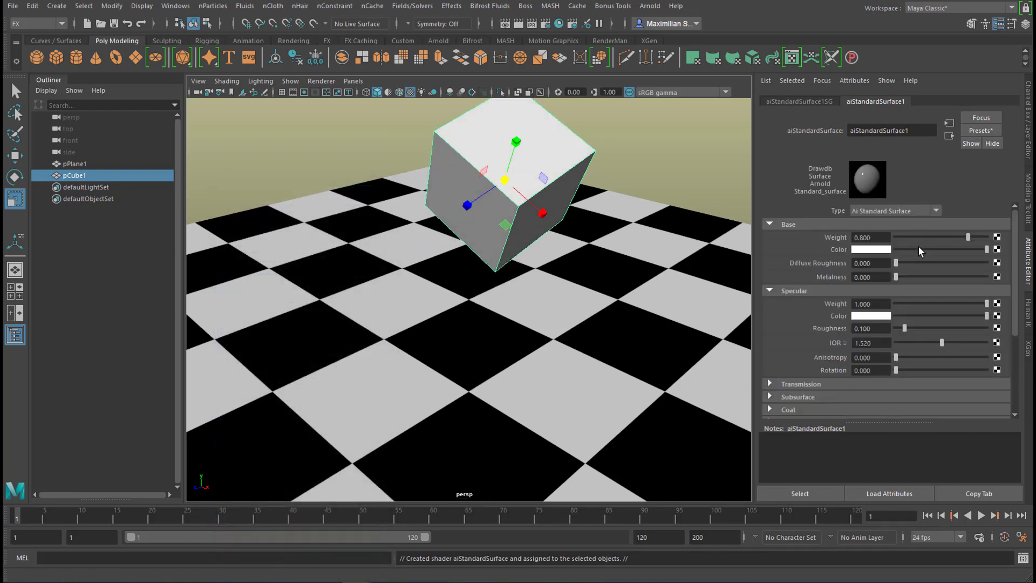
mouse_move(886, 254)
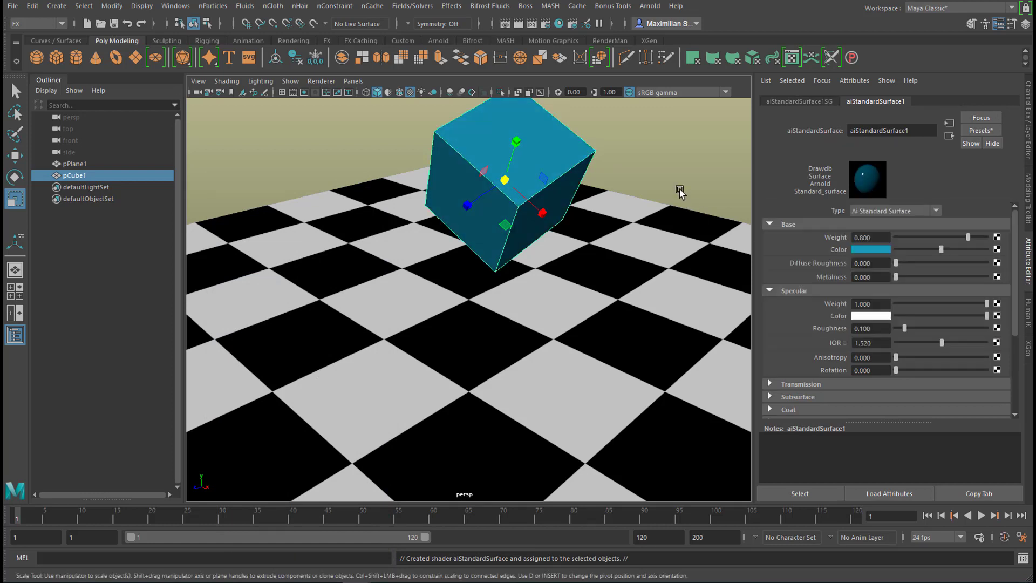
mouse_move(564, 348)
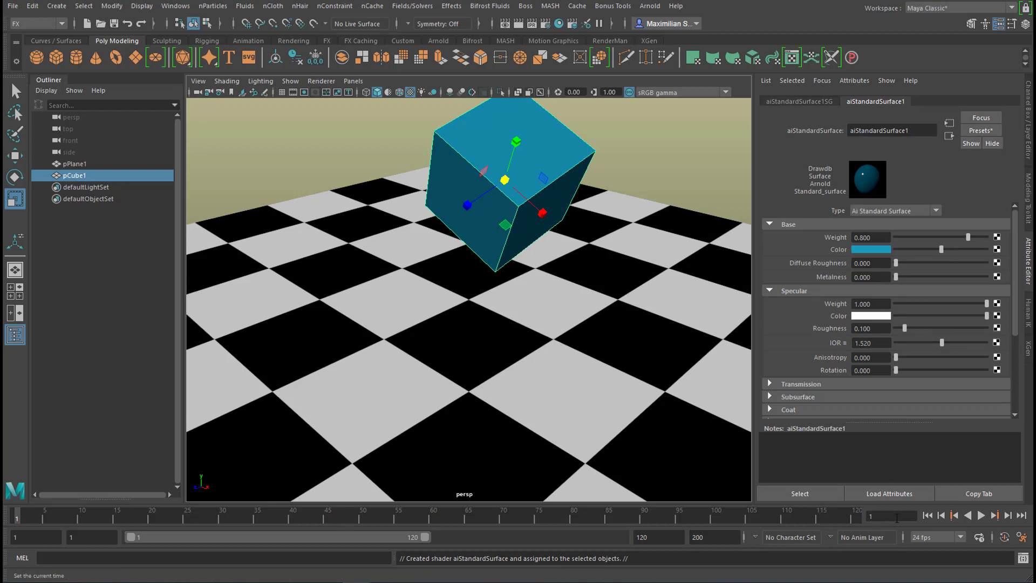
click(982, 527)
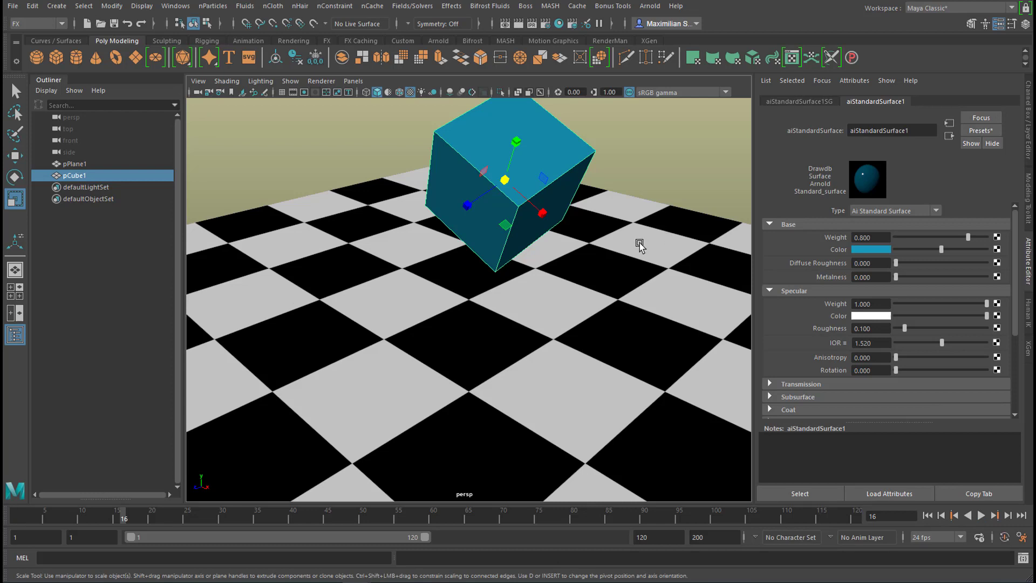
mouse_move(574, 178)
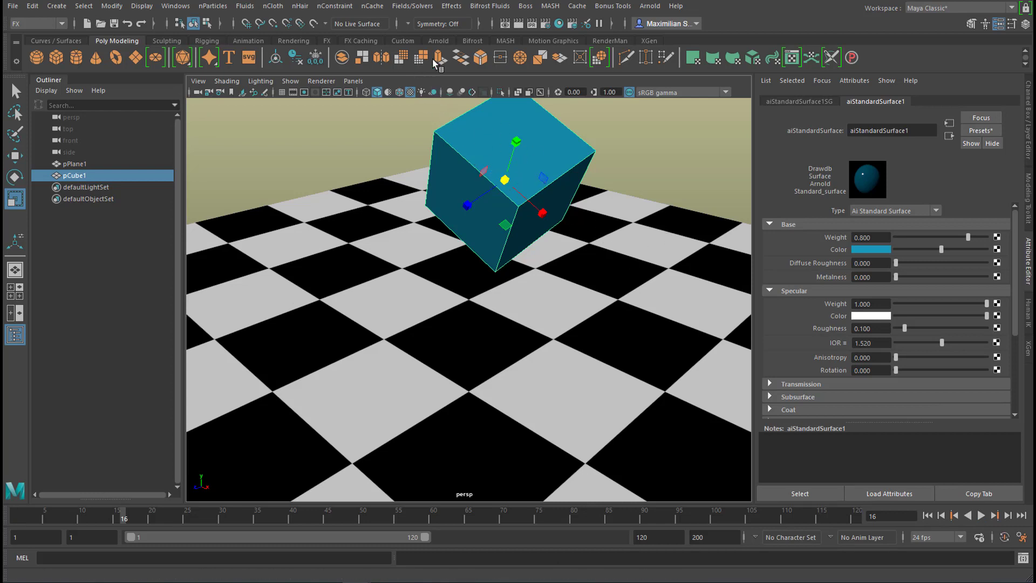
Make the cube an active rigid body and add a gravity field of magnitude 9.8.
click(412, 5)
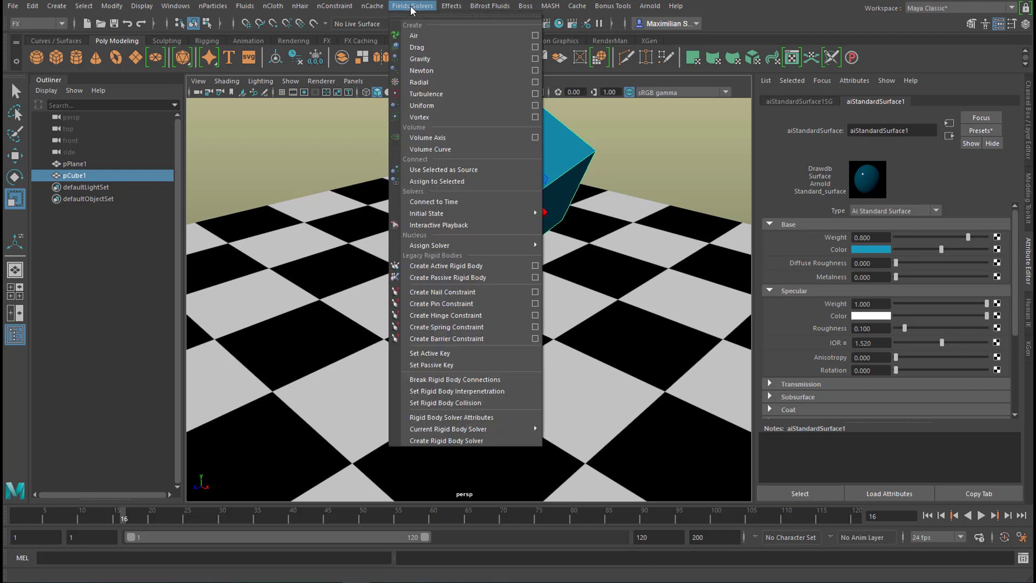
mouse_move(428, 60)
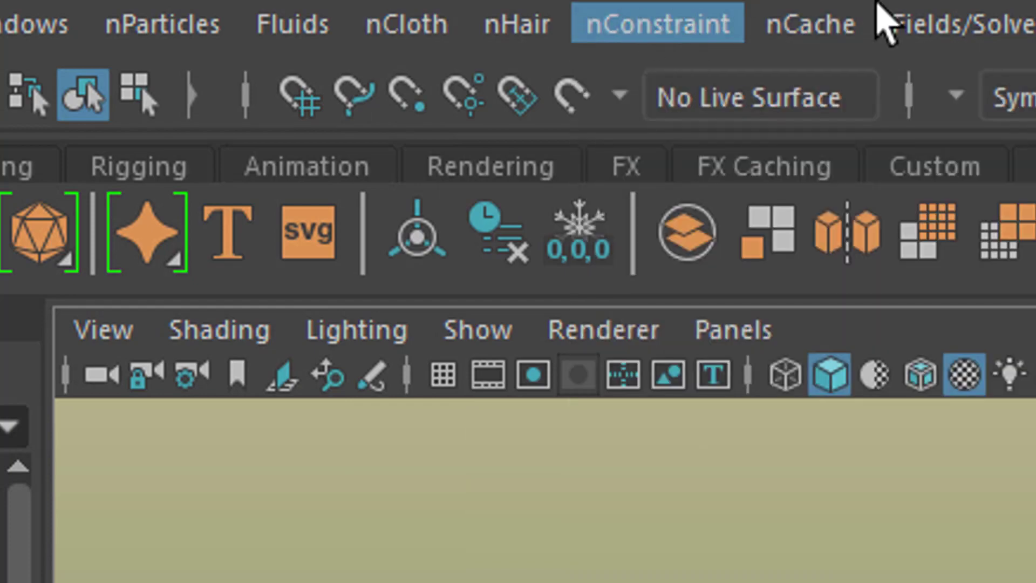
click(451, 6)
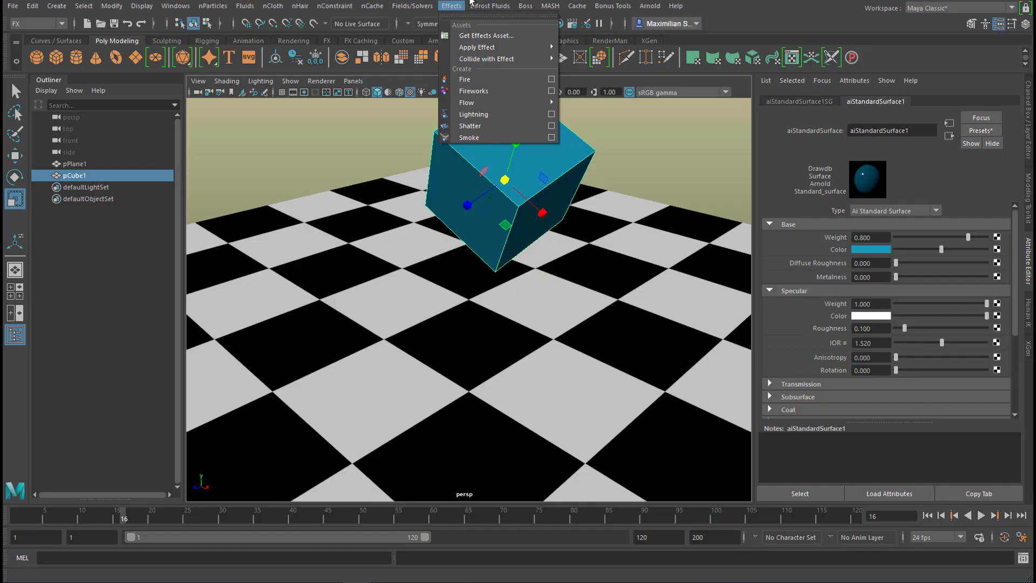
mouse_move(421, 2)
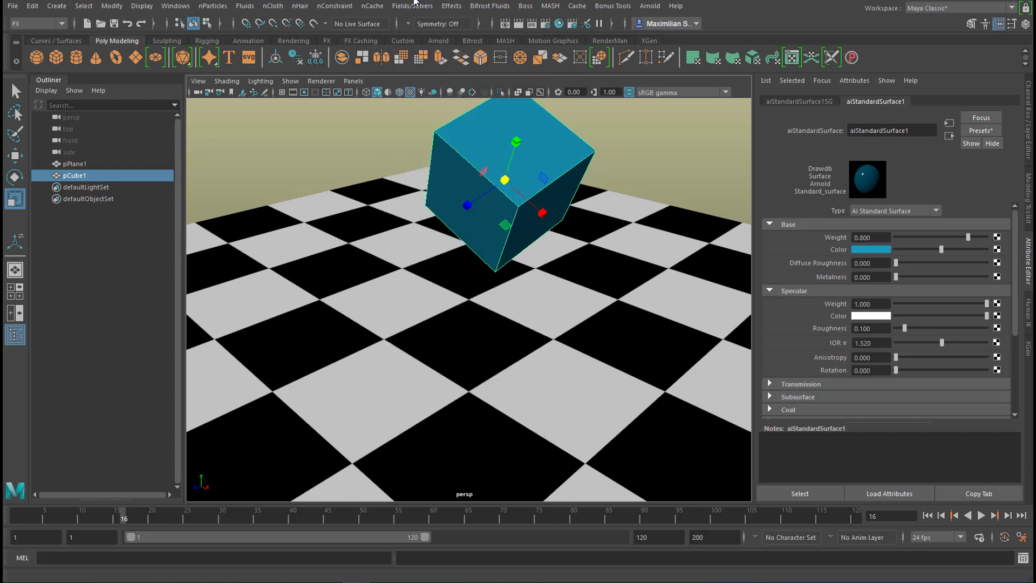
click(411, 5)
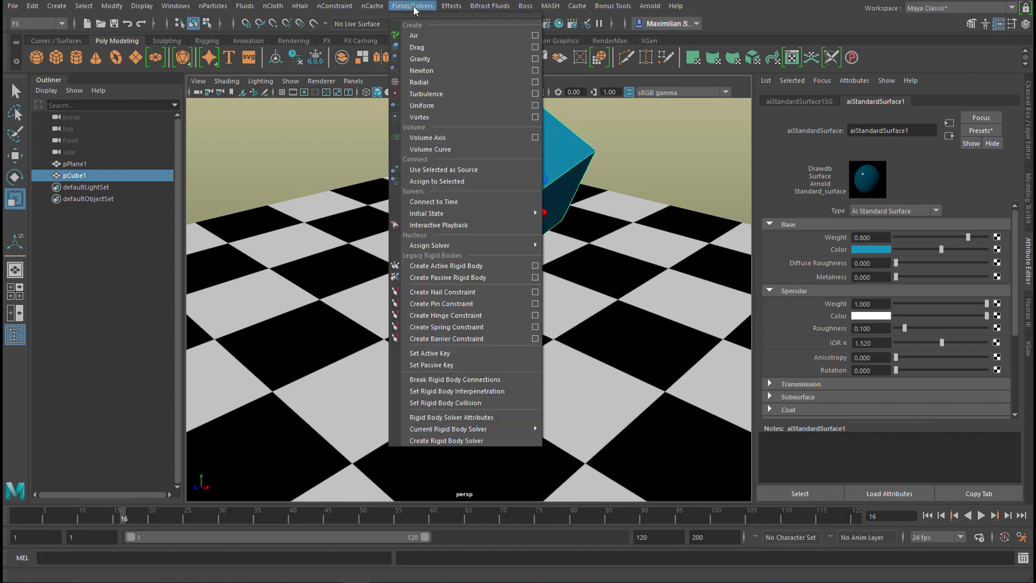
mouse_move(436, 58)
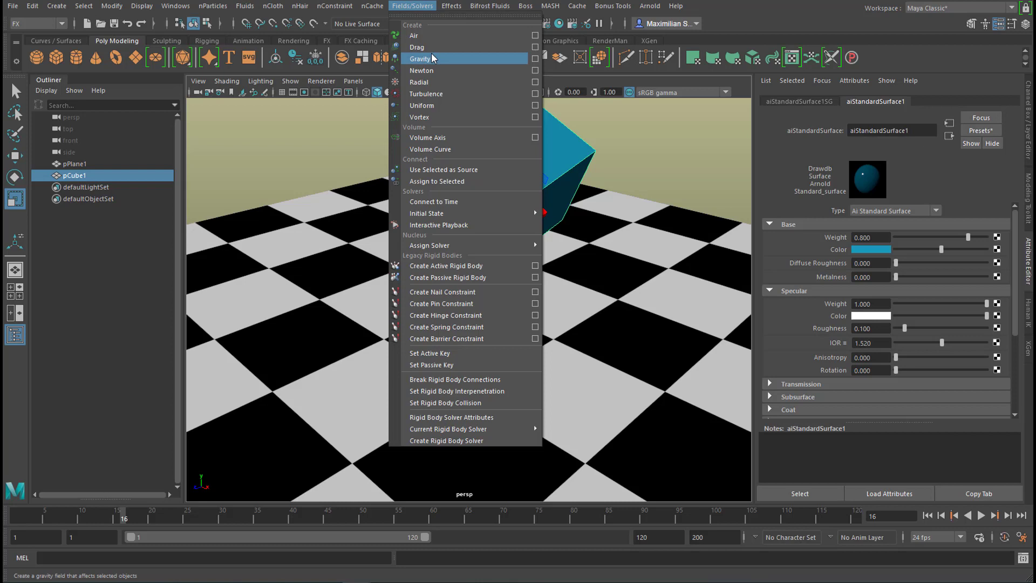
mouse_move(438, 70)
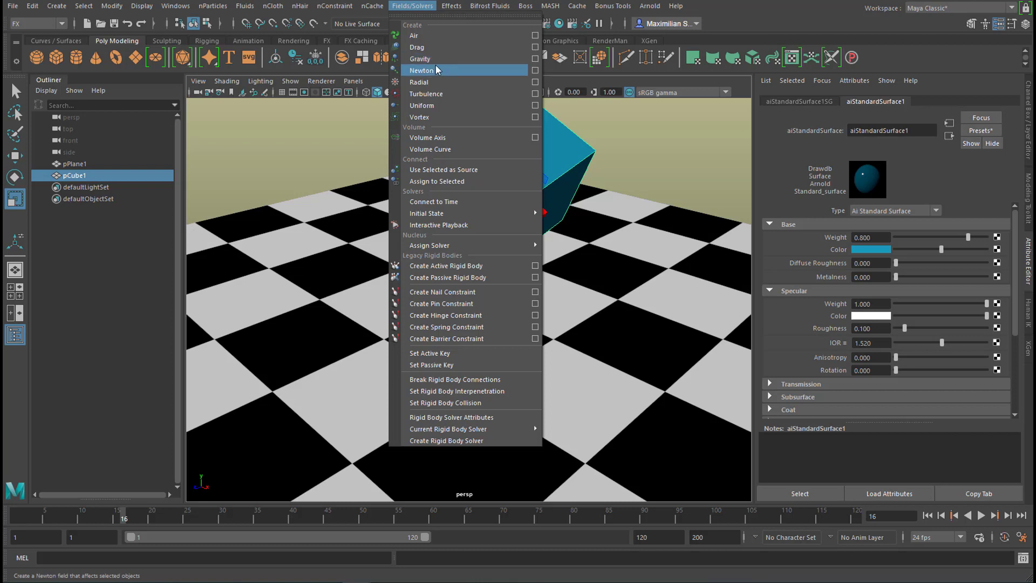
mouse_move(436, 63)
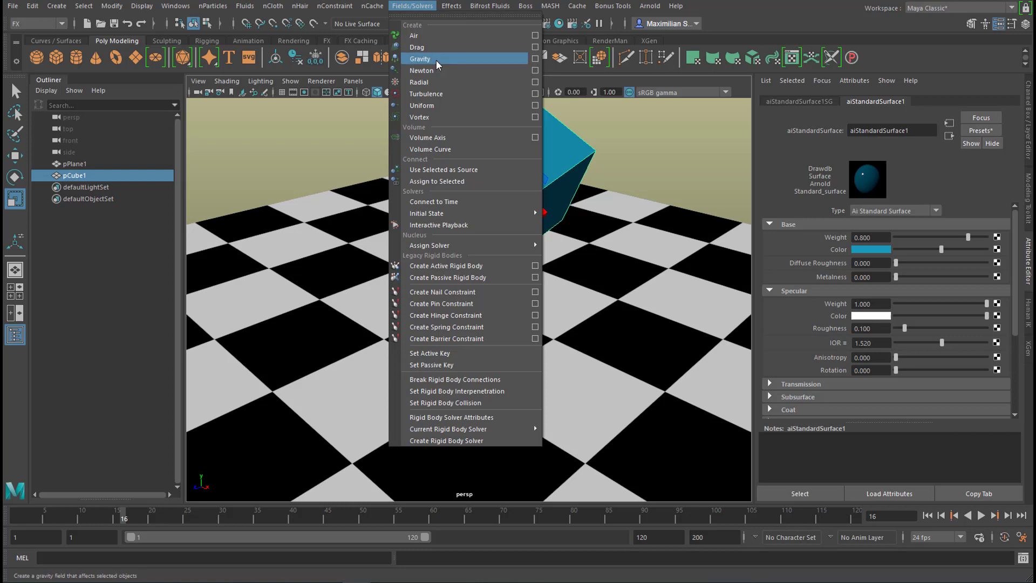
click(419, 59)
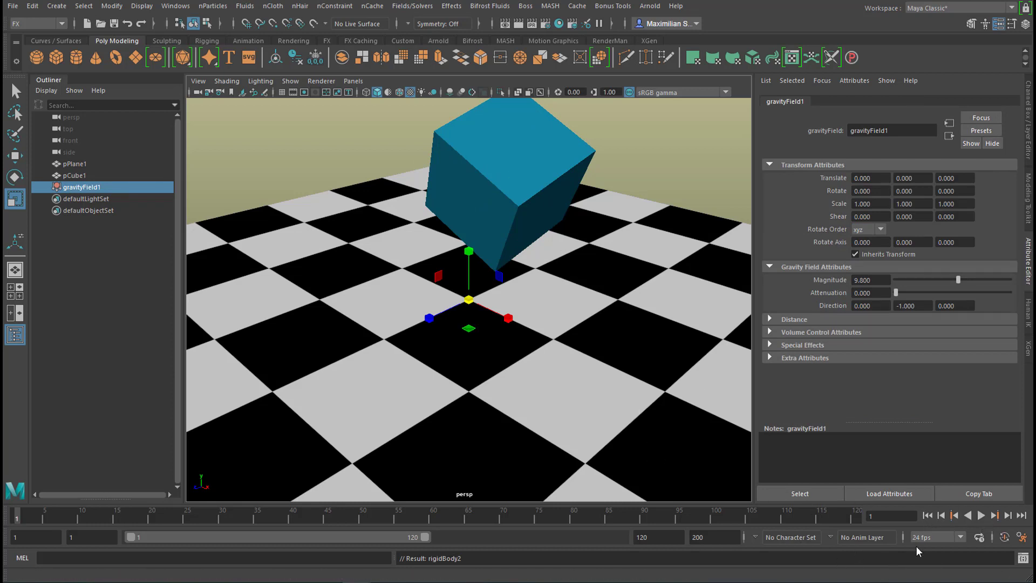
Select pCube1 to show its attributes and rigidBody2 node in the Attribute Editor.
click(987, 528)
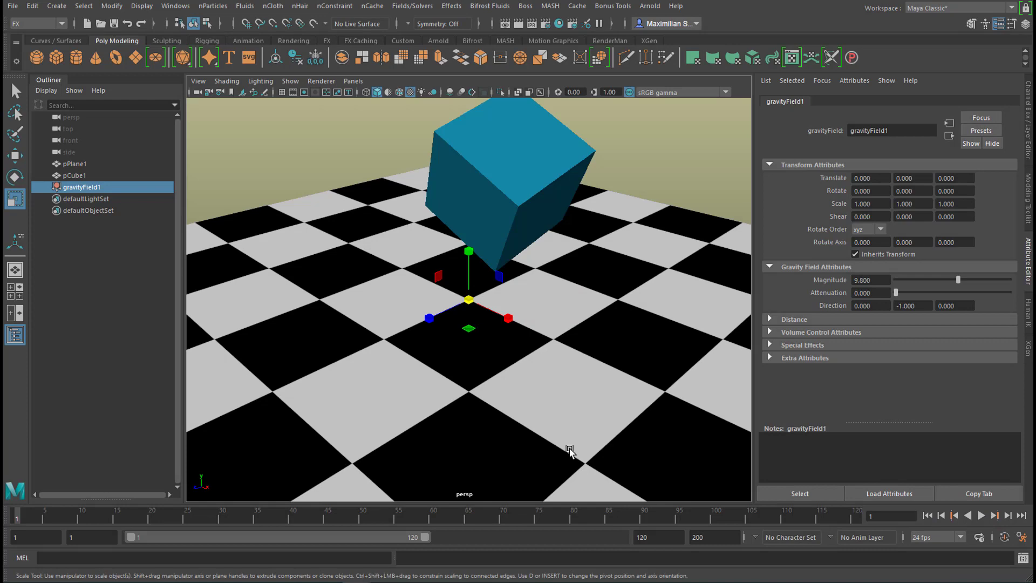
mouse_move(605, 449)
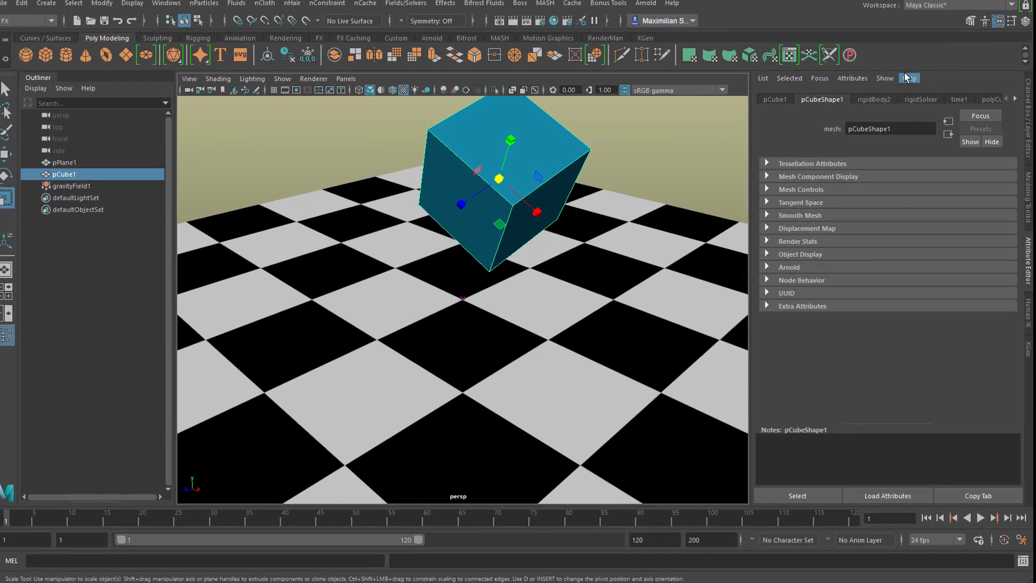
Raise the ground plane's rigidBody1 bounciness above 0.6 to about 1.5.
click(874, 98)
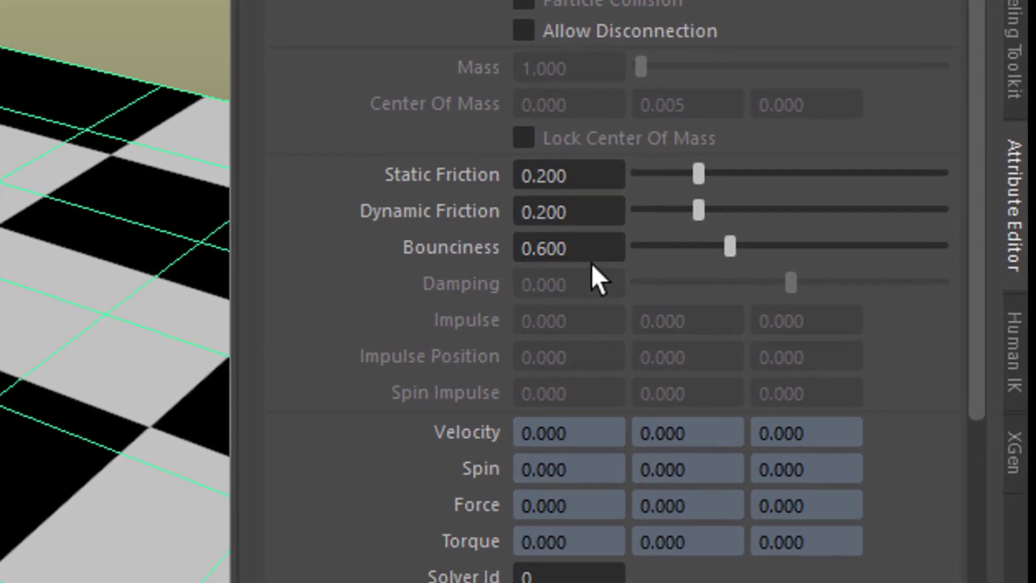
drag(730, 246, 723, 243)
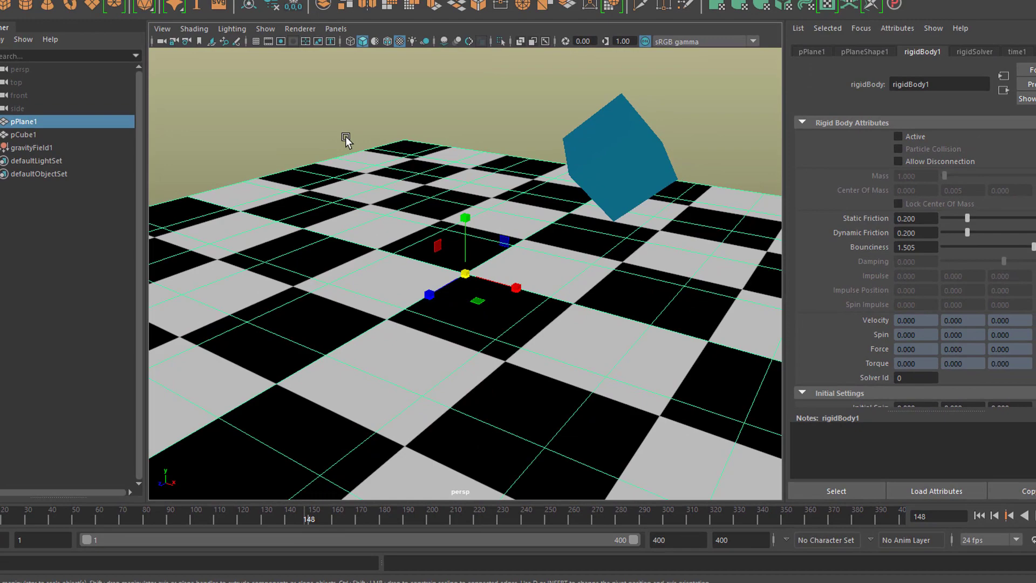
Bring up the Graph Editor from the Windows menu and load pCube1 into it.
click(175, 5)
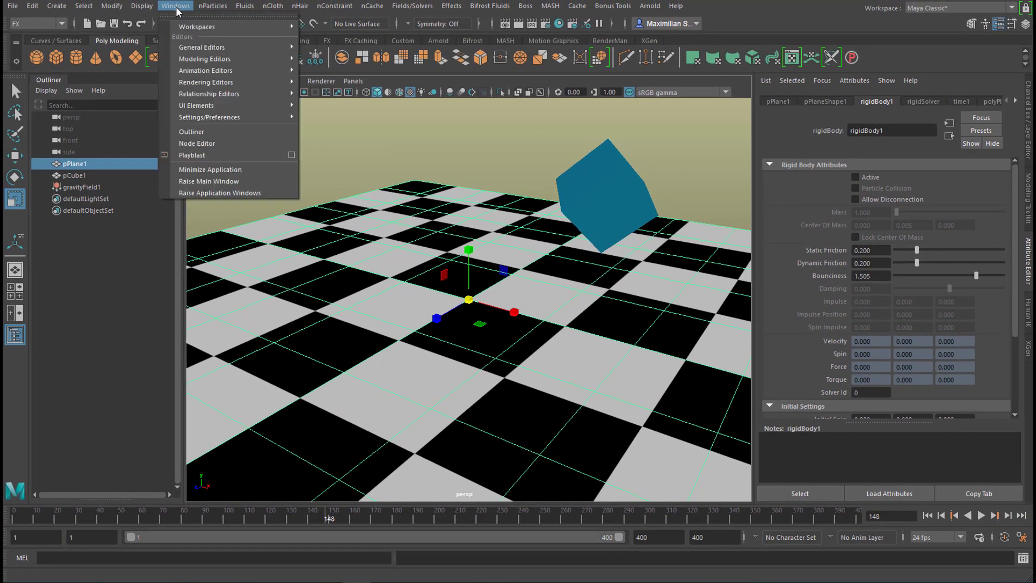
mouse_move(206, 82)
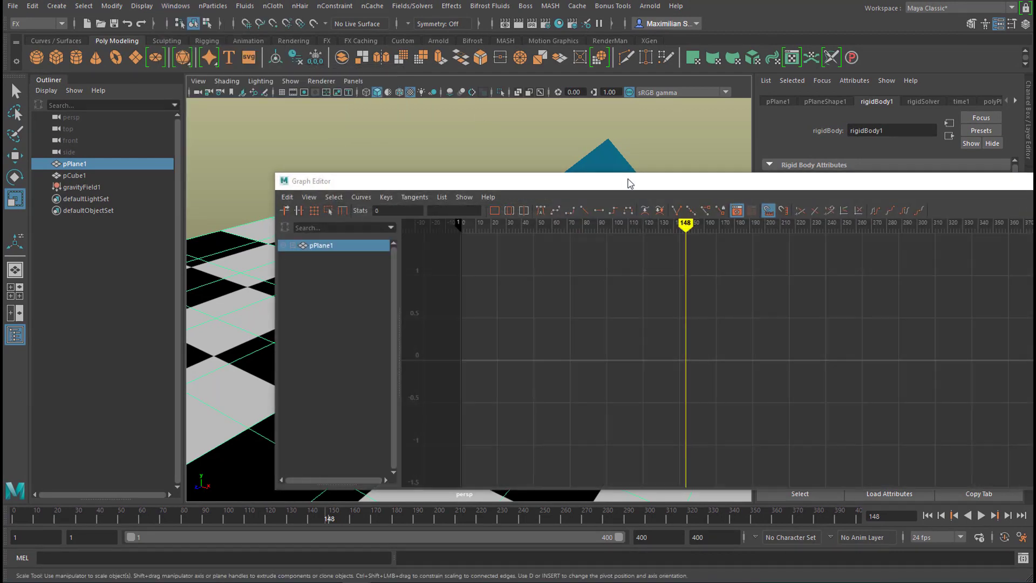
drag(628, 181, 628, 202)
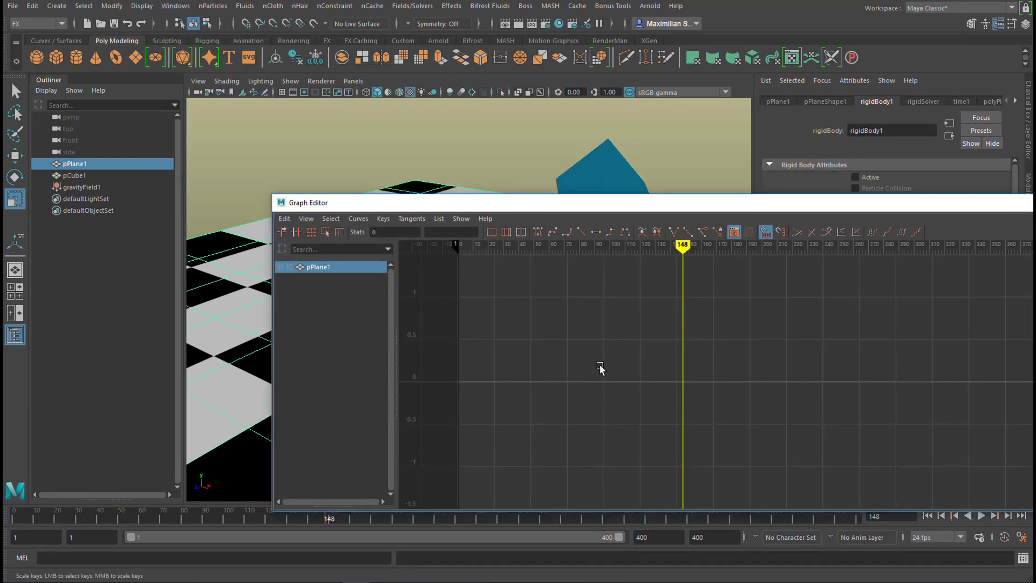
mouse_move(626, 283)
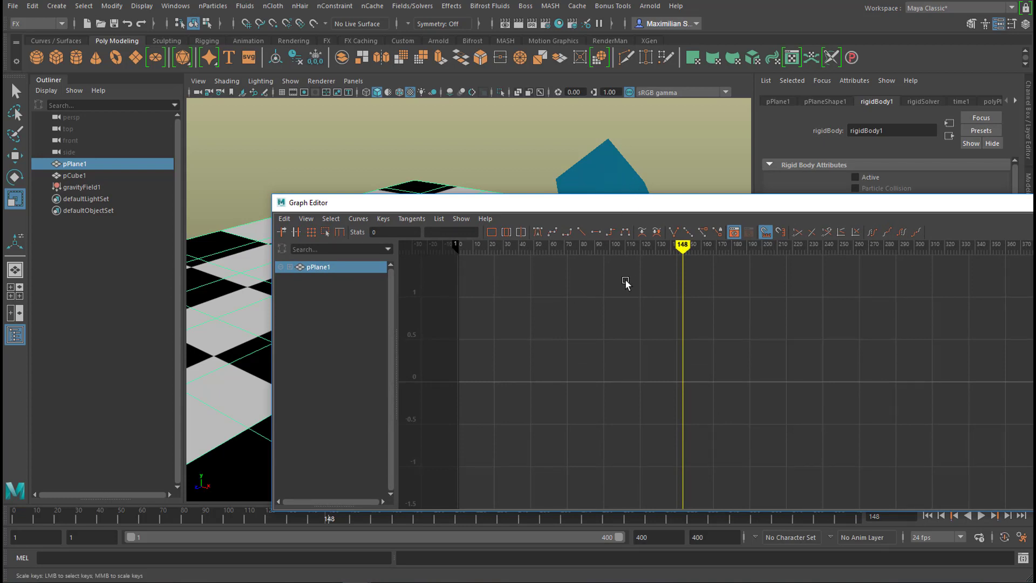
click(73, 175)
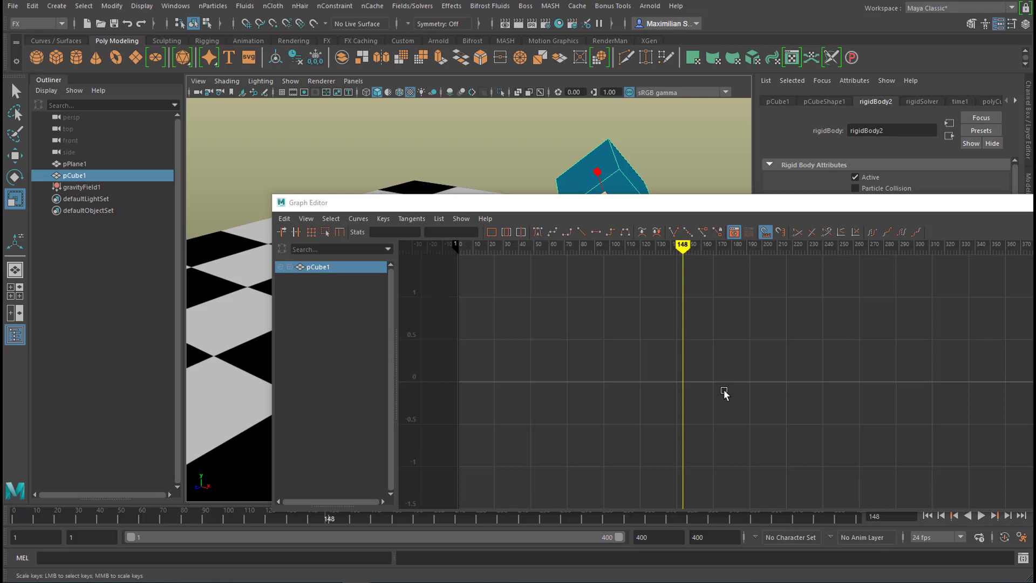
mouse_move(1016, 285)
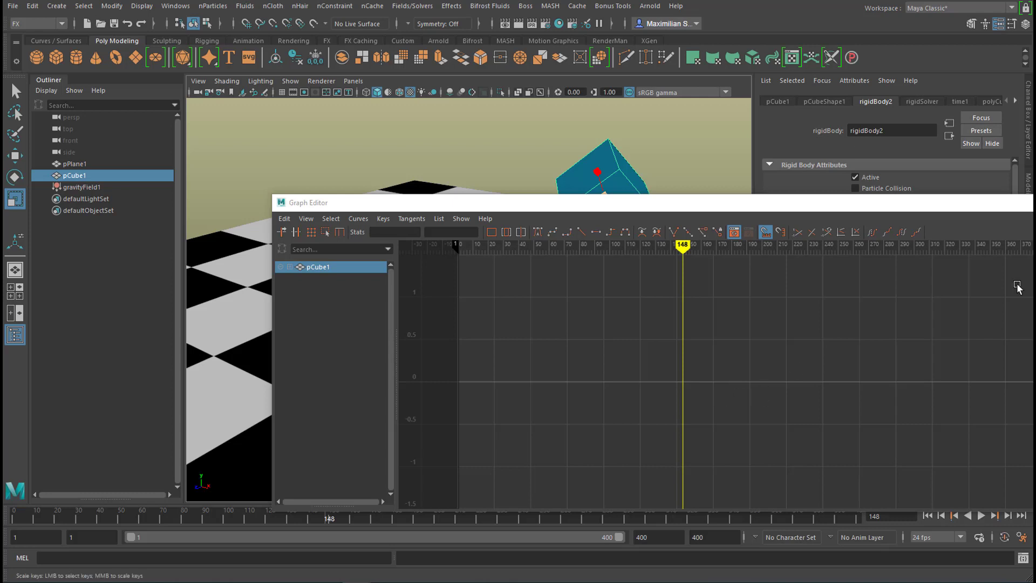
mouse_move(928, 317)
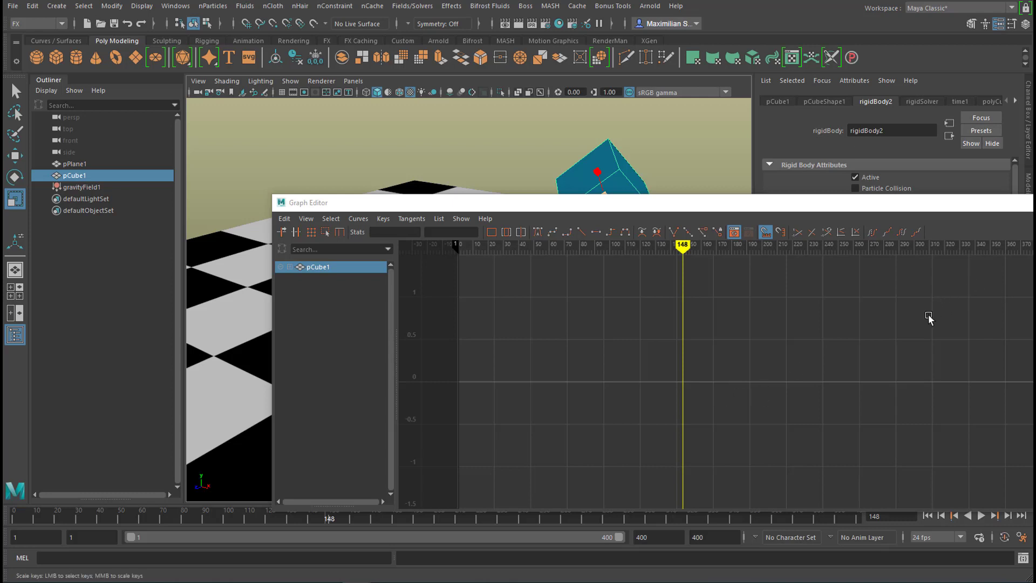
mouse_move(926, 315)
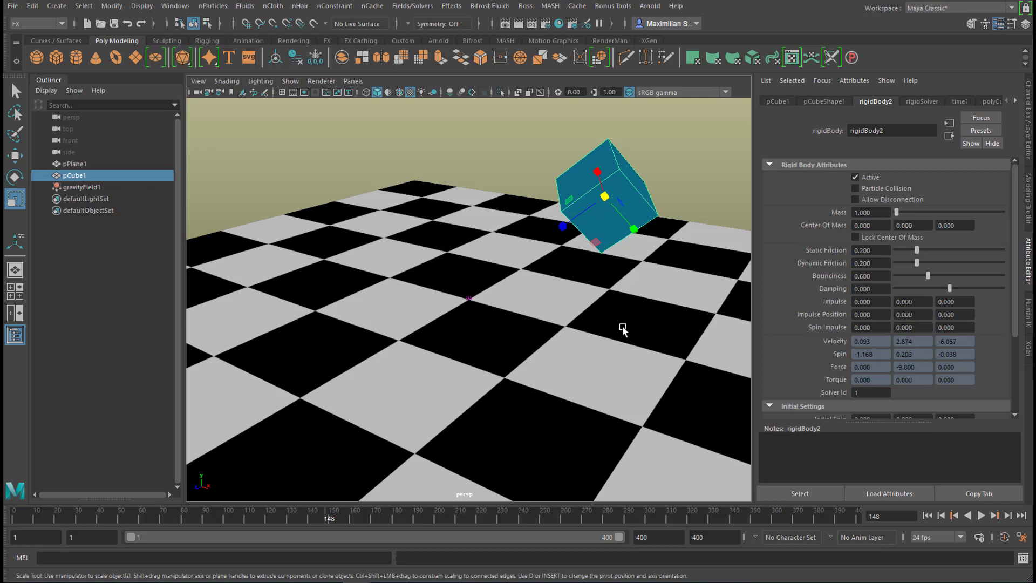
mouse_move(600, 342)
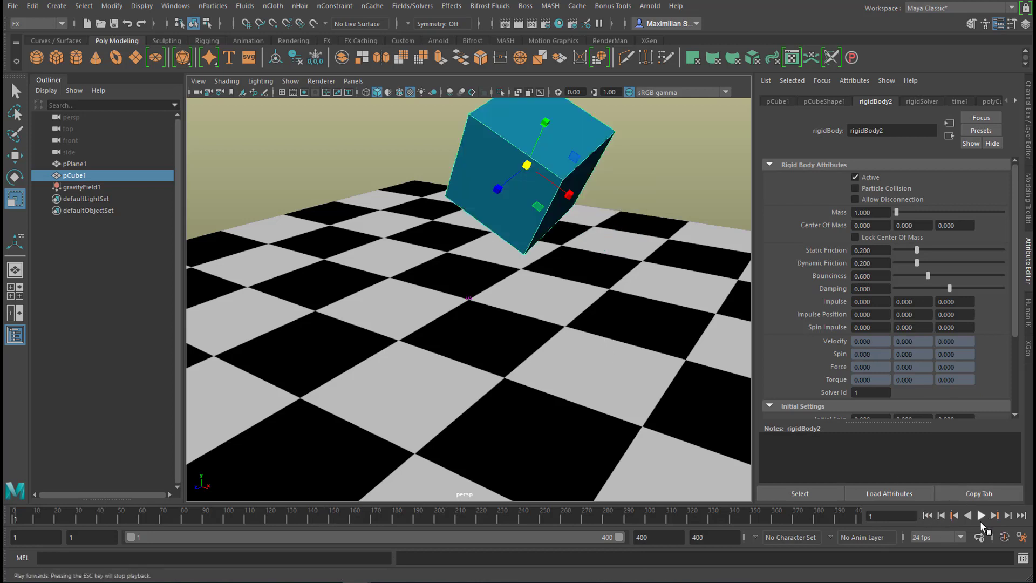
Play the rigid-body simulation forwards so the cube falls and tumbles across the checkerboard.
click(983, 526)
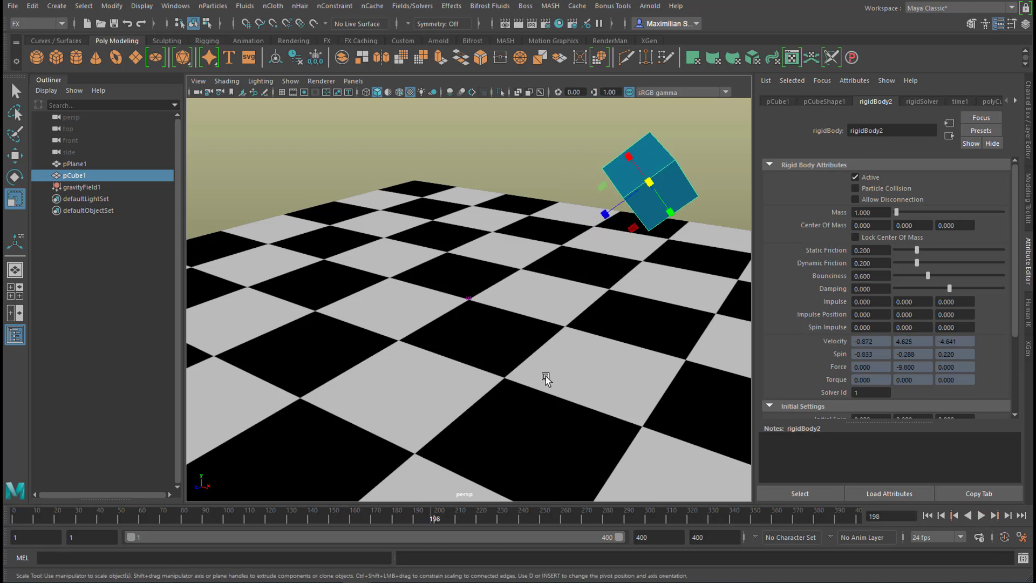
mouse_move(234, 170)
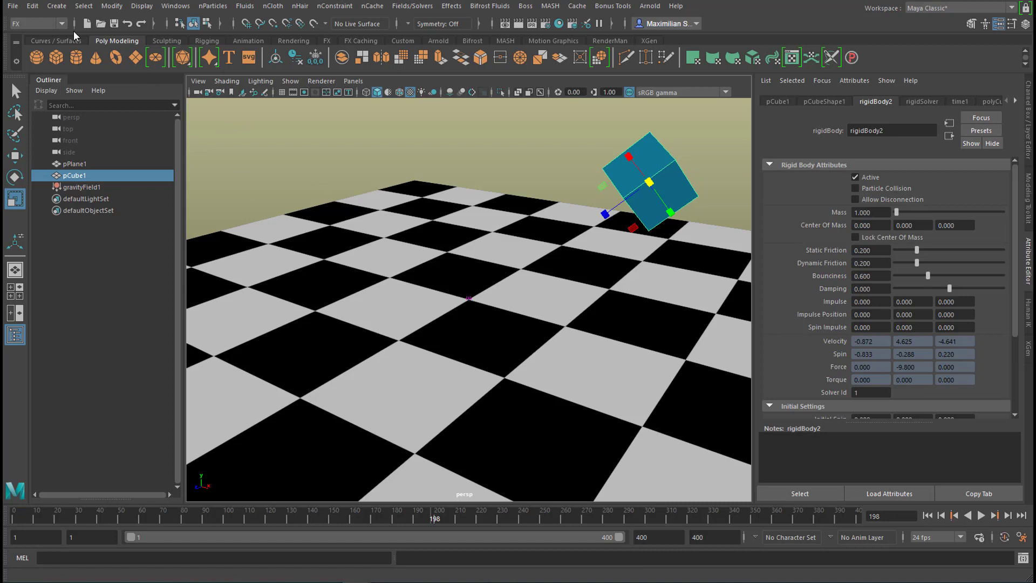
Switch the menu set from FX to Animation.
click(56, 23)
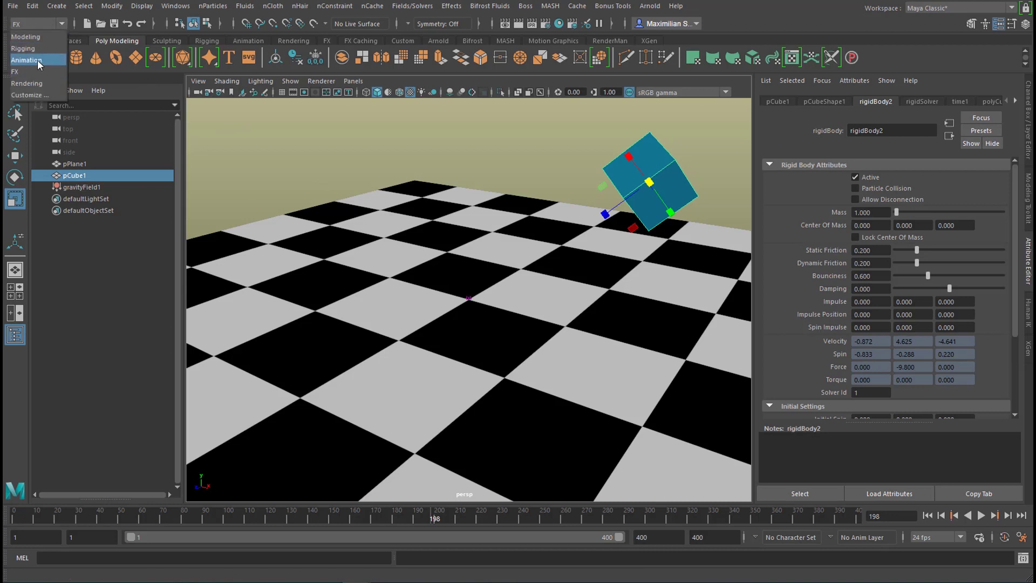
click(30, 57)
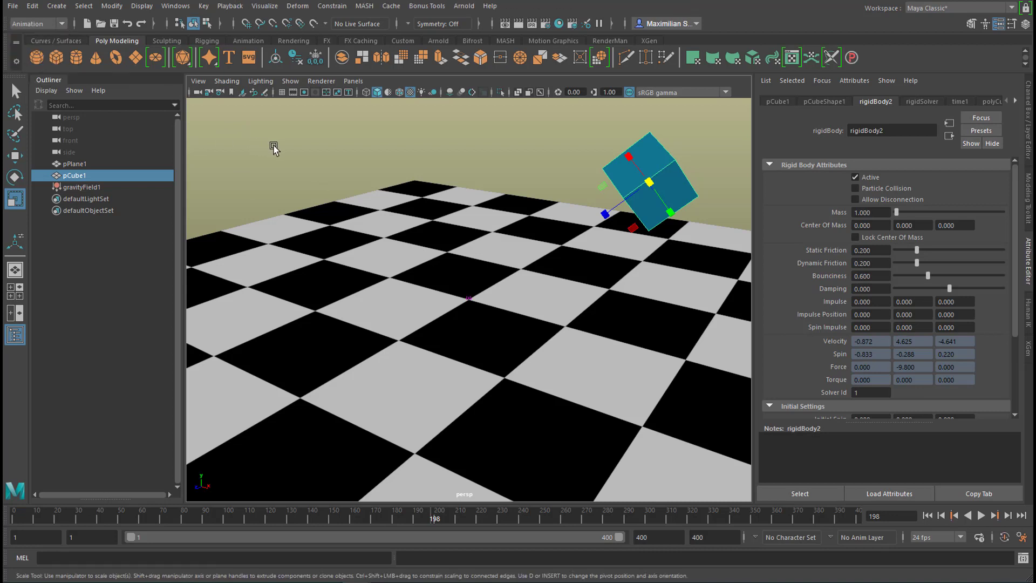
mouse_move(416, 119)
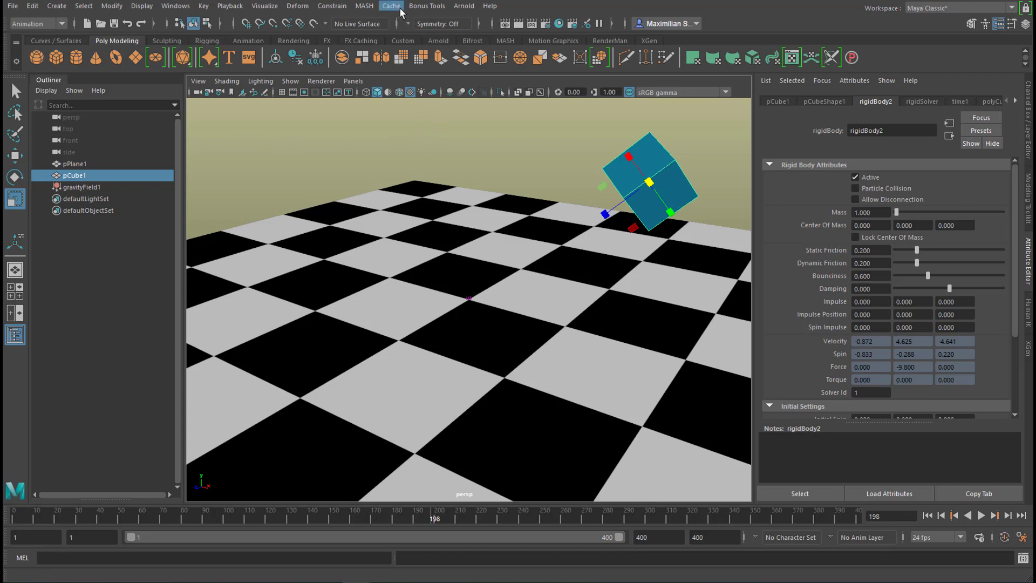
Browse the Cache menu, then bring up the Key menu for baking.
click(391, 6)
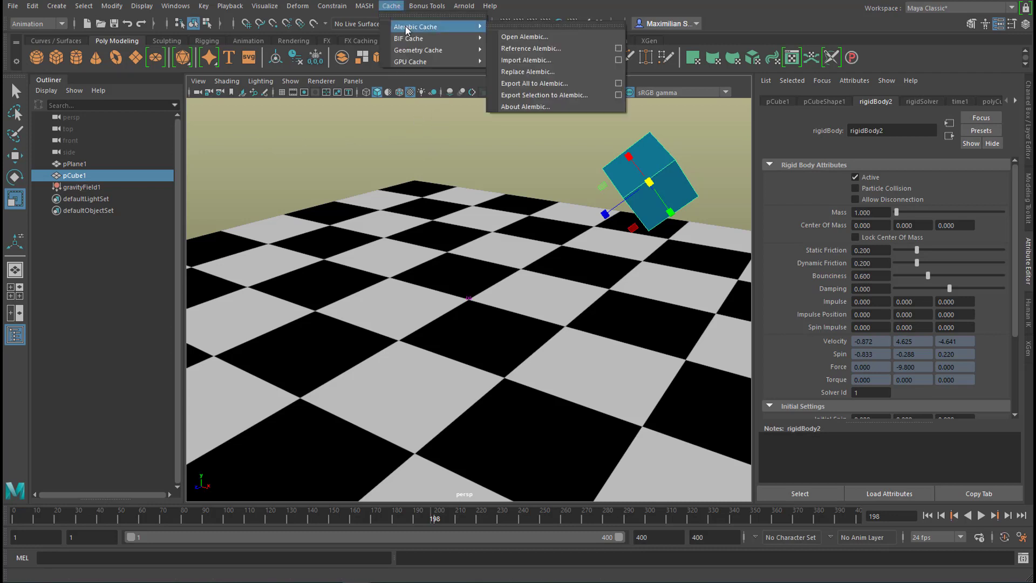
click(391, 5)
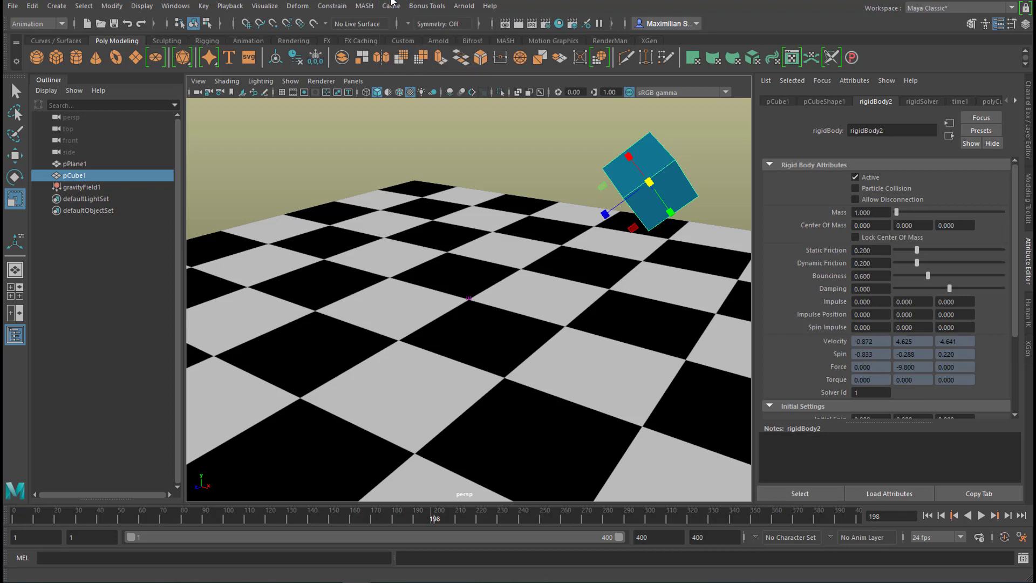
mouse_move(149, 62)
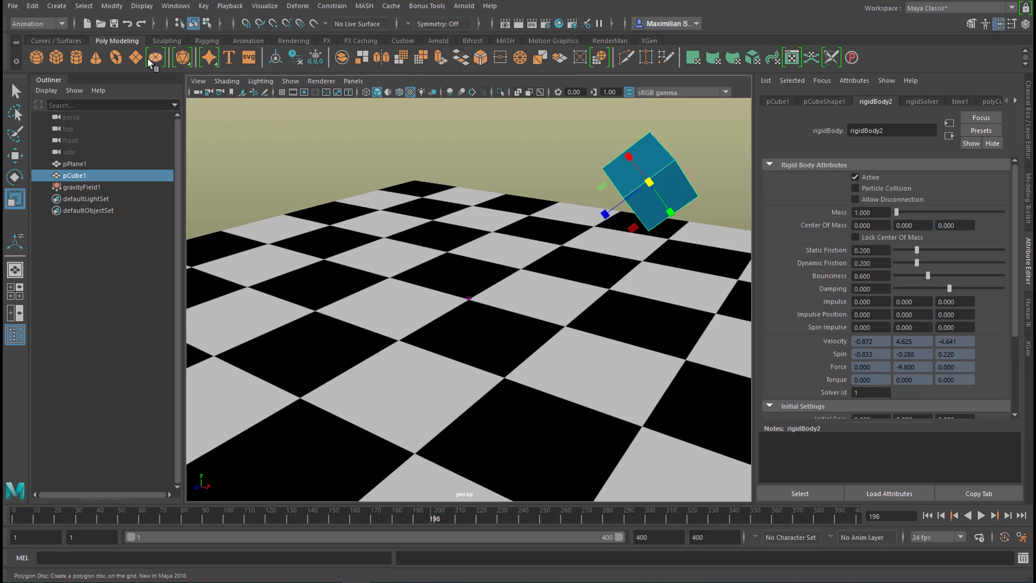
click(198, 5)
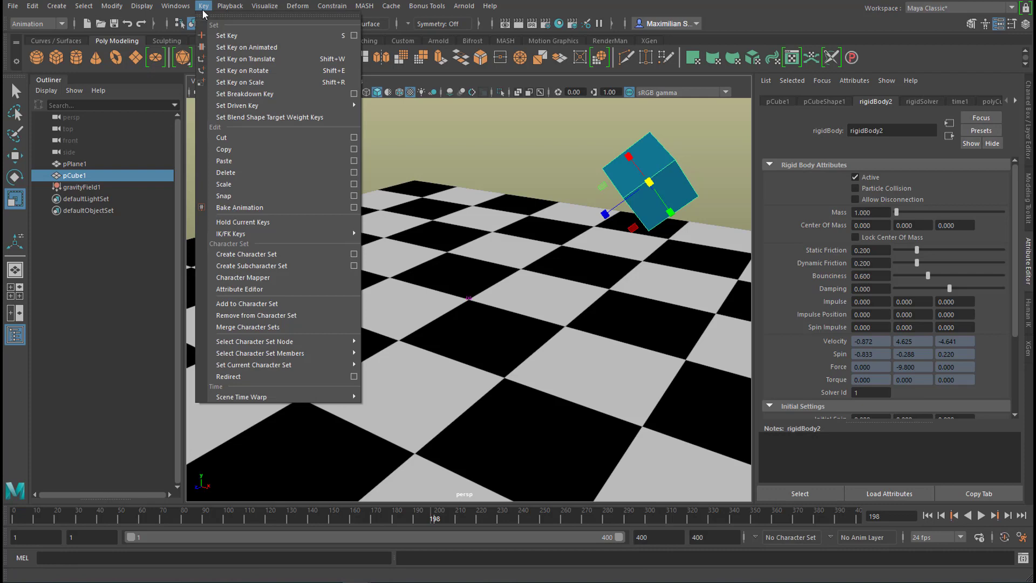
mouse_move(288, 184)
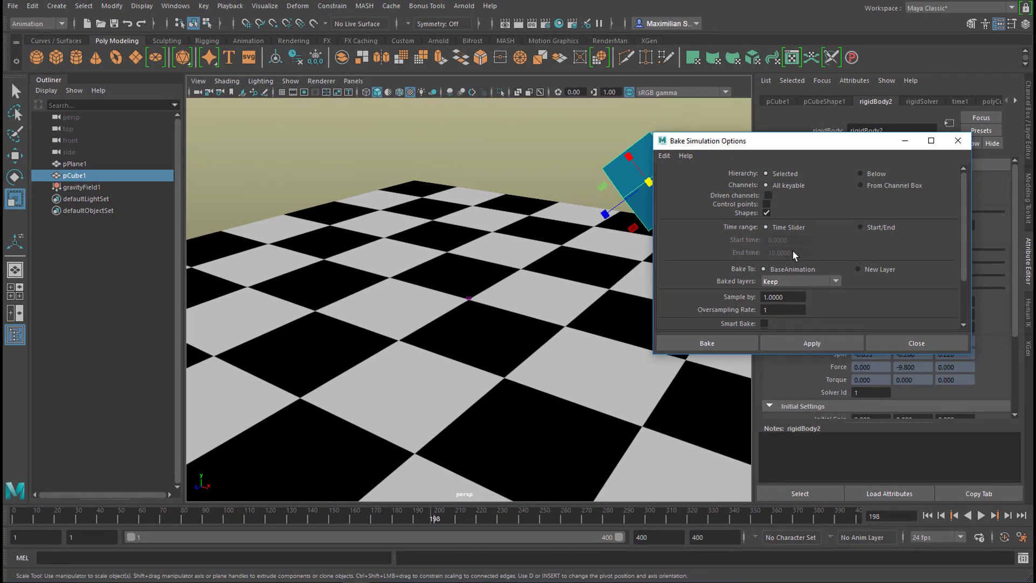
mouse_move(788, 239)
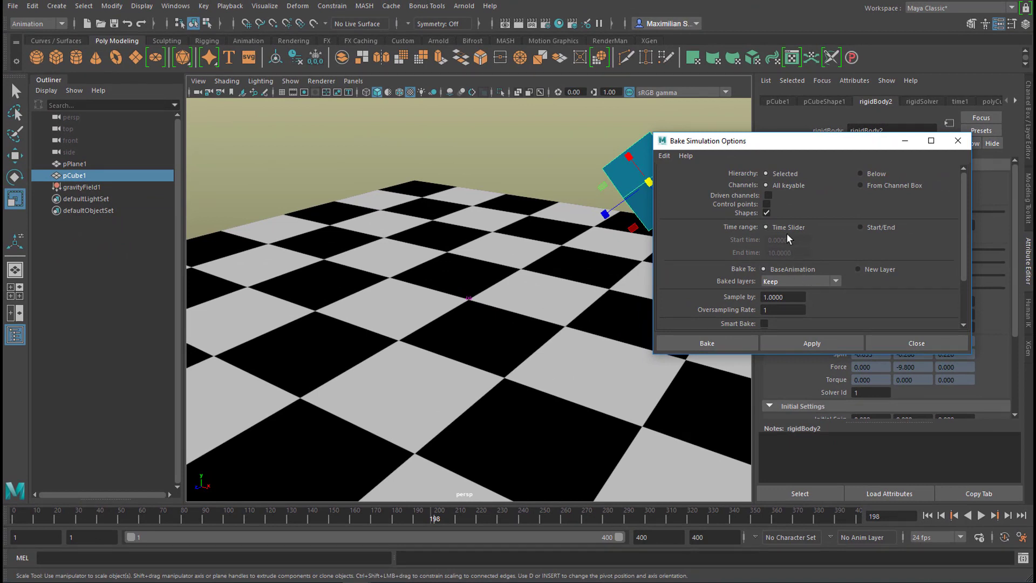
mouse_move(419, 529)
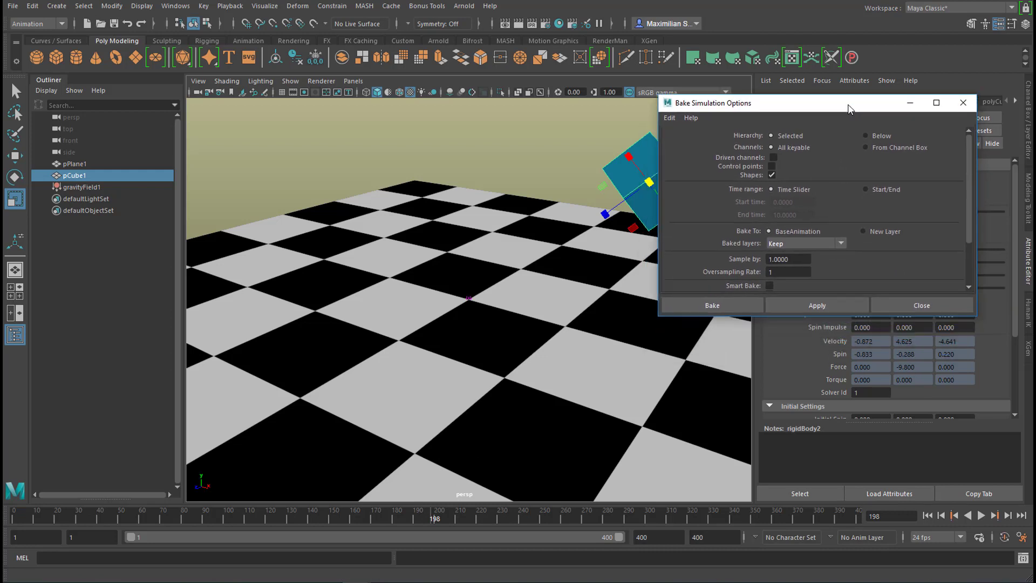
mouse_move(826, 205)
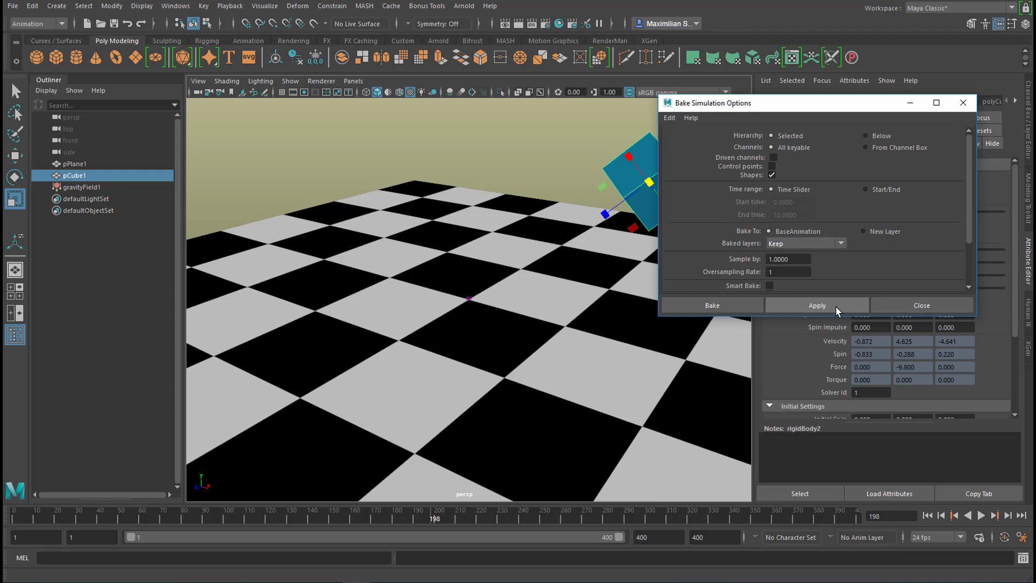
mouse_move(837, 309)
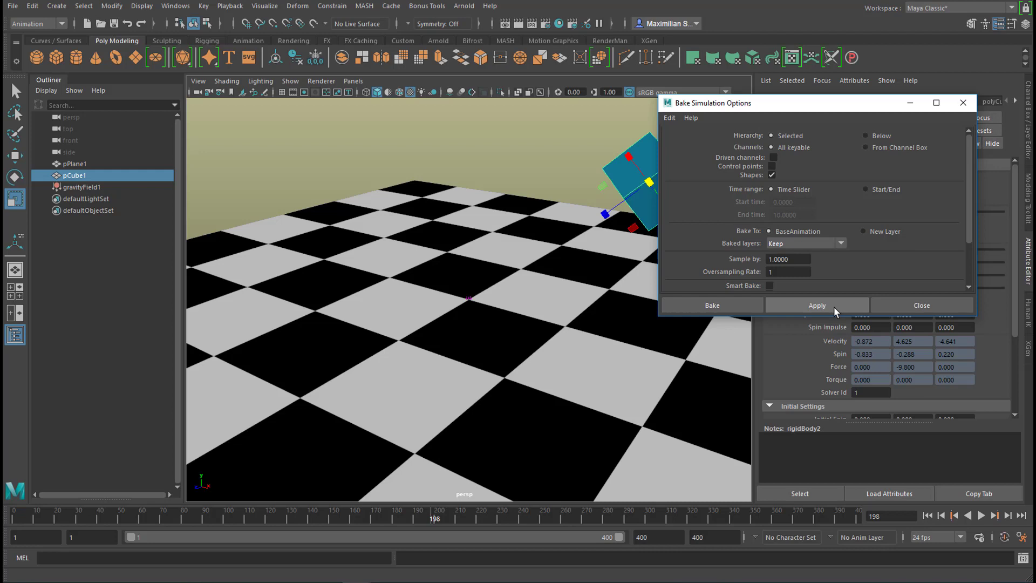
Apply Bake Simulation over the Time Slider range and close the options.
click(817, 304)
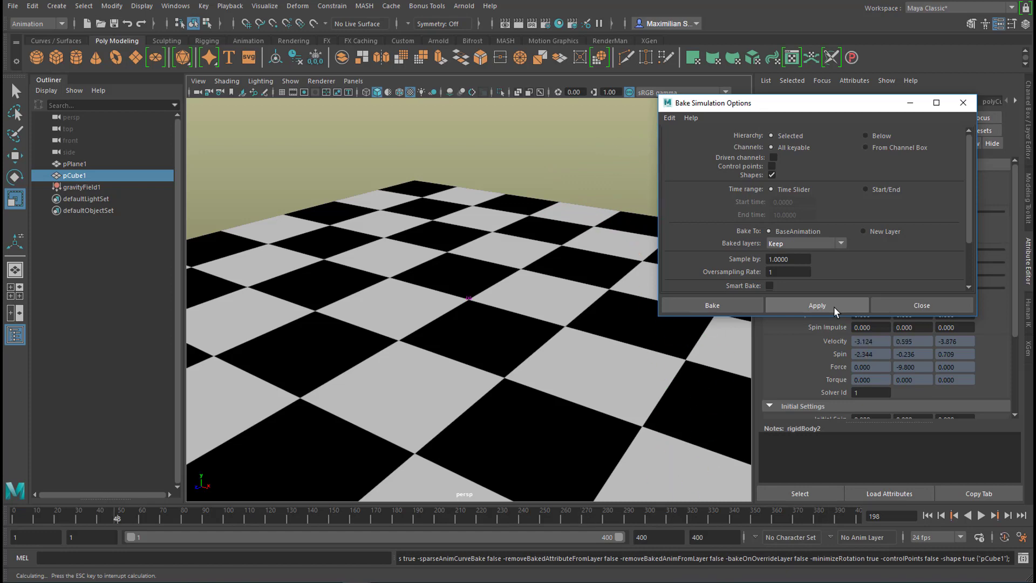
click(817, 304)
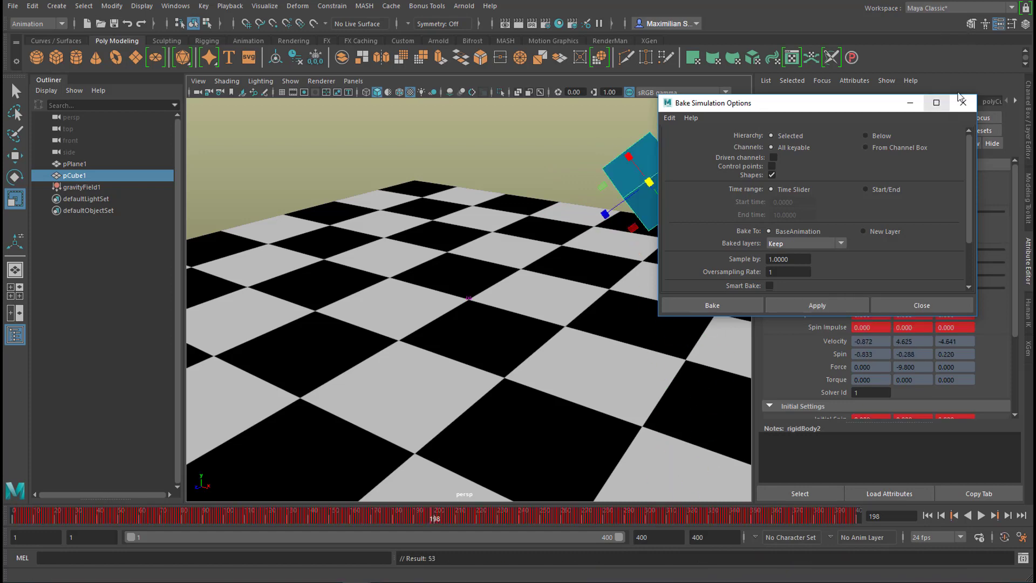
click(922, 305)
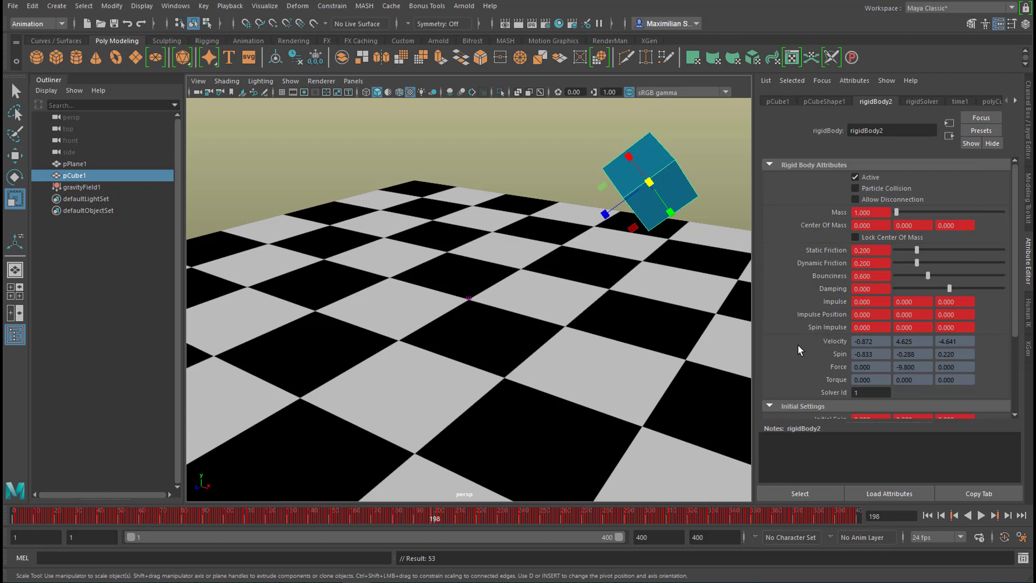
mouse_move(642, 452)
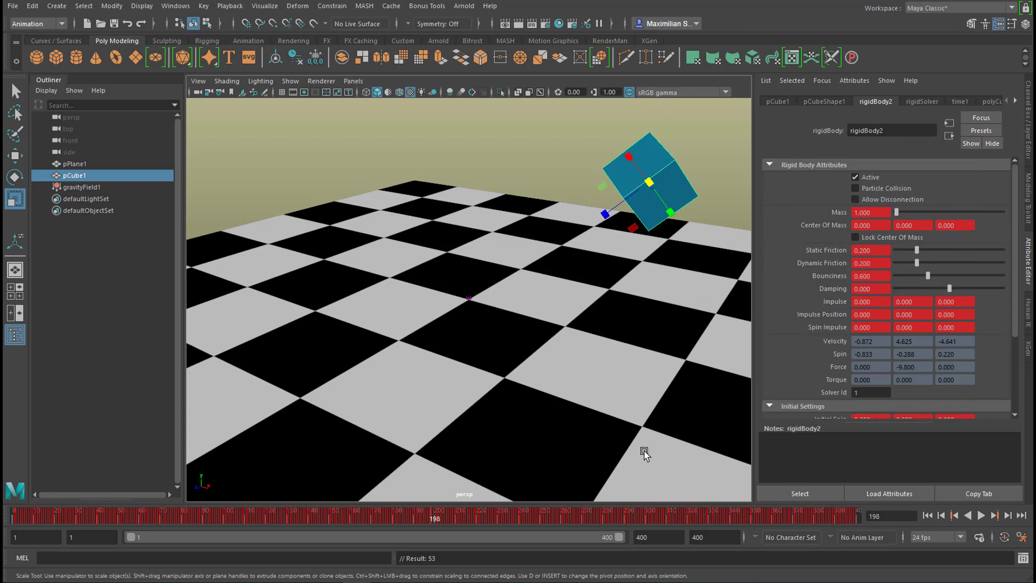
mouse_move(485, 352)
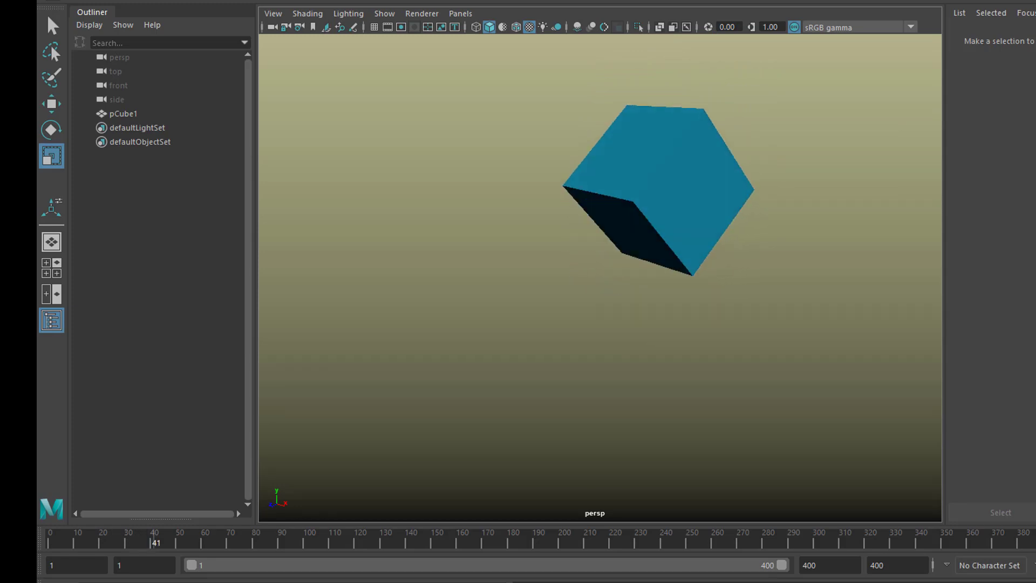
Scrub the baked animation to frame 50 and bring up the Windows menu.
click(280, 537)
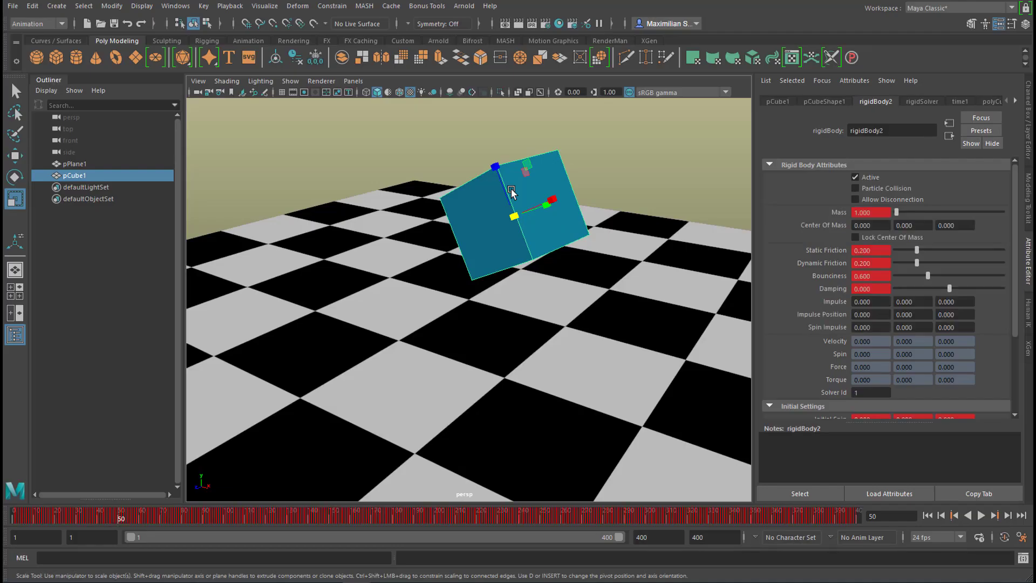
mouse_move(285, 260)
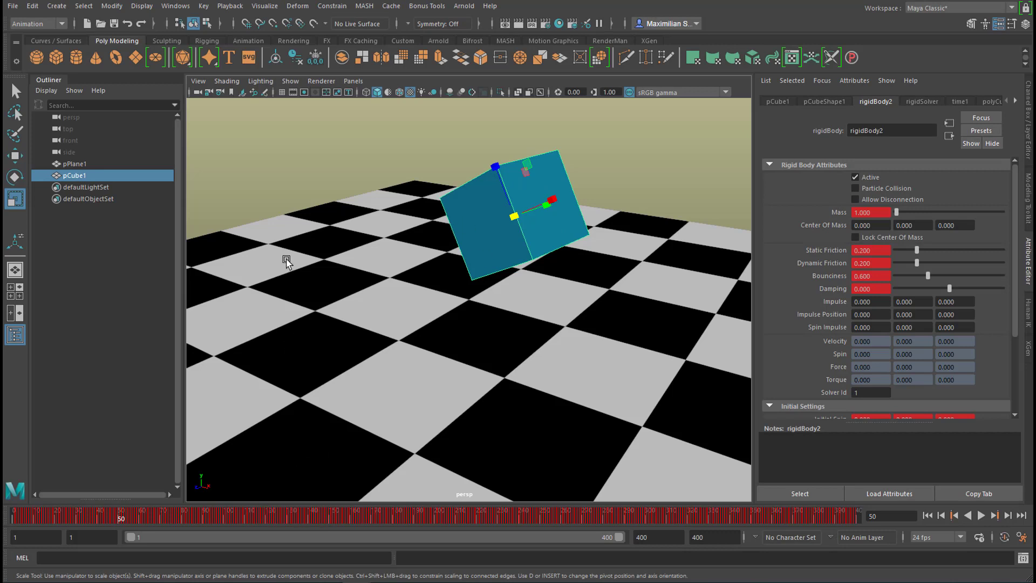
click(175, 5)
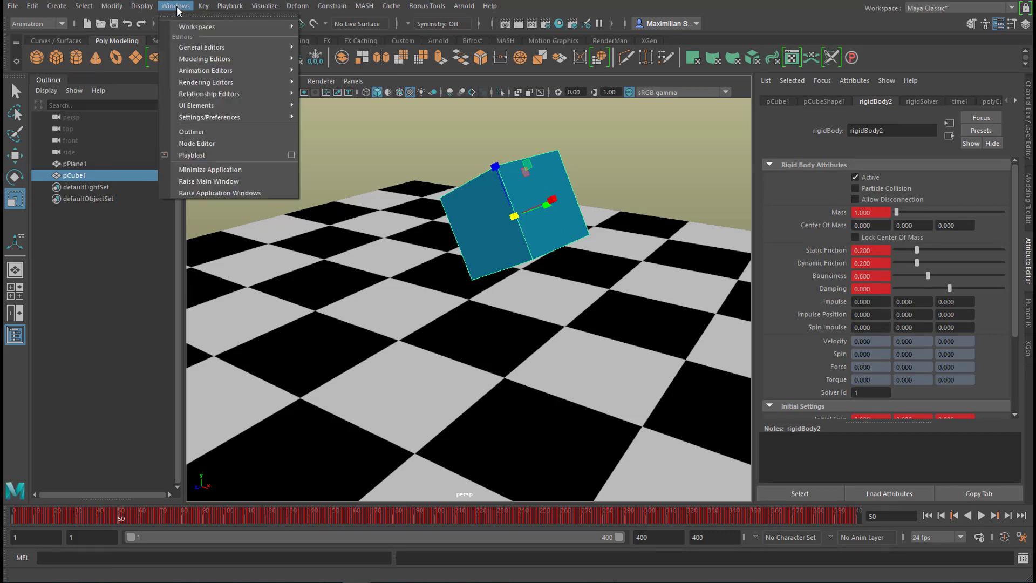
mouse_move(206, 70)
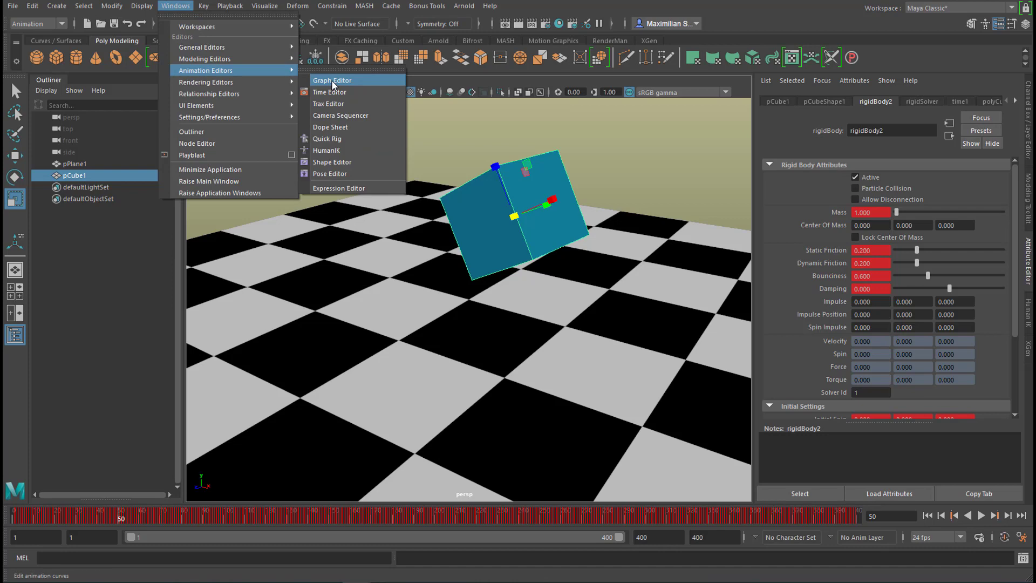
Show the Graph Editor and isolate pCube1's Translate Y curve.
click(333, 79)
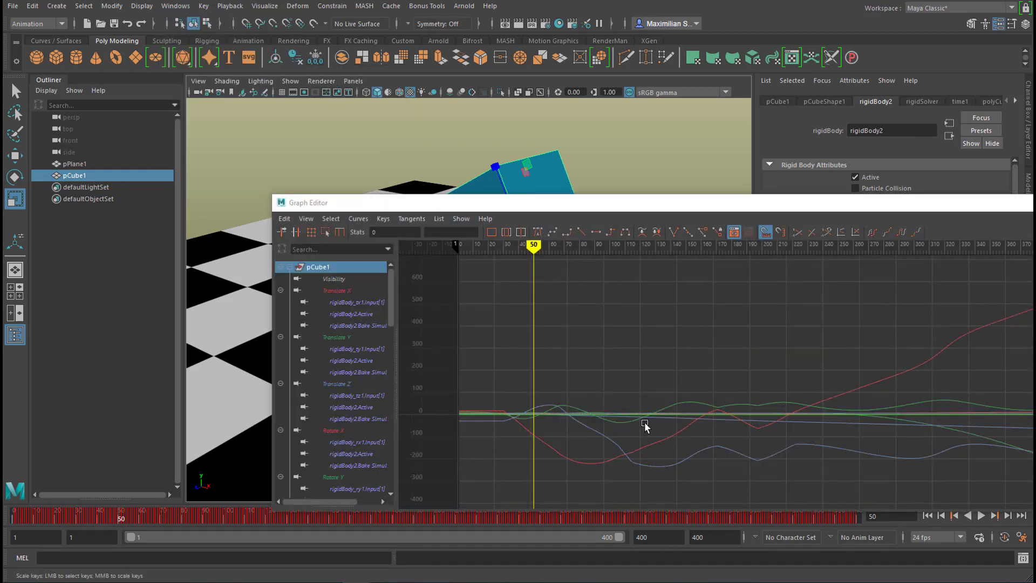
mouse_move(733, 212)
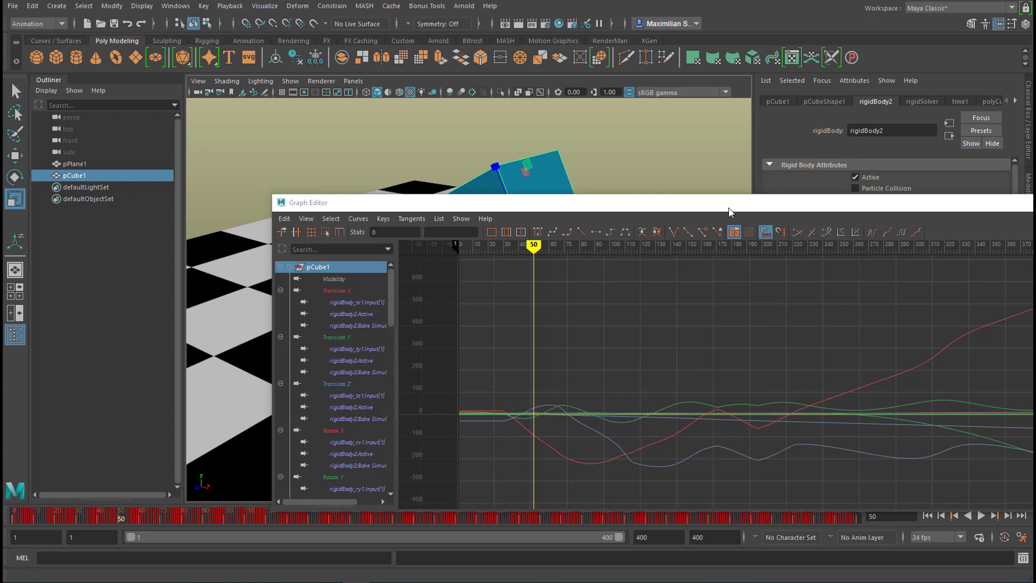
mouse_move(727, 209)
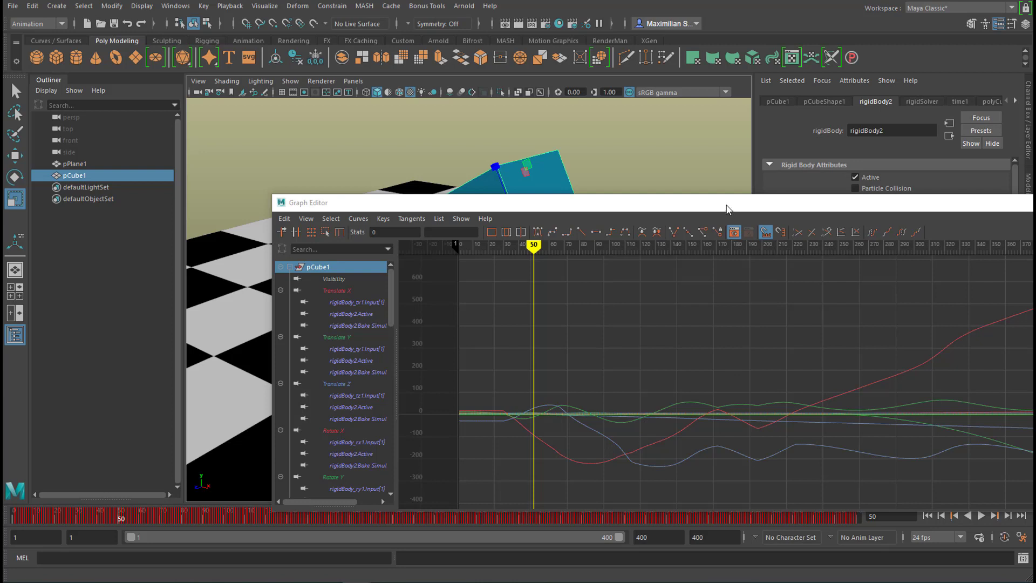
drag(727, 203, 561, 240)
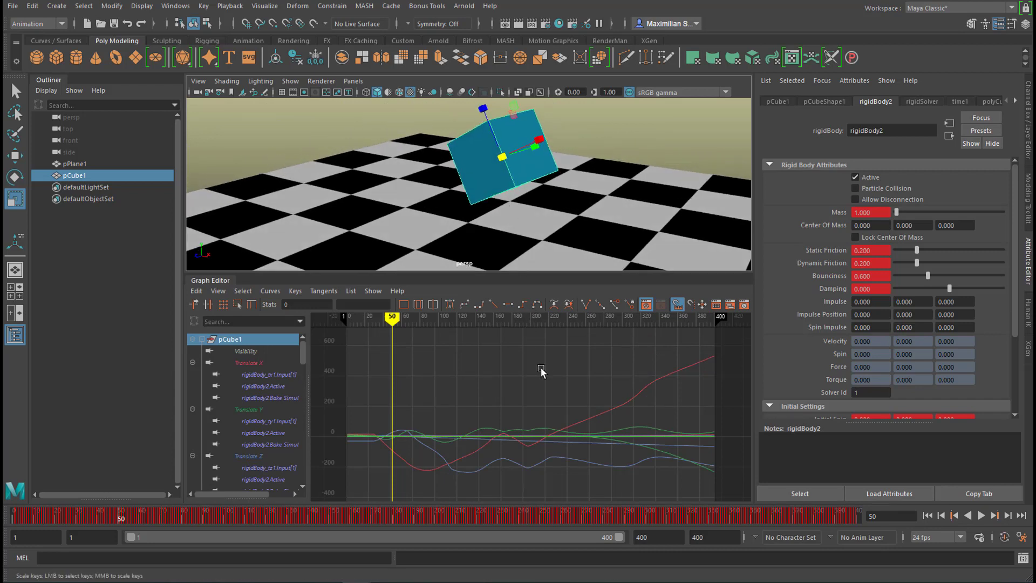
mouse_move(391, 426)
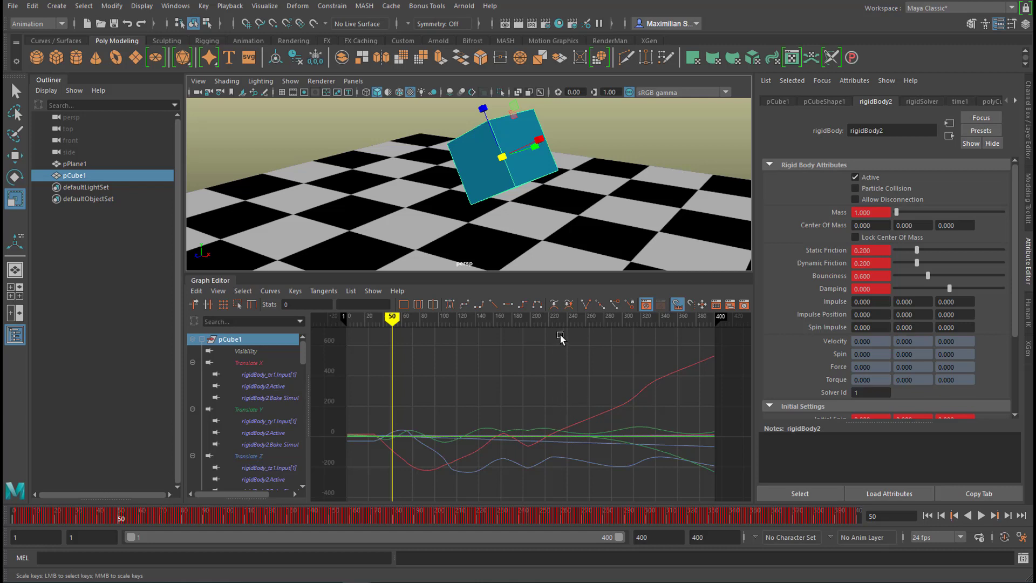
mouse_move(591, 443)
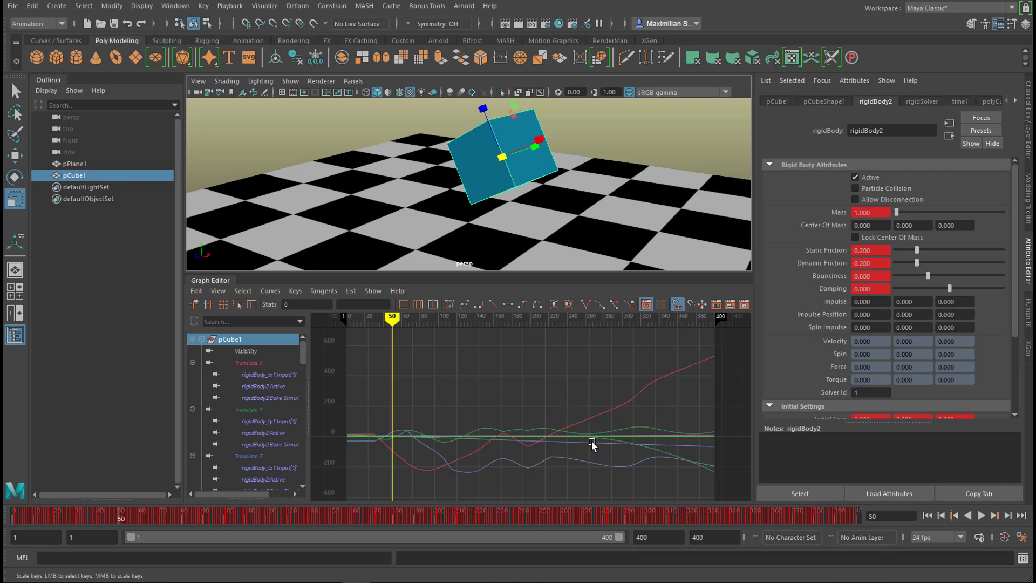
mouse_move(521, 426)
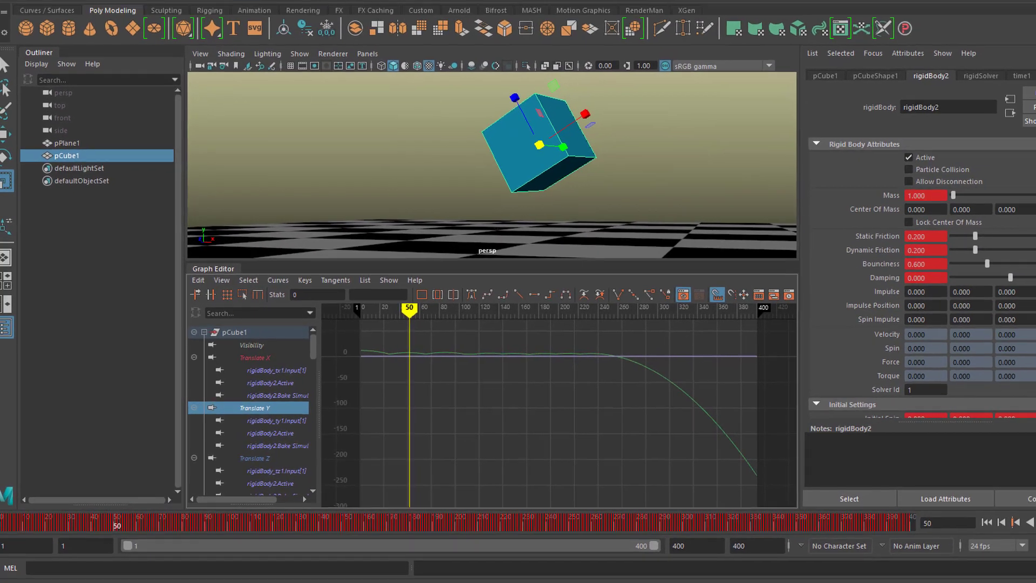
Delete all rigid bodies in the scene via Edit > Delete All by Type.
click(8, 7)
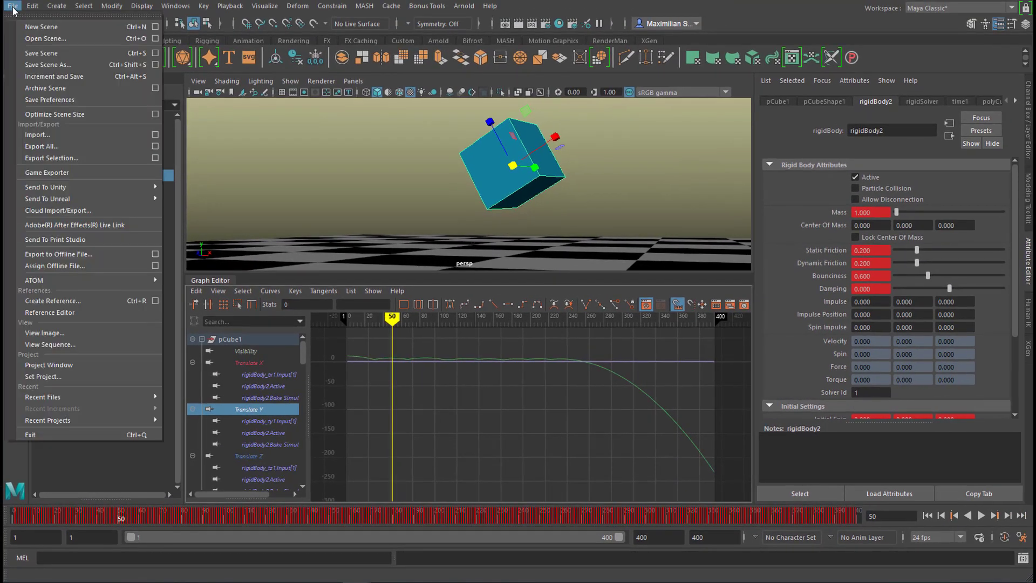
click(34, 6)
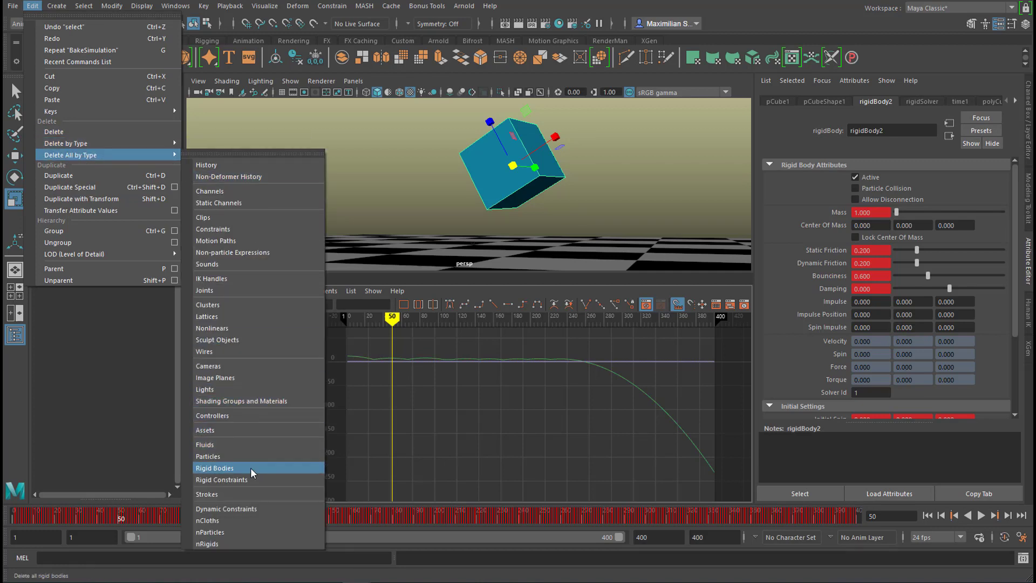
click(213, 467)
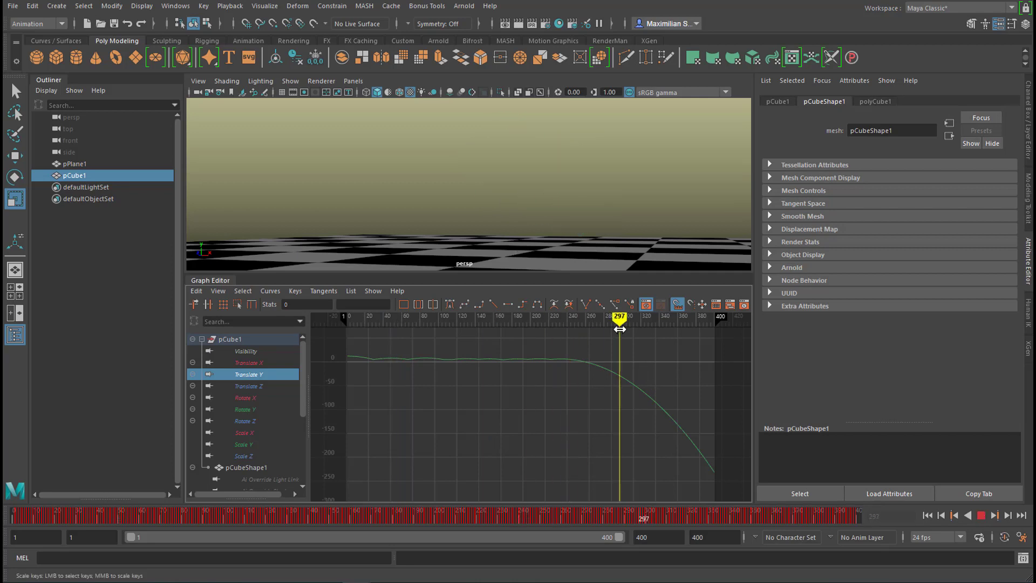
Scrub around frames 242-250 to check the baked fall still plays.
drag(620, 328, 616, 317)
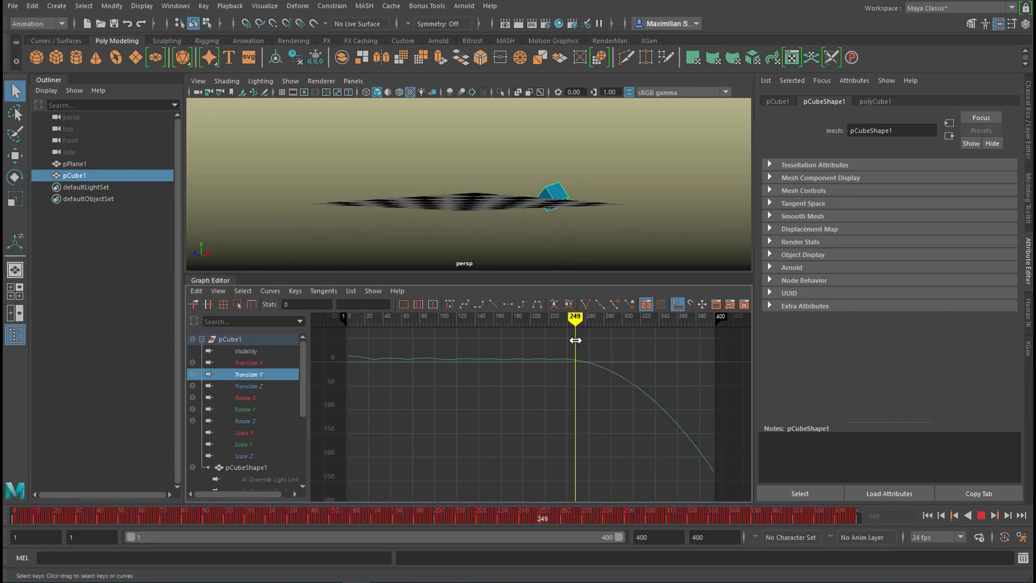
drag(576, 322, 569, 322)
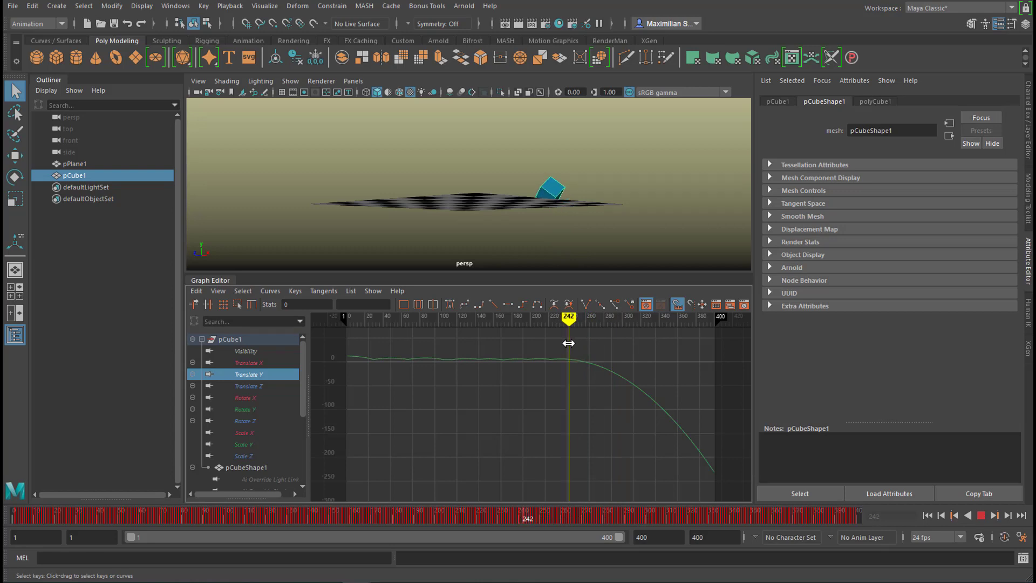
drag(568, 321, 575, 320)
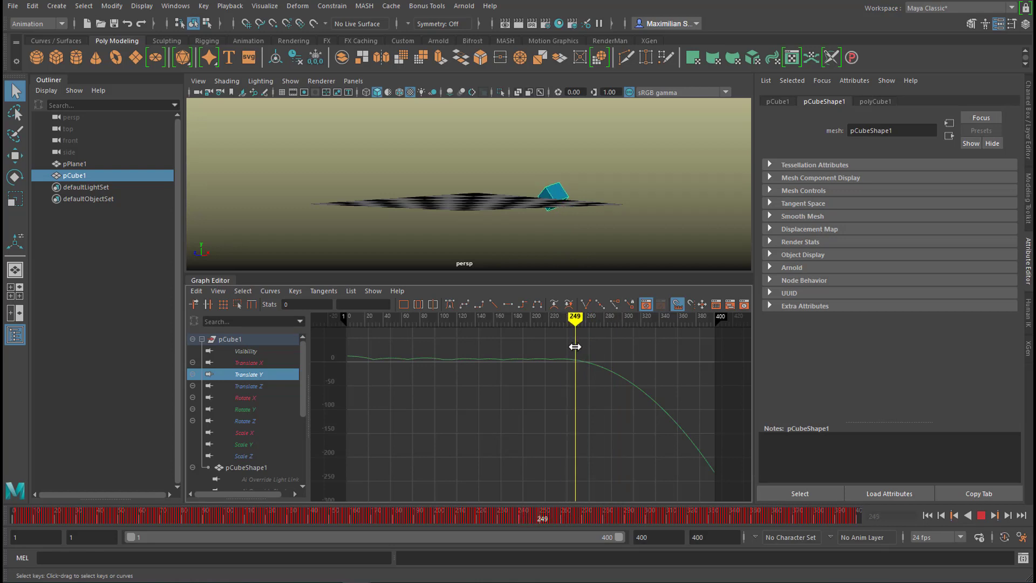
drag(576, 316, 572, 316)
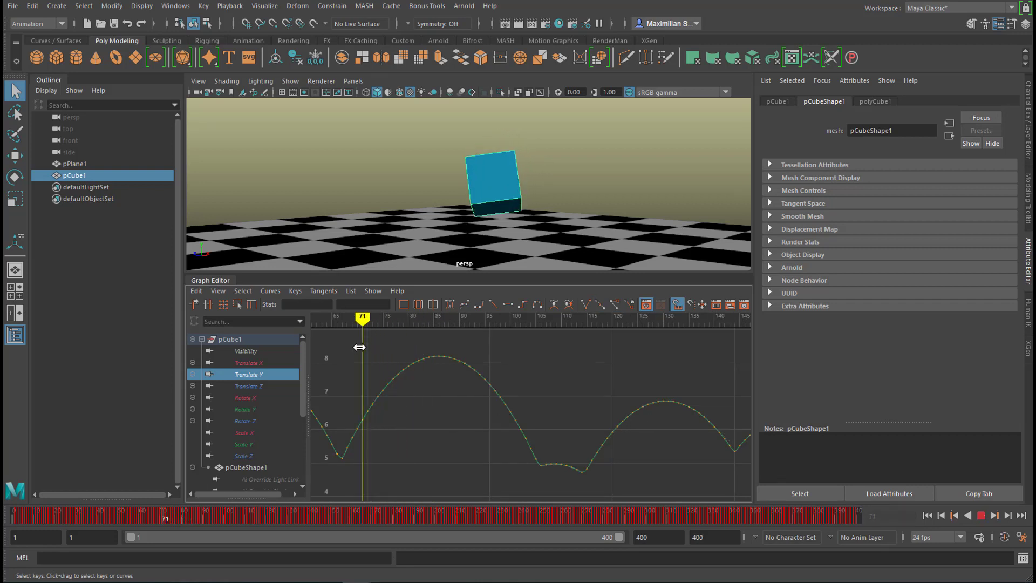
Review the first bounce around frames 67-71 on the Translate Y curve.
drag(363, 320, 342, 320)
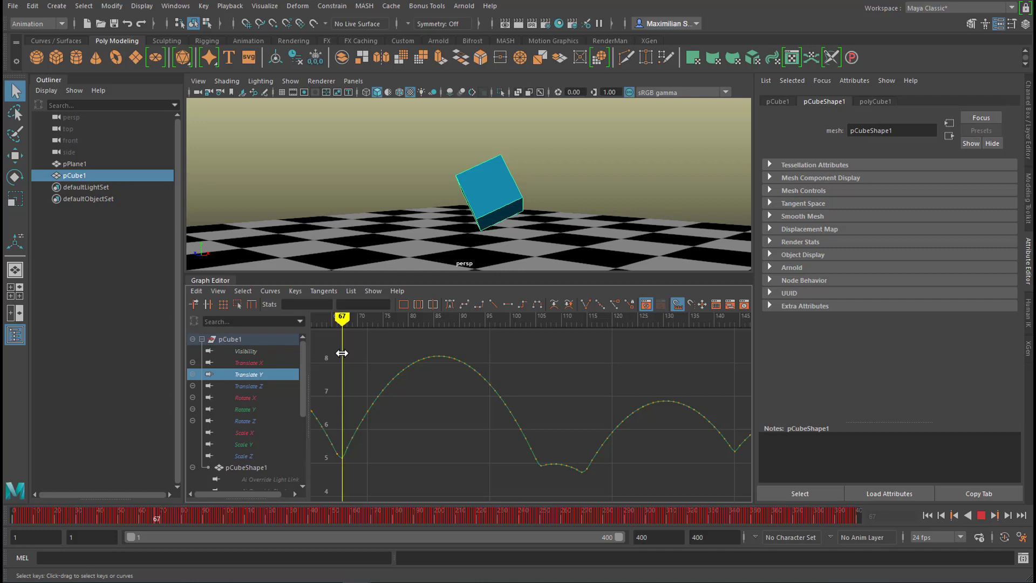
mouse_move(340, 356)
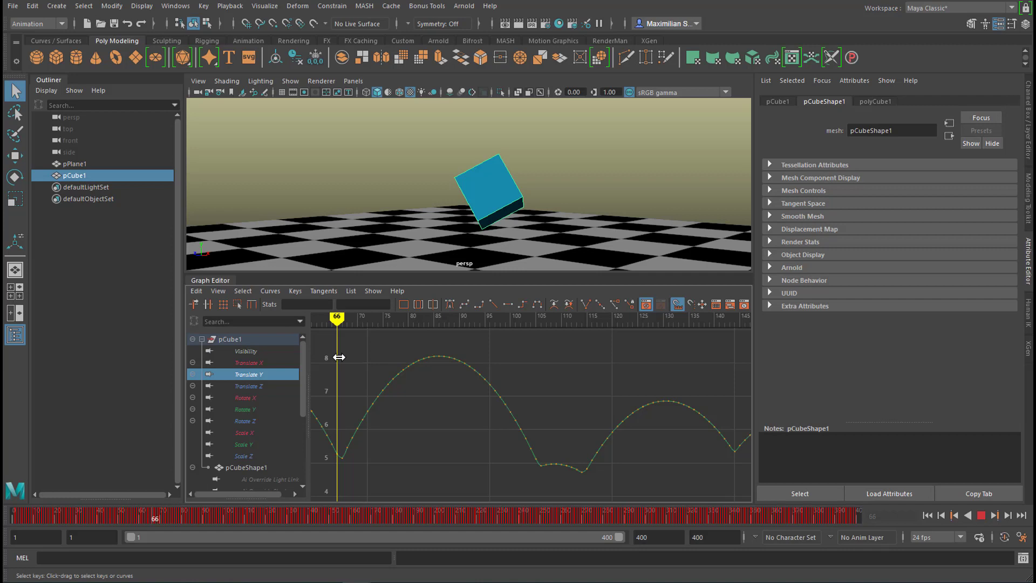
drag(336, 317, 330, 317)
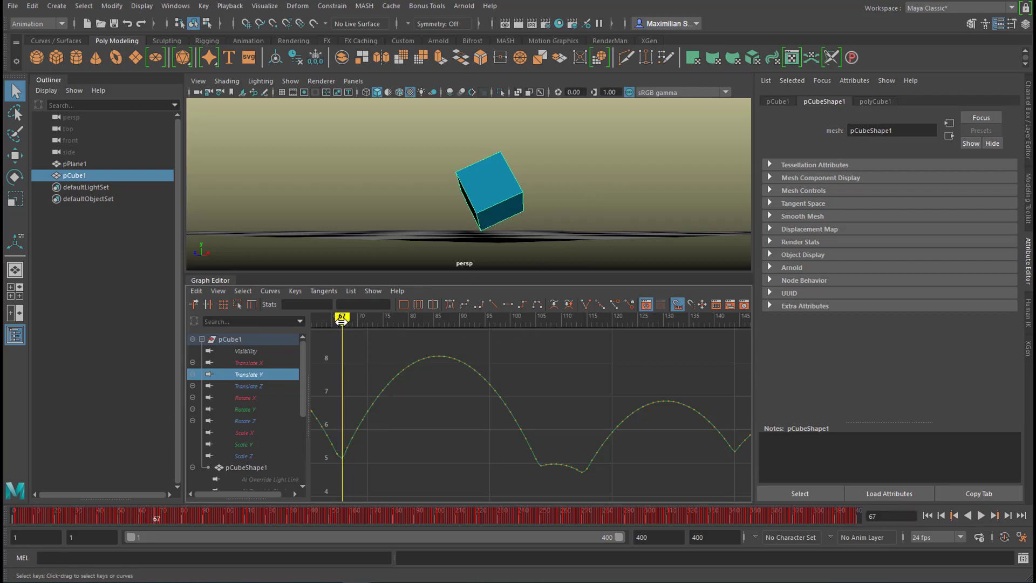
click(984, 529)
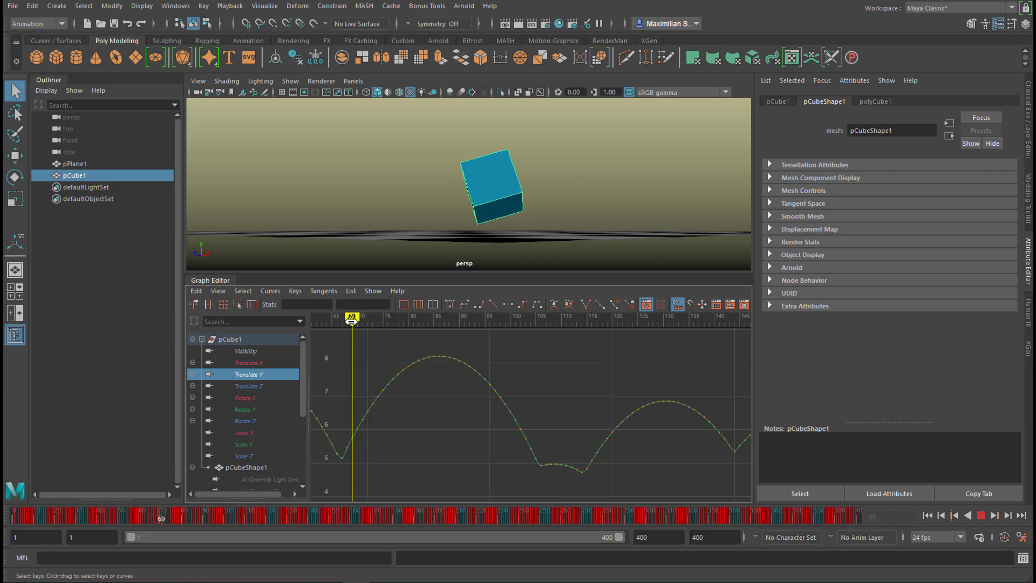
drag(352, 319, 363, 318)
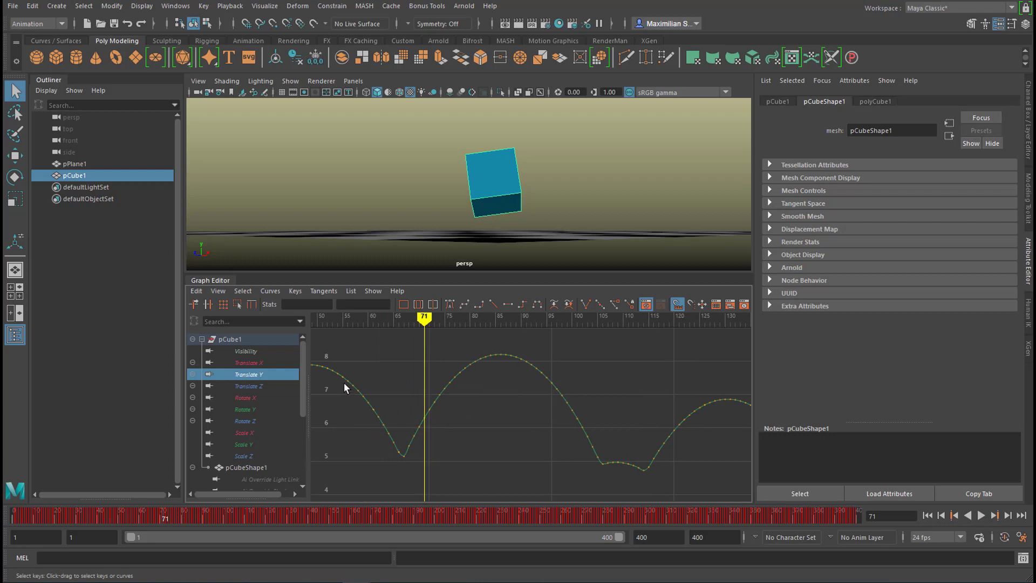
mouse_move(360, 391)
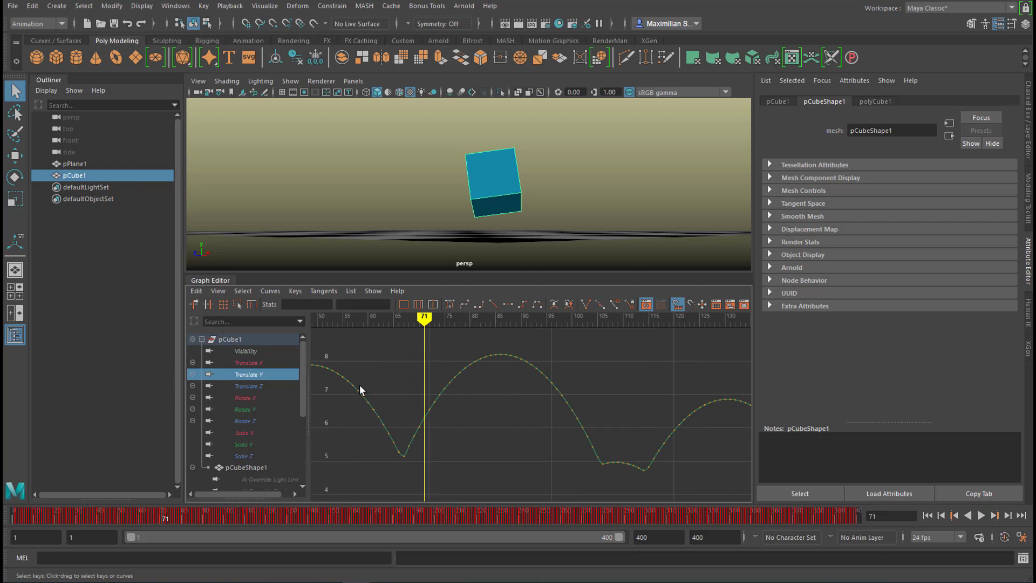
mouse_move(507, 435)
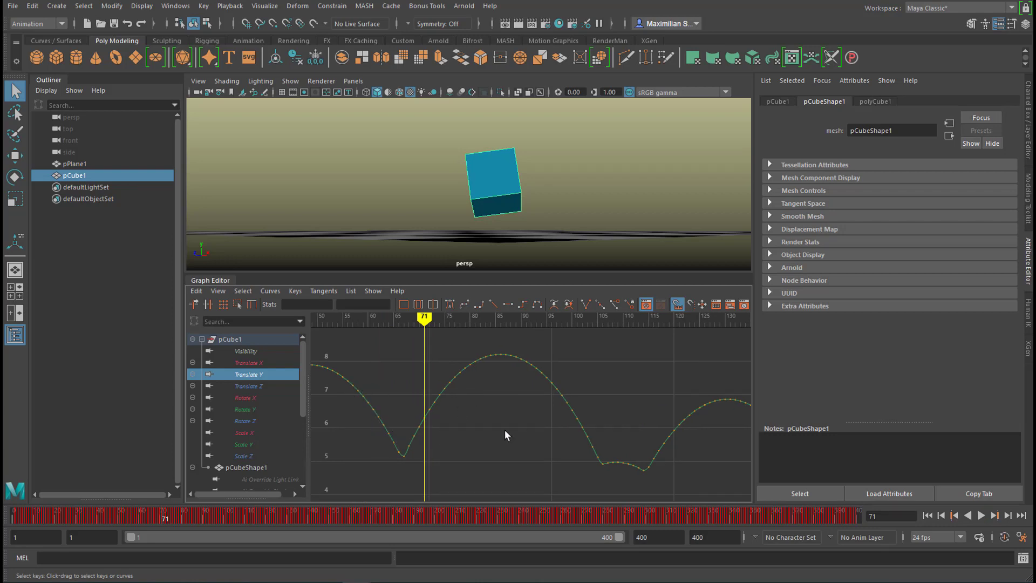
mouse_move(485, 358)
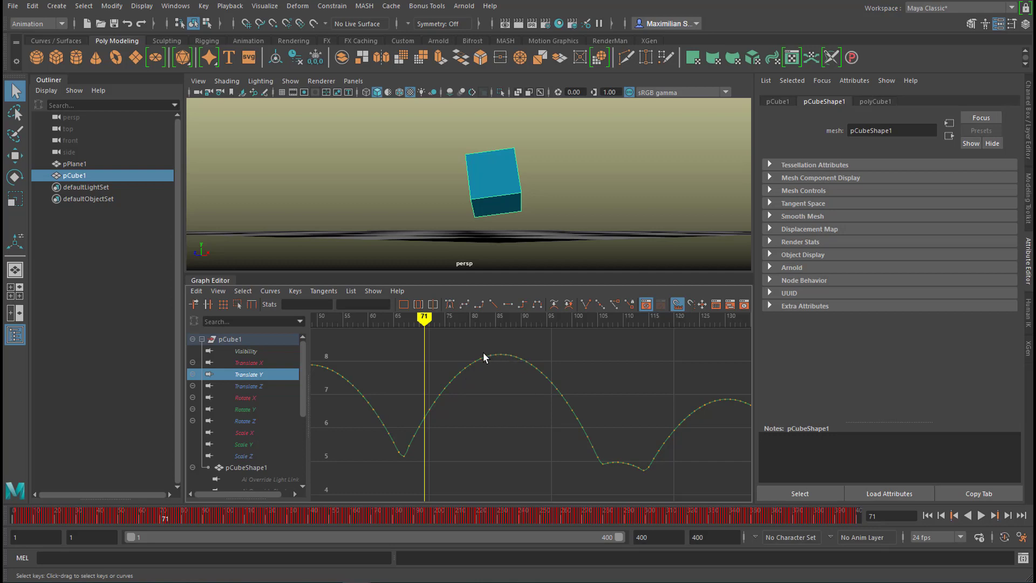
mouse_move(529, 365)
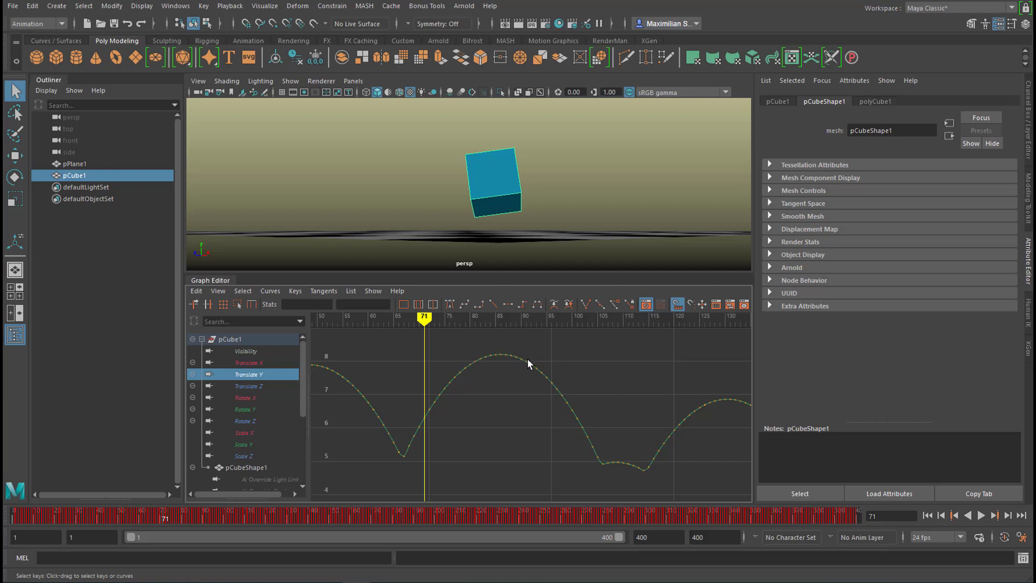
mouse_move(585, 436)
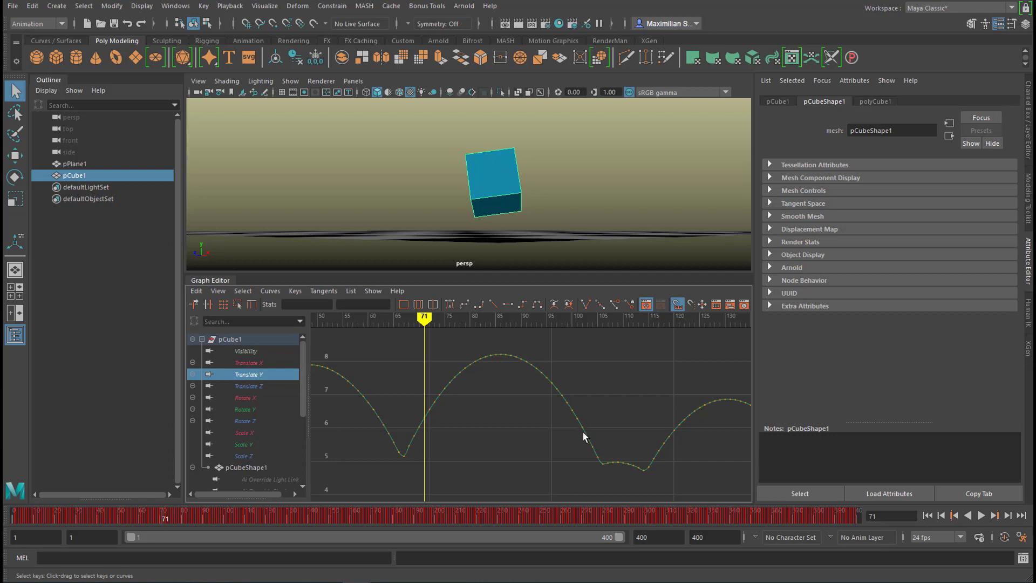
mouse_move(609, 467)
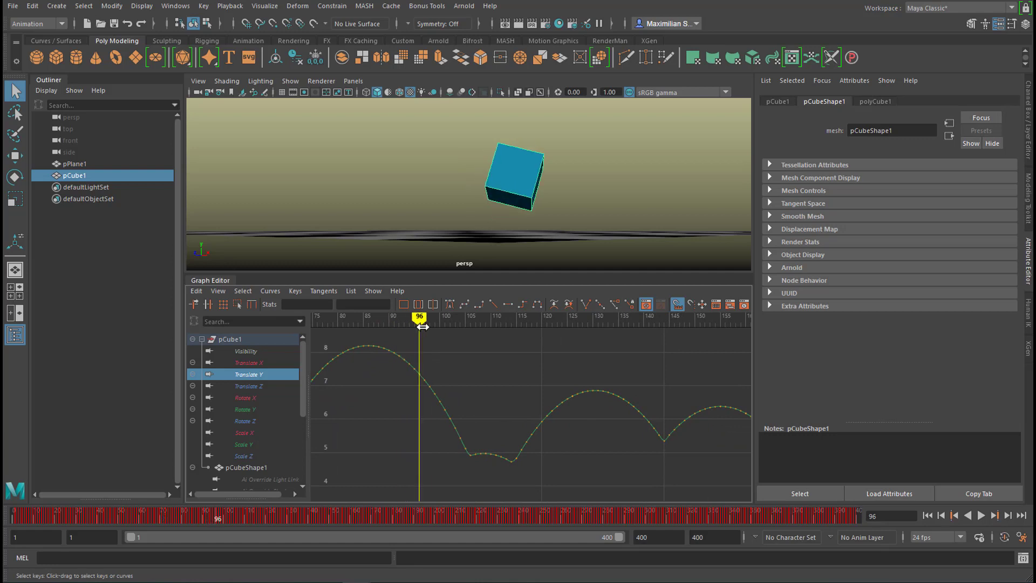
Scrub through the double bounce near frames 104-115 and on to frame 141.
drag(420, 324, 461, 324)
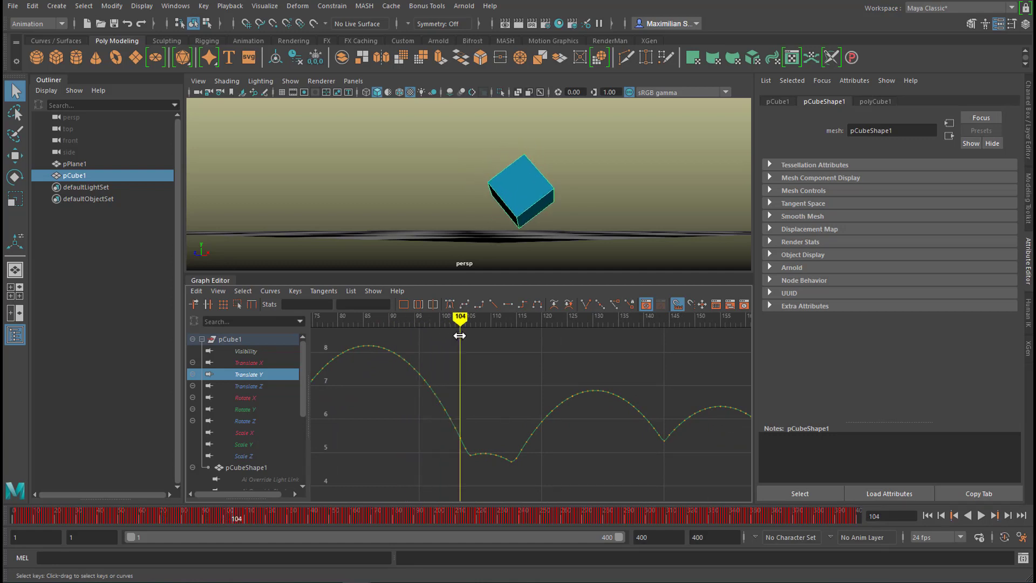
drag(460, 335, 473, 339)
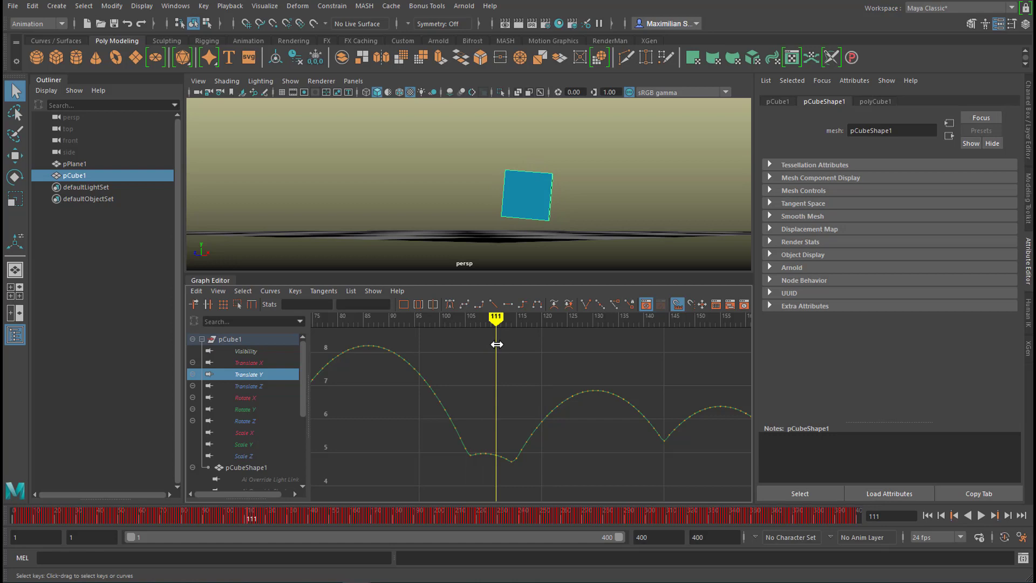
drag(496, 317, 486, 317)
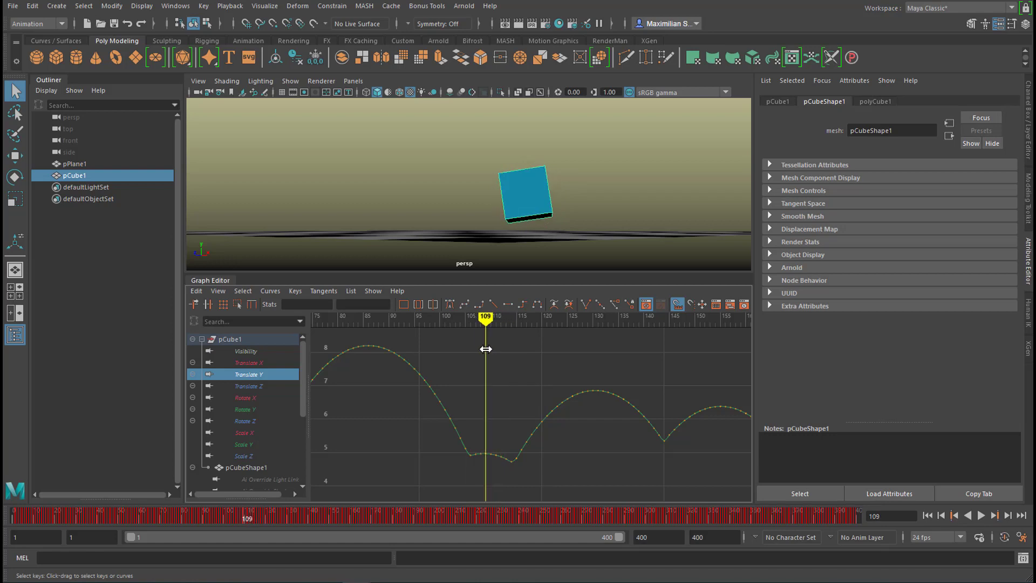
drag(486, 317, 495, 317)
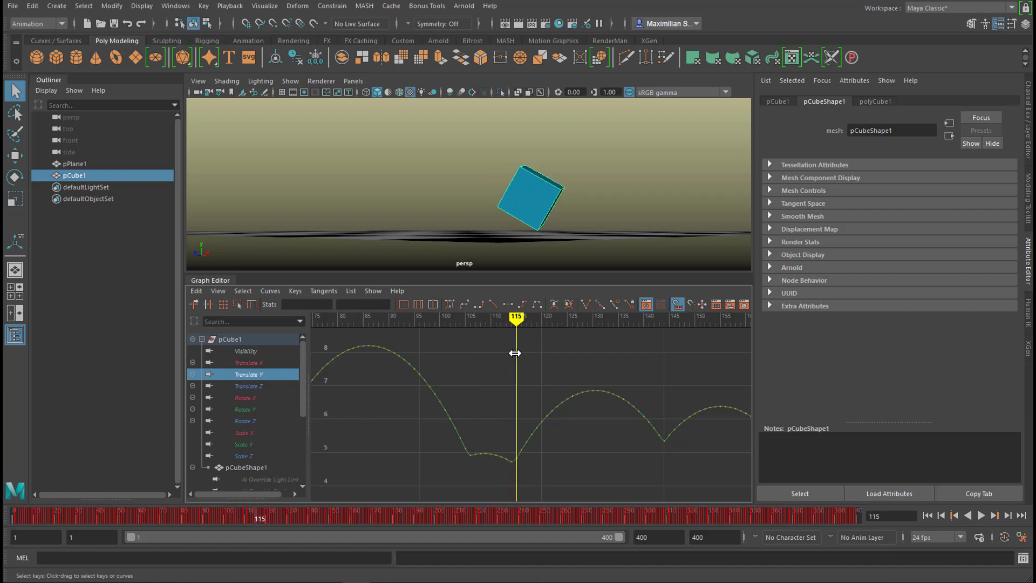
drag(516, 320, 492, 319)
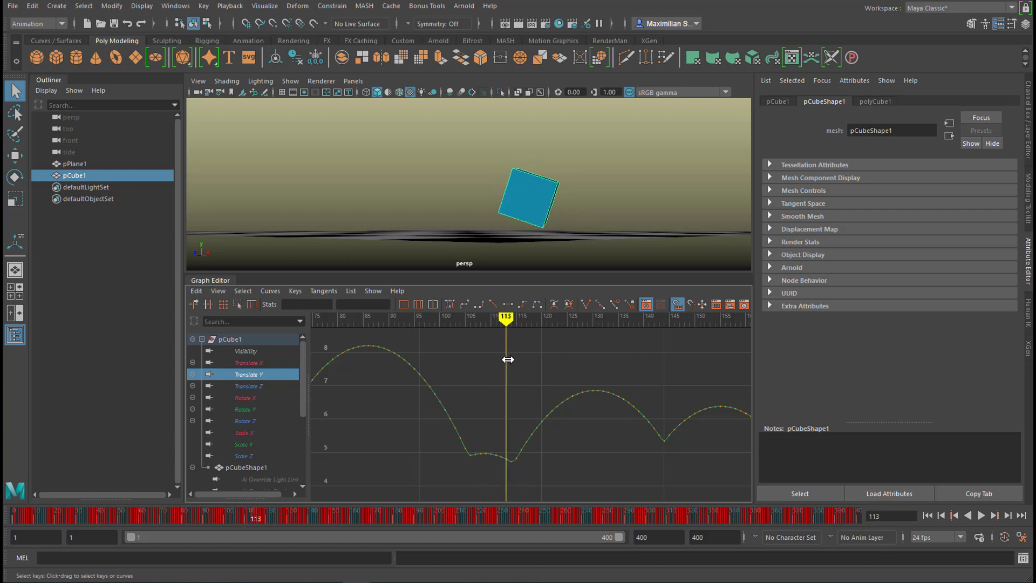
drag(505, 319, 593, 320)
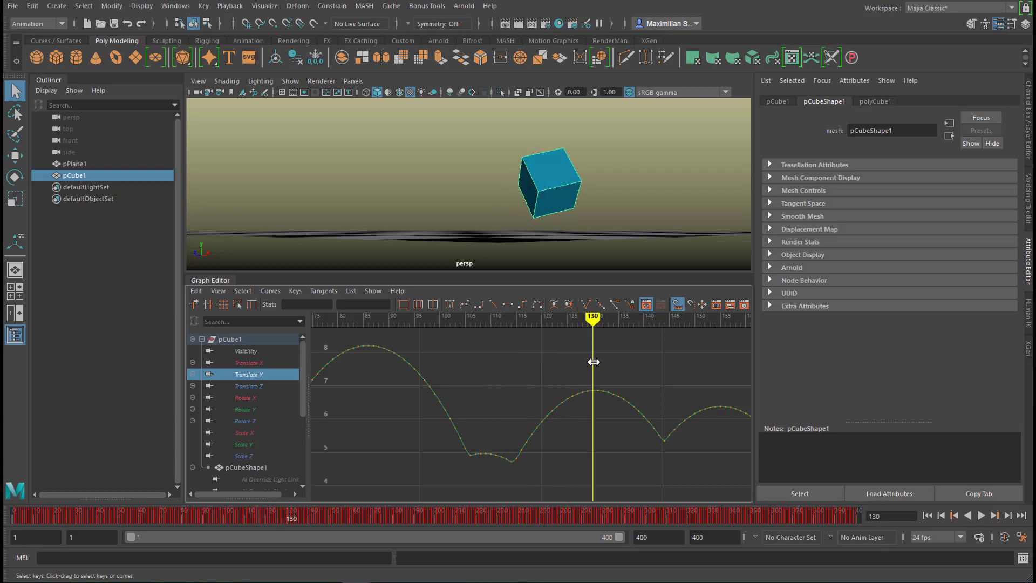
drag(593, 321, 648, 321)
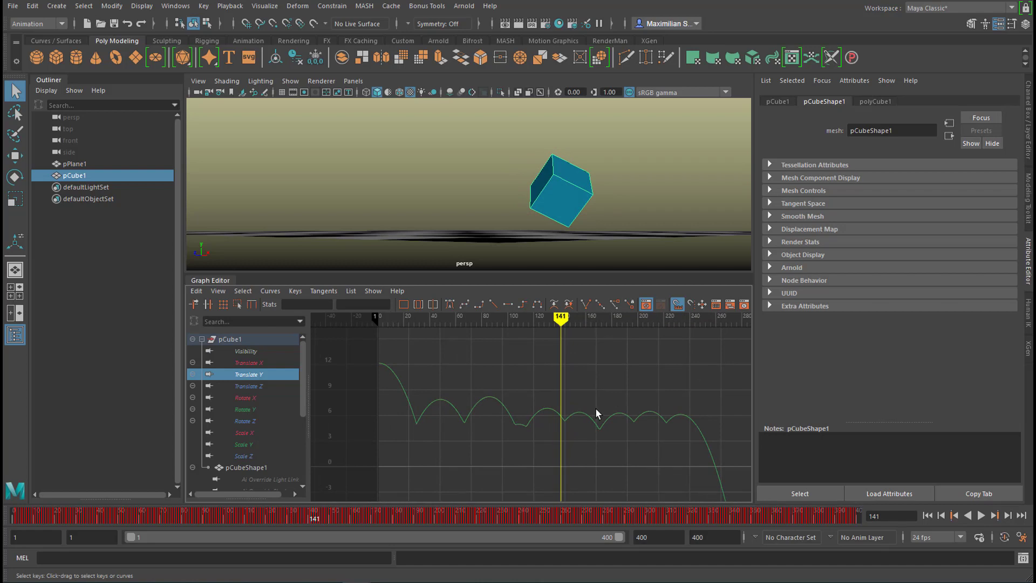
mouse_move(582, 423)
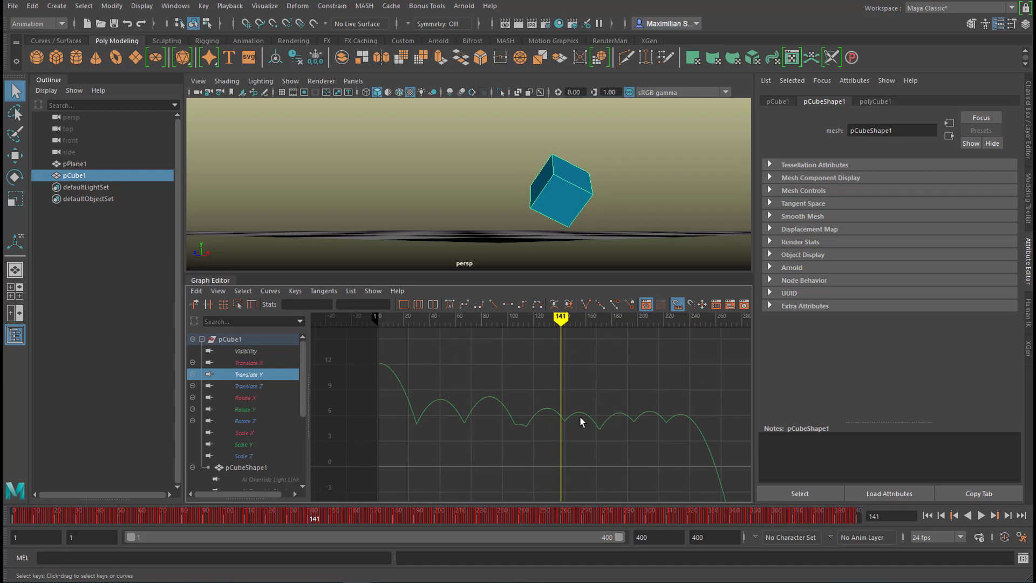
mouse_move(599, 424)
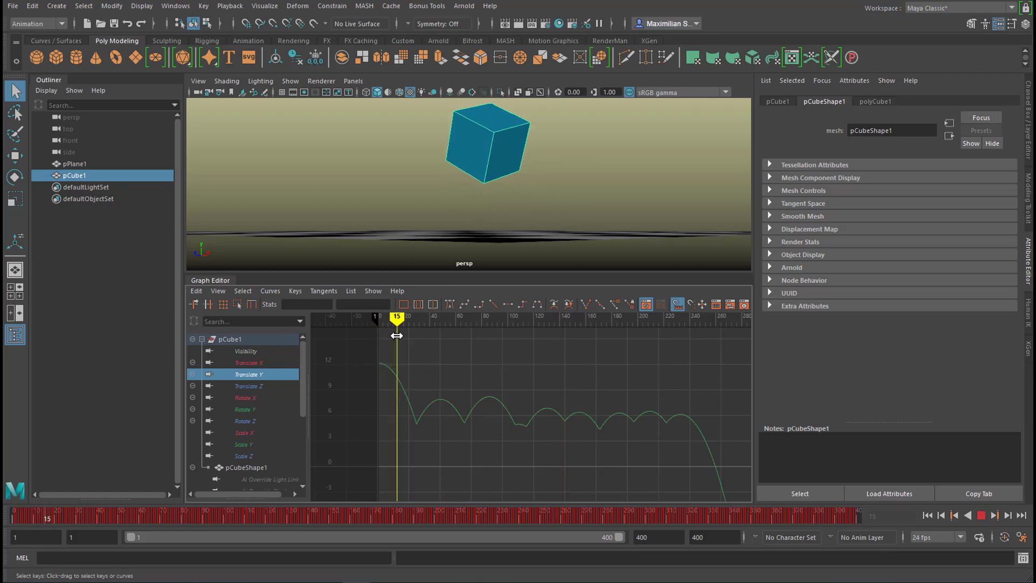
drag(396, 317, 387, 318)
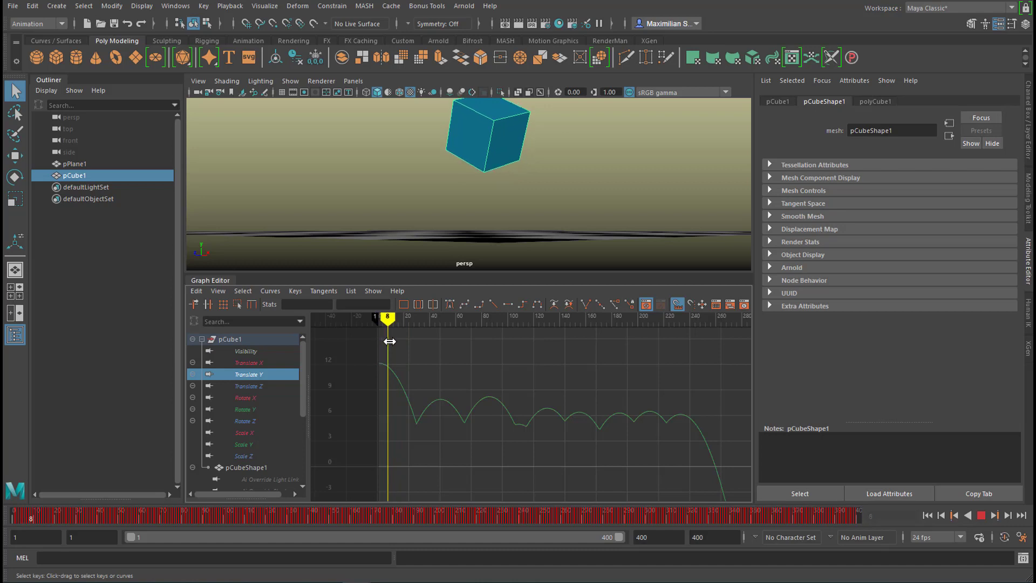
drag(388, 317, 411, 318)
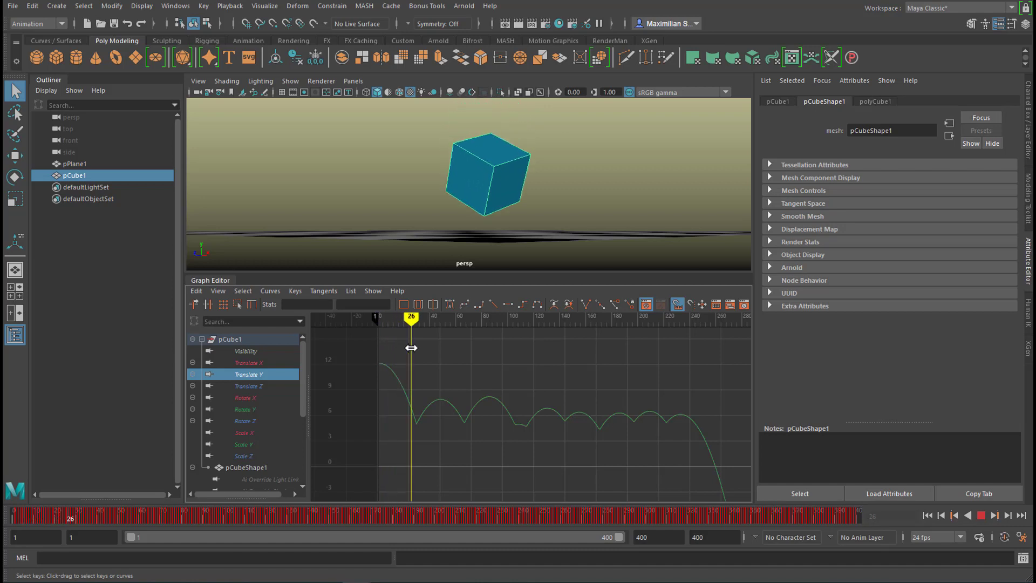
drag(411, 319, 421, 320)
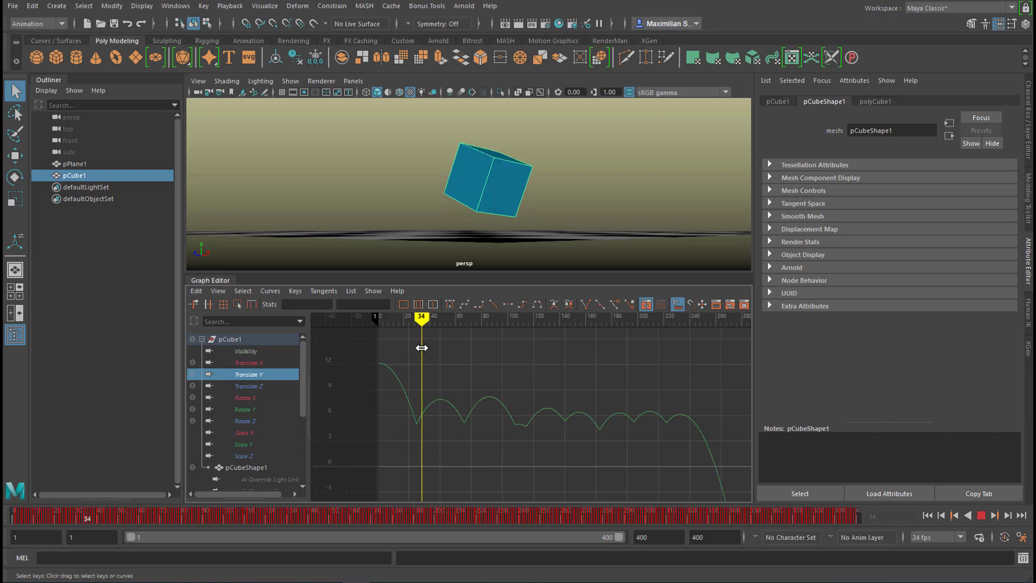
drag(421, 319, 442, 320)
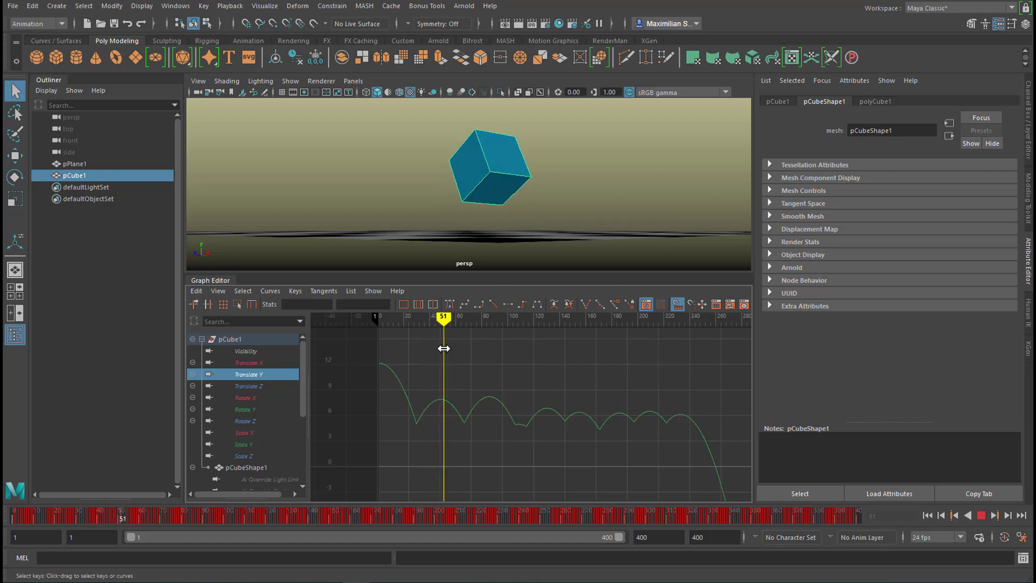
drag(443, 320, 473, 320)
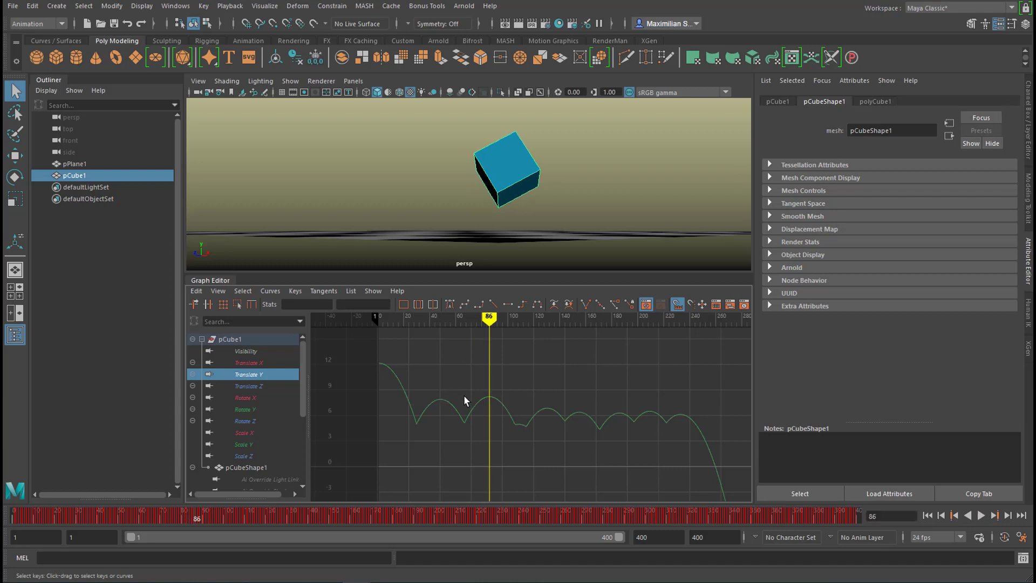
mouse_move(605, 427)
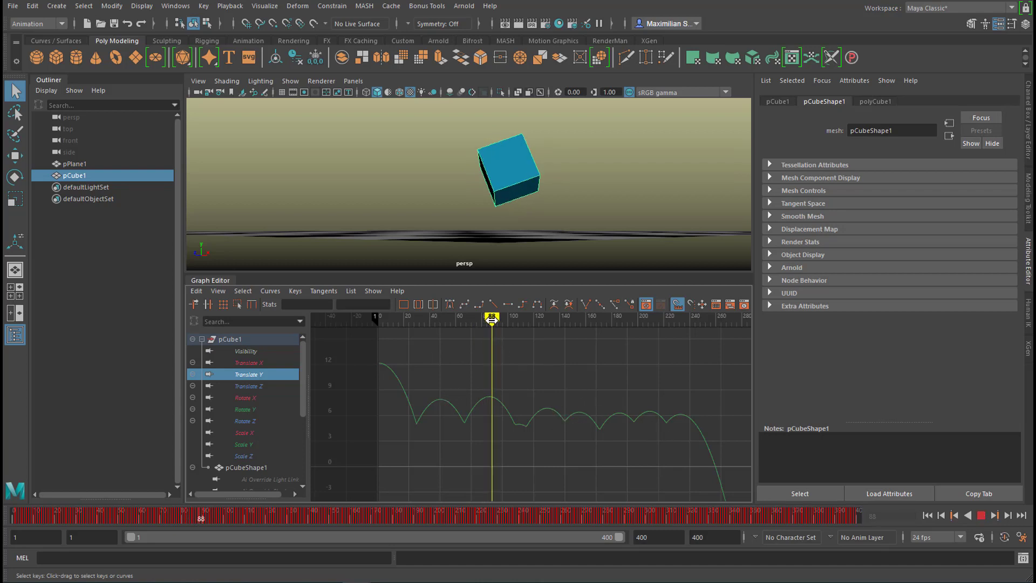
drag(492, 317, 526, 318)
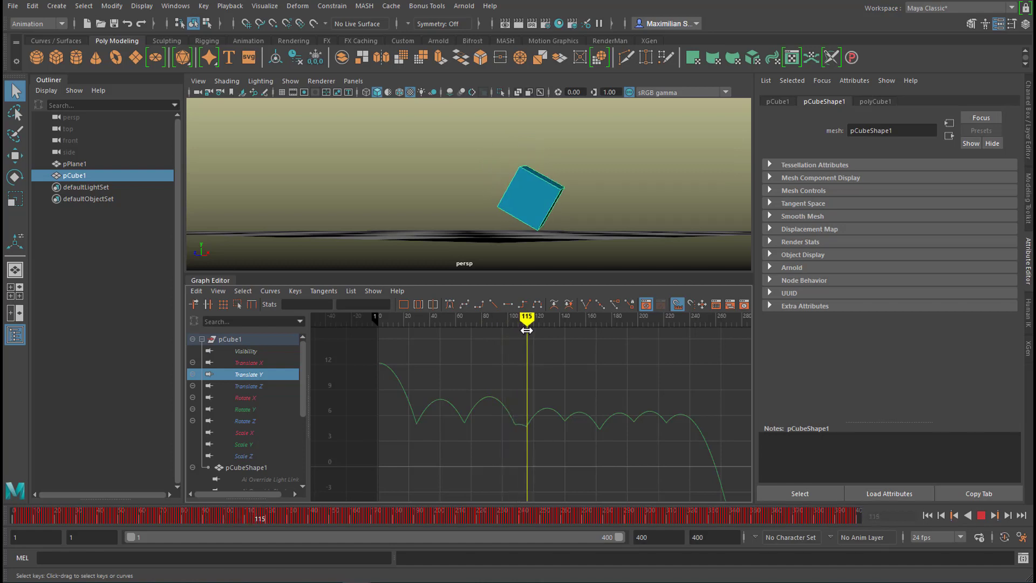
drag(527, 330, 570, 338)
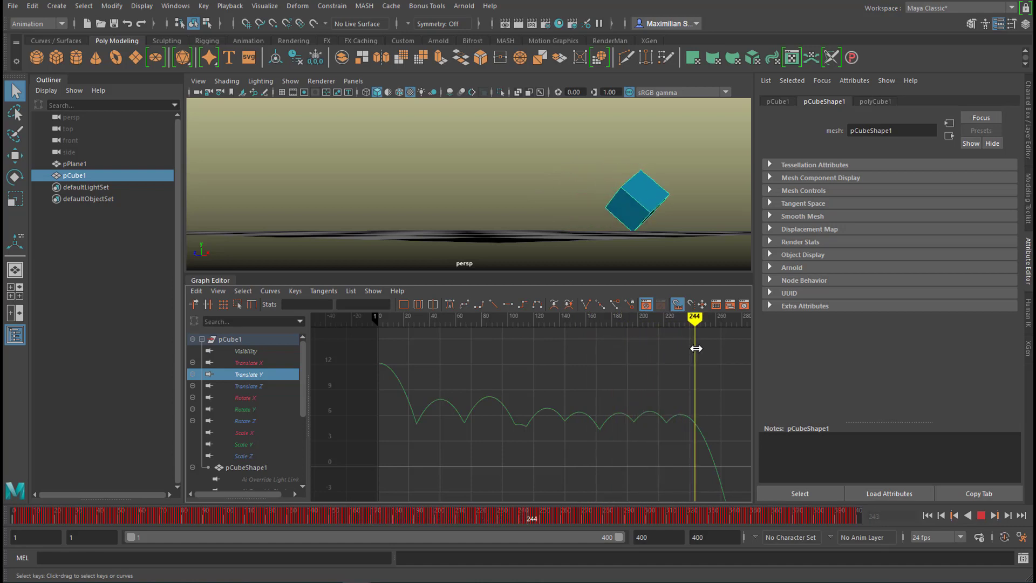
drag(694, 321, 473, 320)
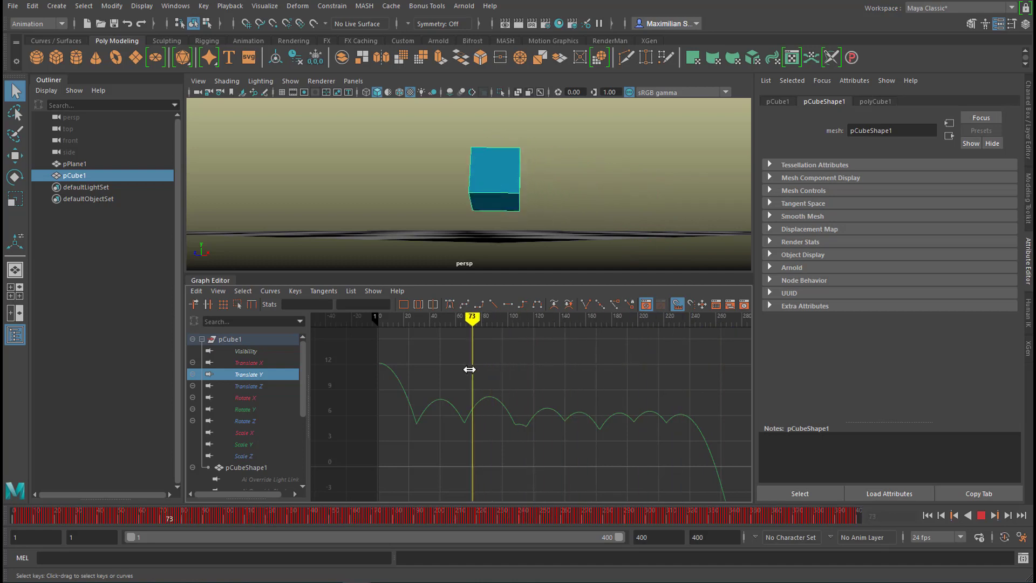
drag(472, 321, 447, 321)
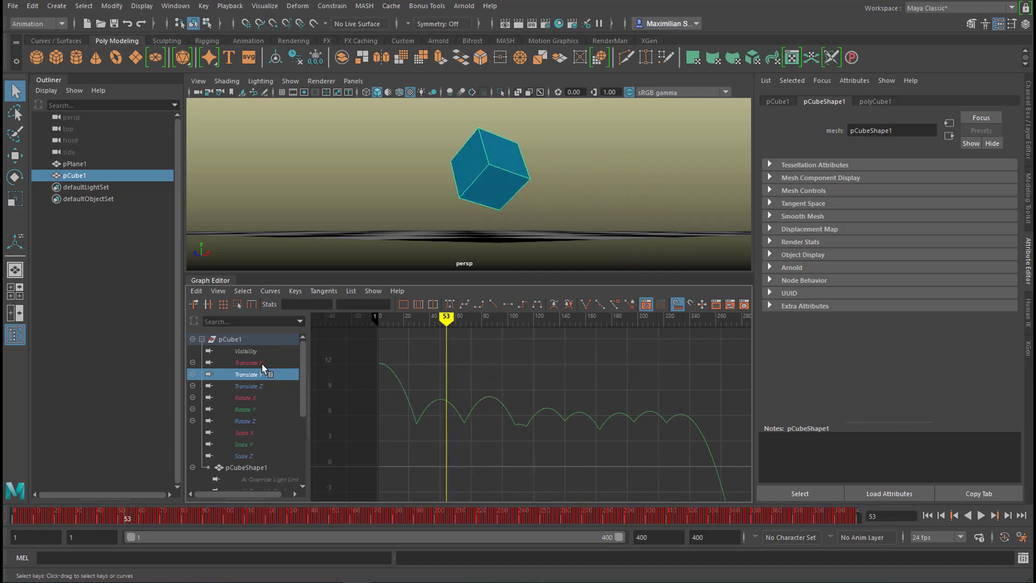
click(249, 363)
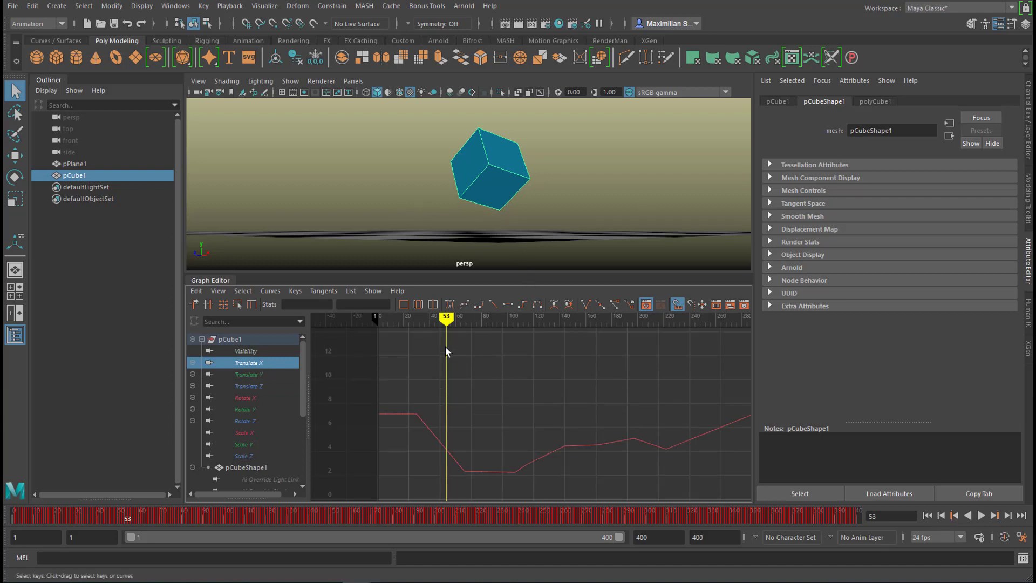
drag(446, 321, 407, 320)
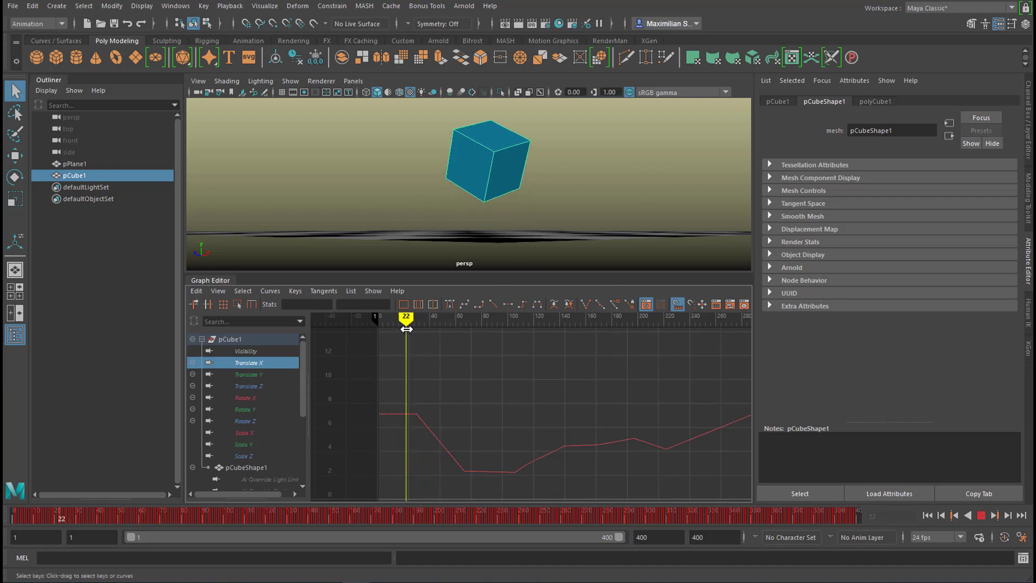
drag(407, 324, 463, 324)
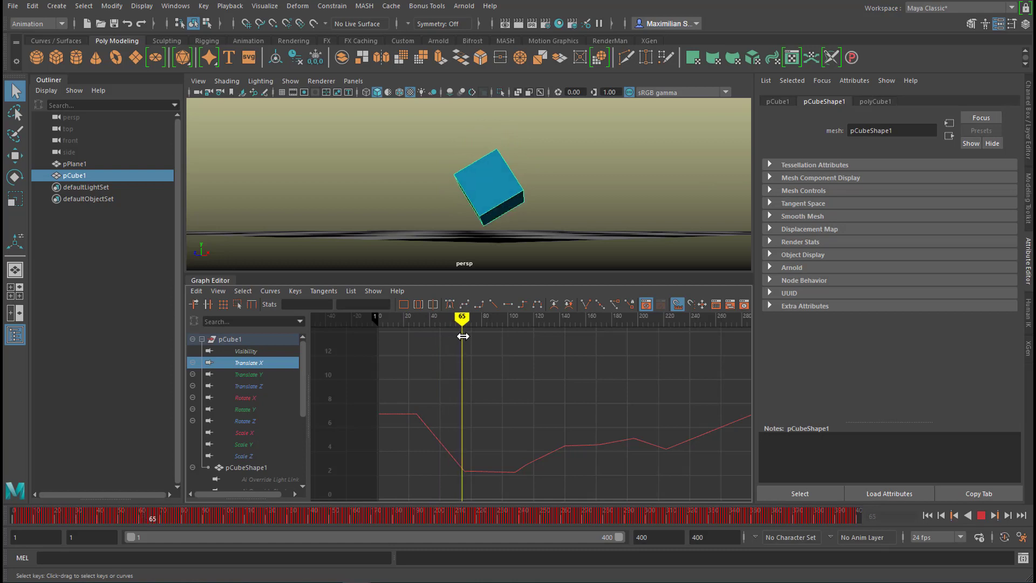
drag(462, 318, 521, 317)
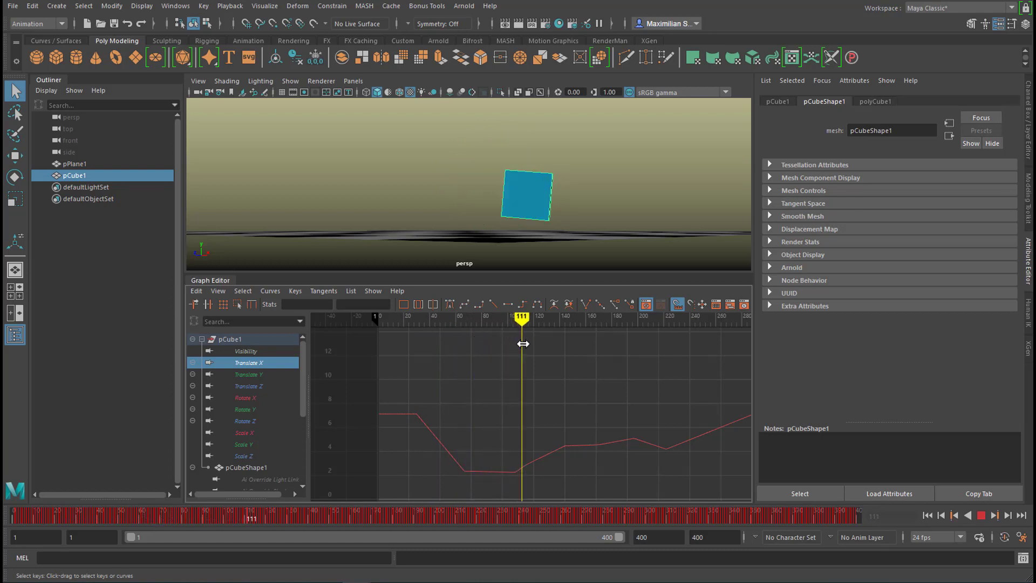
drag(522, 318, 560, 317)
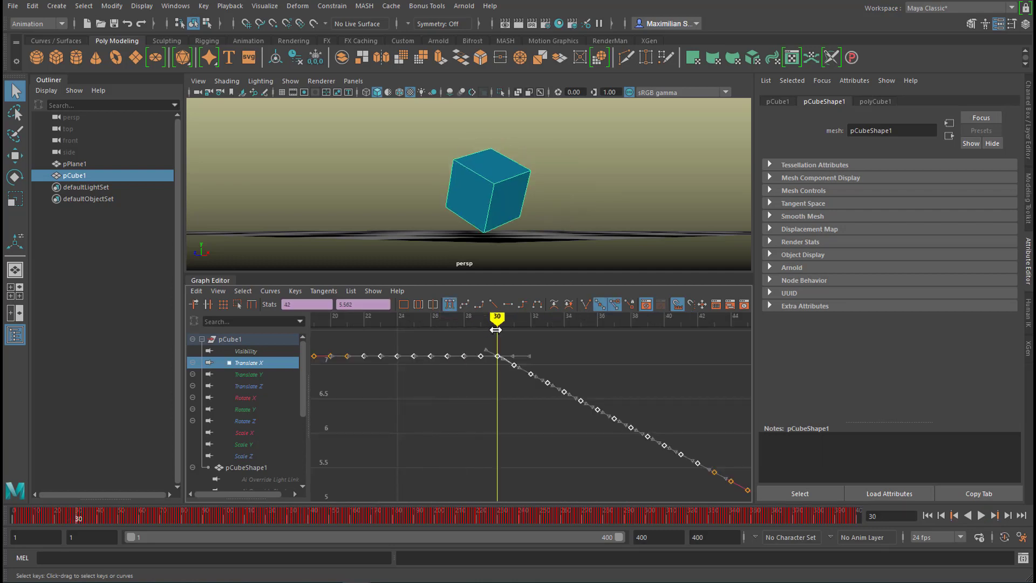
drag(497, 330, 514, 330)
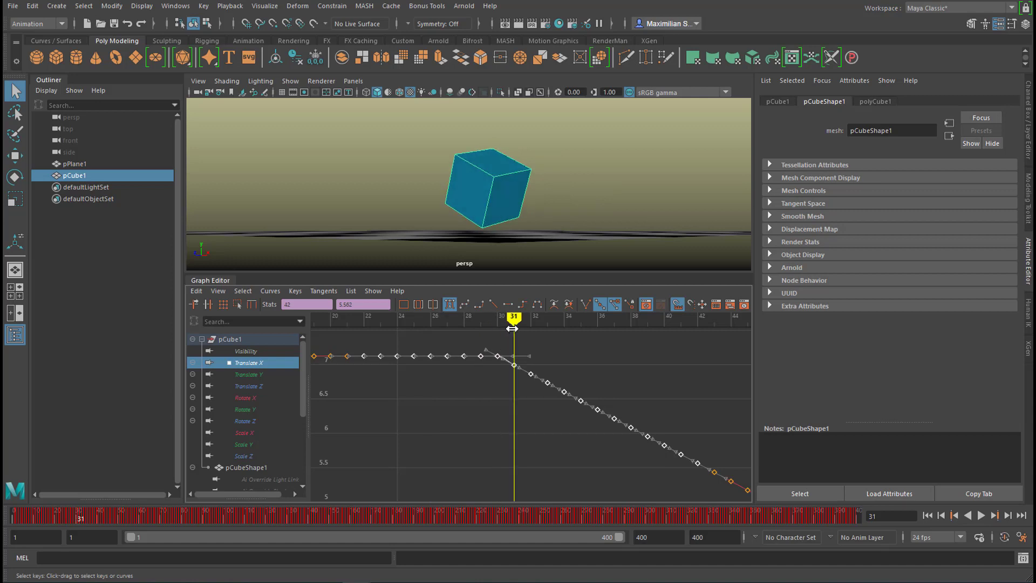
drag(514, 317, 615, 317)
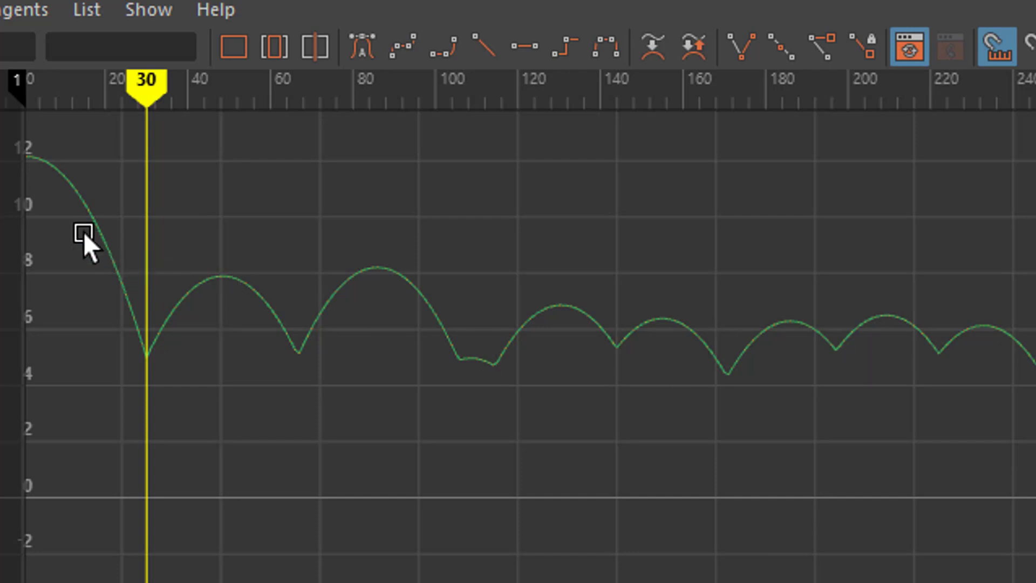
Run Curves > Simplify Curve on Translate Y and scrub to frame 15 to check it.
click(251, 66)
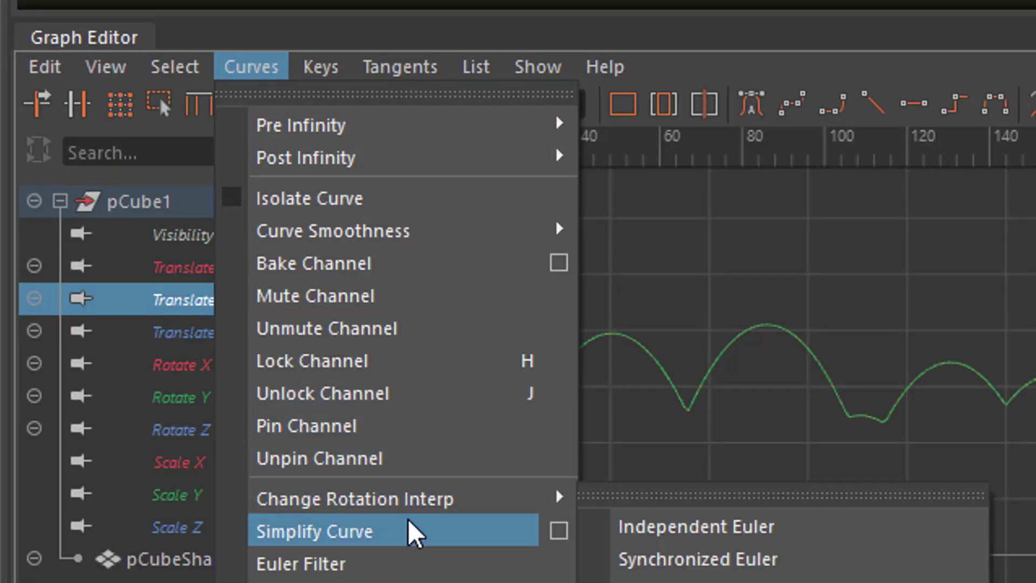
click(315, 531)
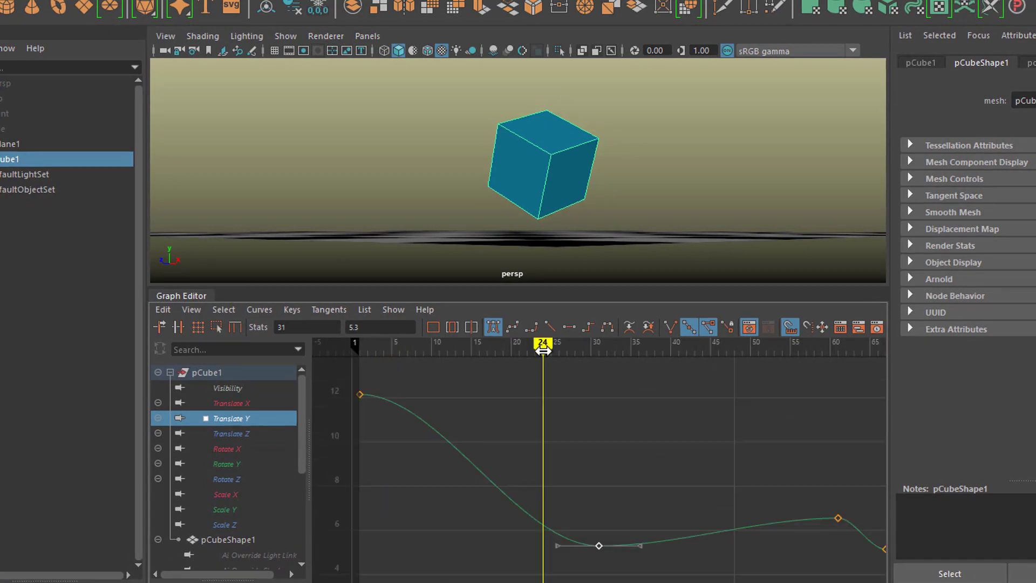
drag(543, 346, 470, 345)
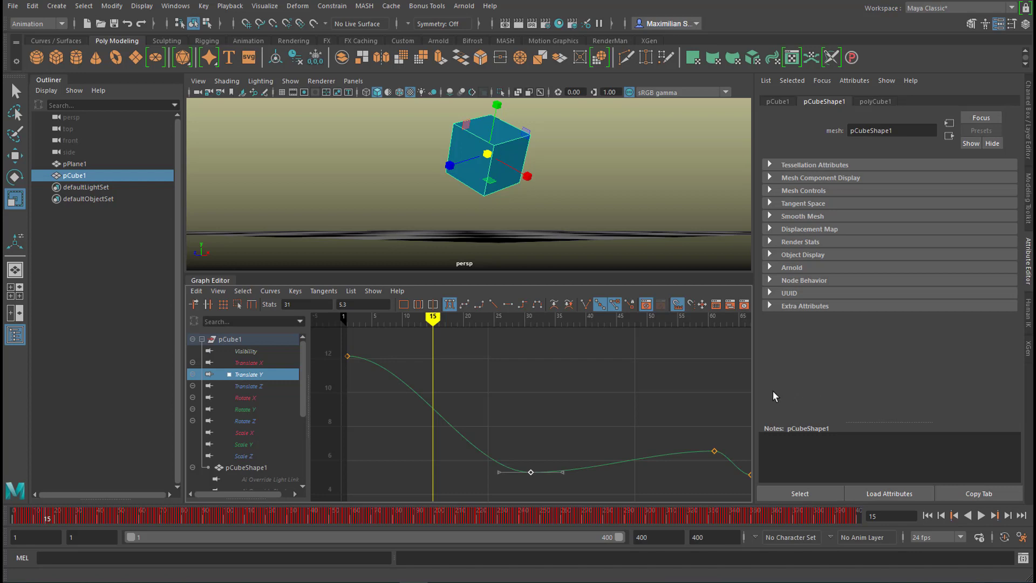
mouse_move(297, 317)
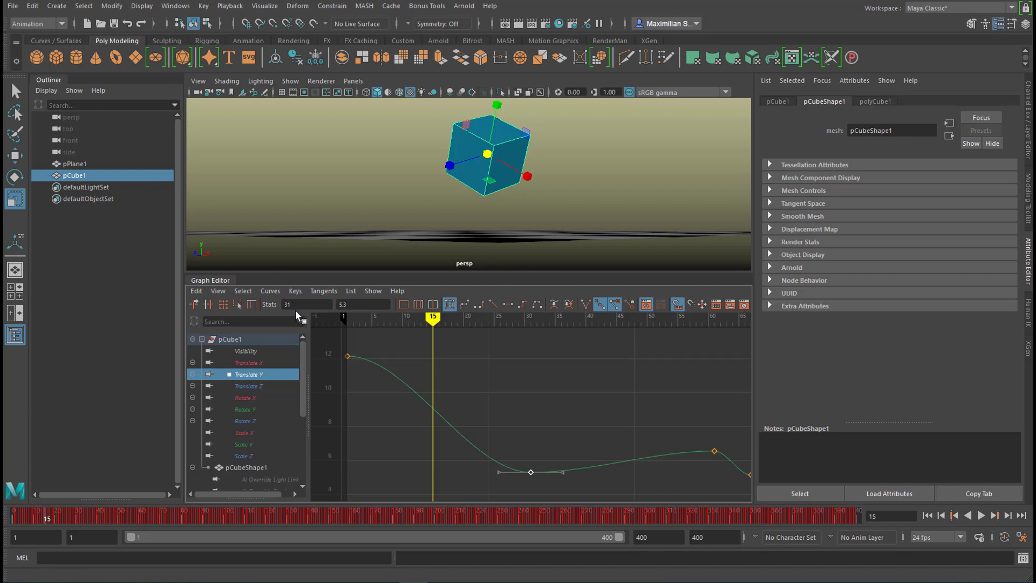